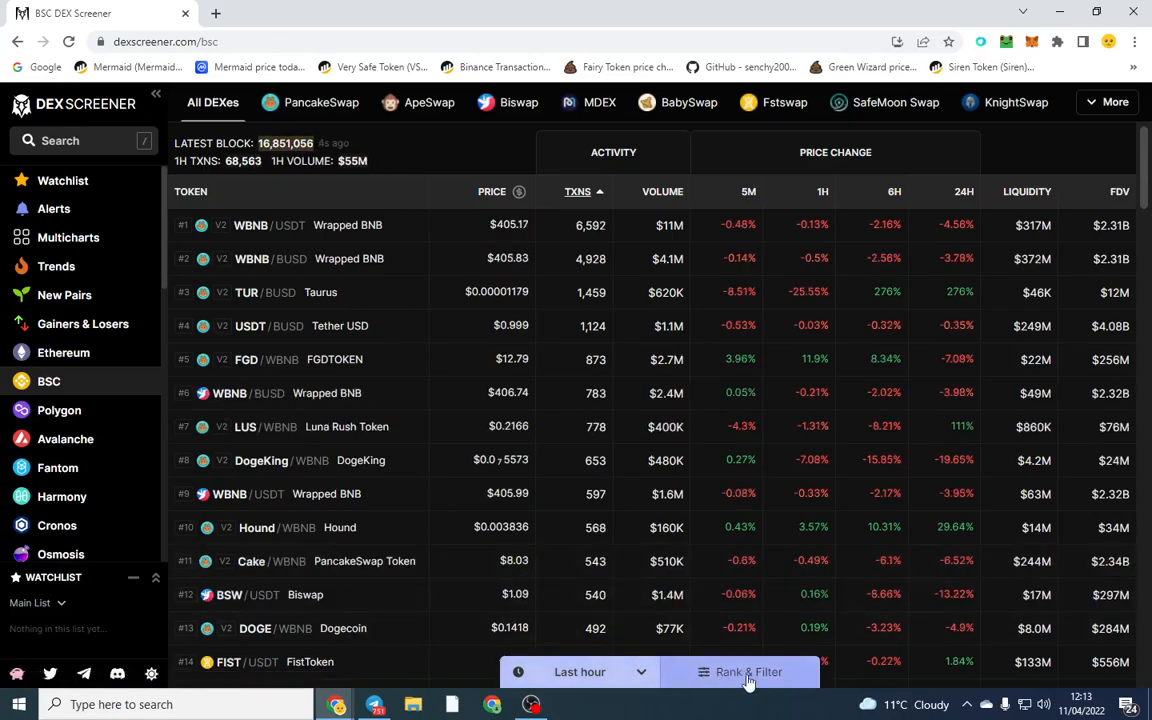
Rank BSC pairs by pair age ascending, keeping the $1,000 minimum liquidity filter
click(748, 671)
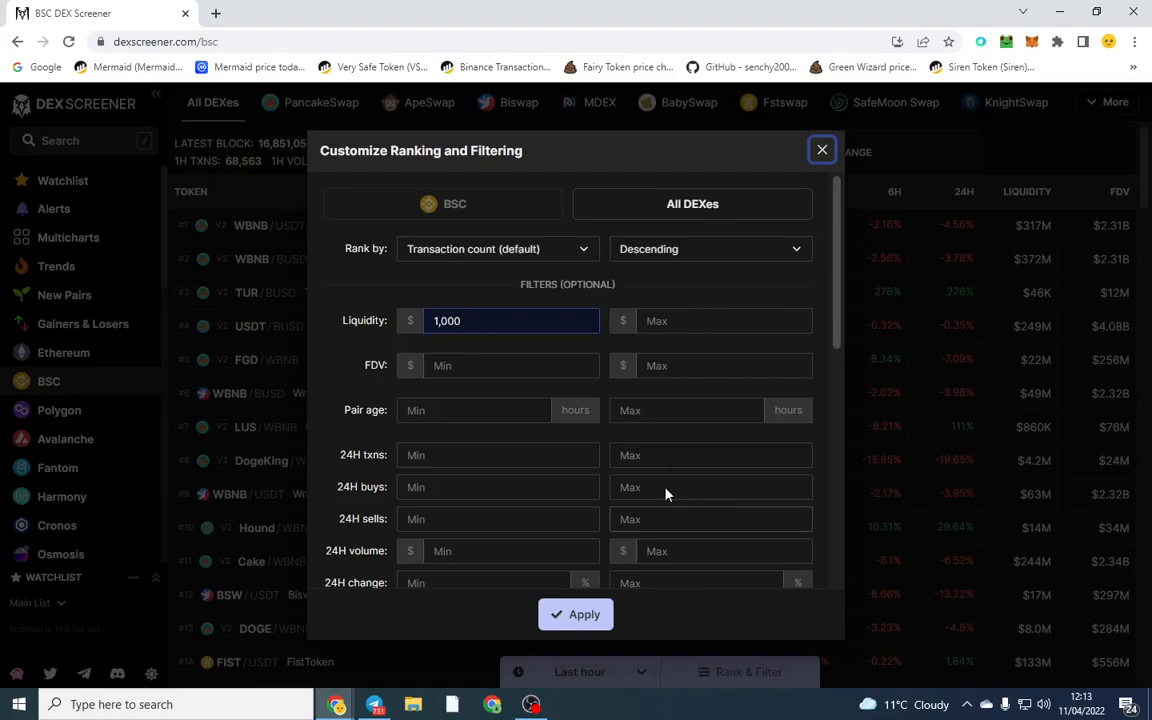
click(497, 248)
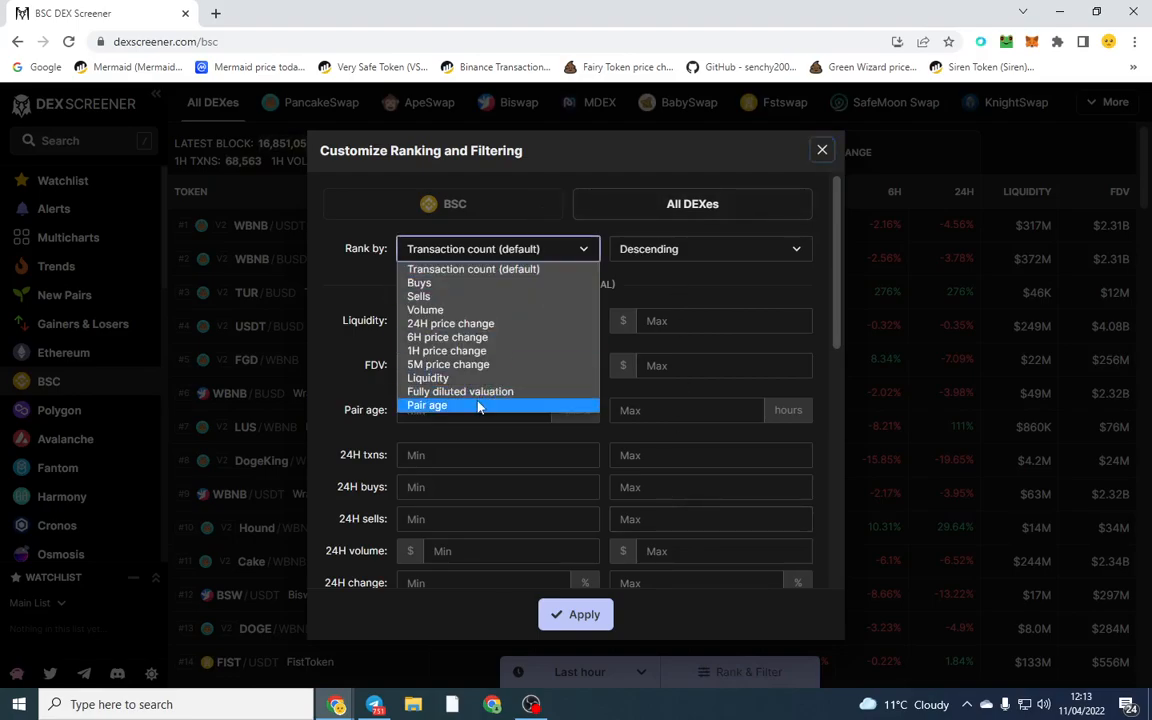
click(427, 405)
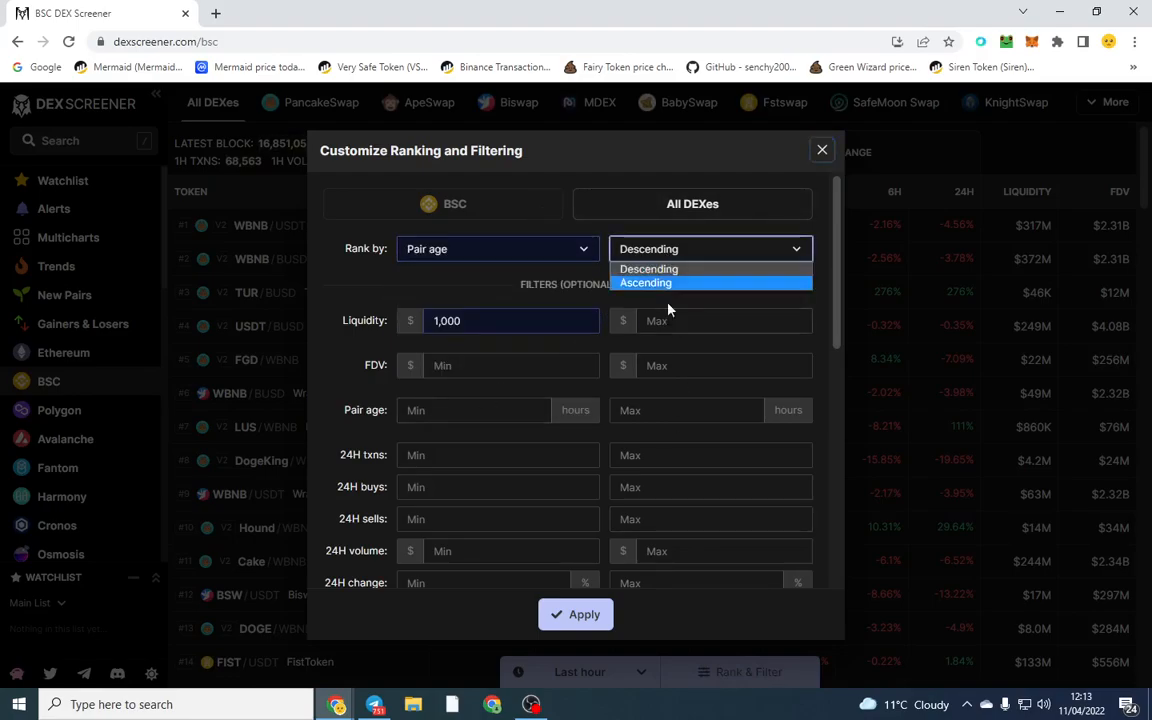
click(645, 283)
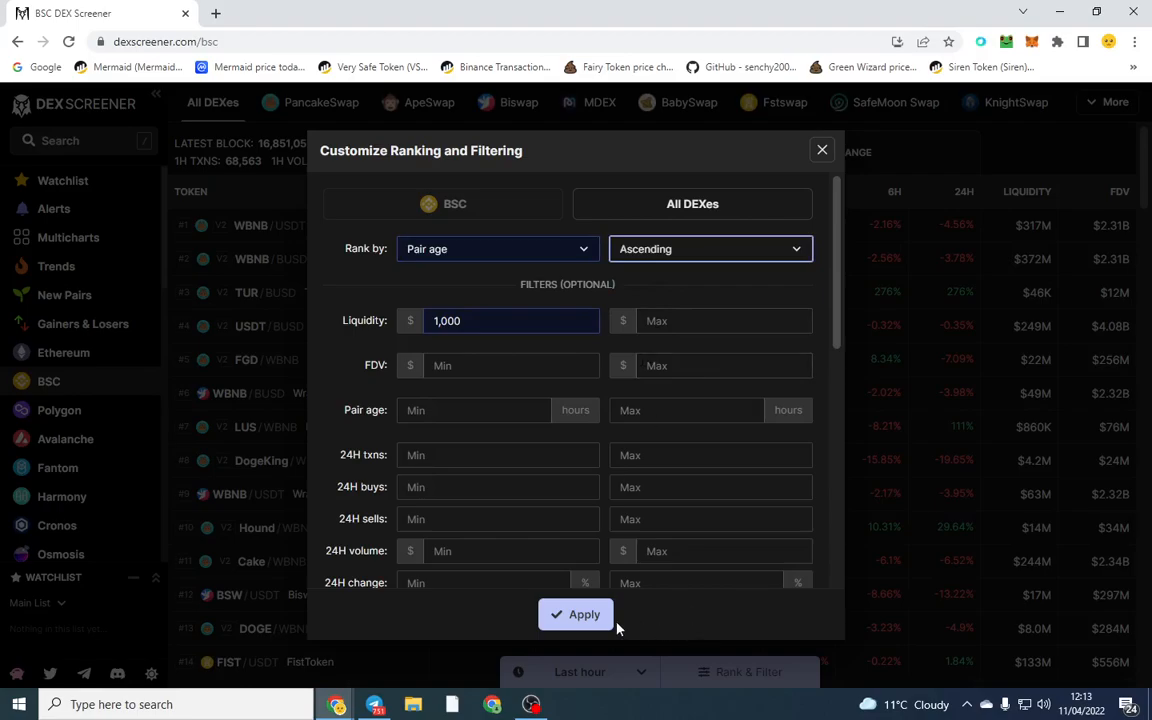
click(575, 614)
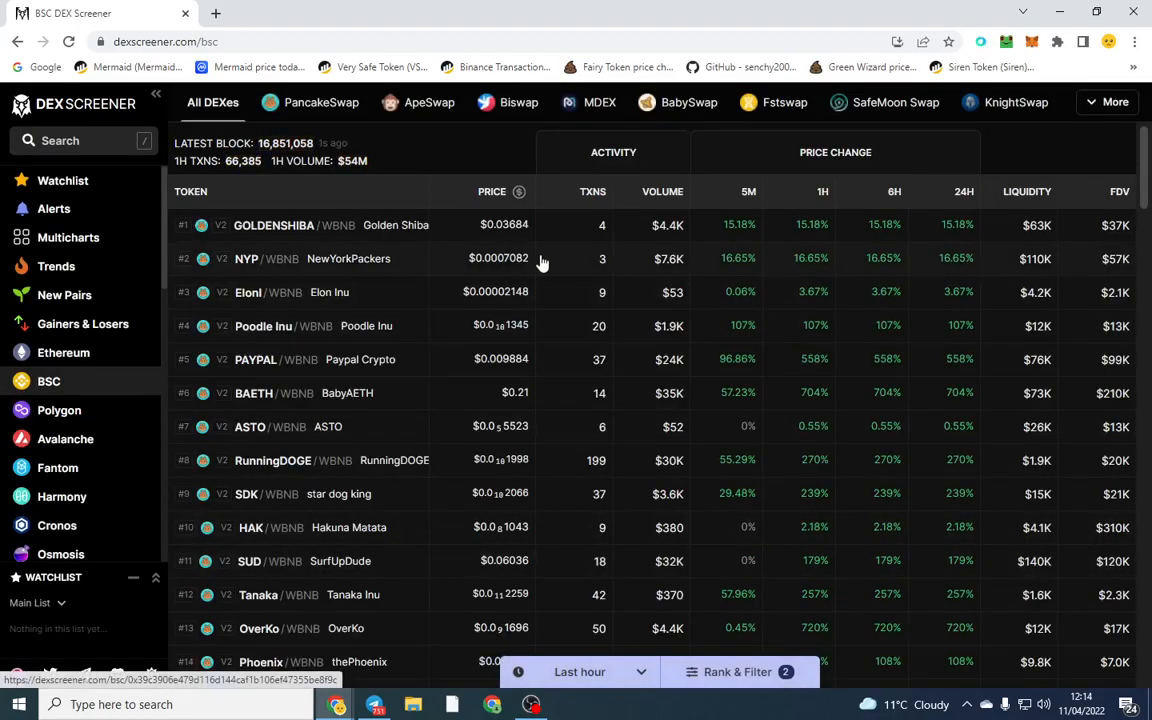
Scroll the filtered pair list and open the Flag/USDT pair
scroll(down, 3)
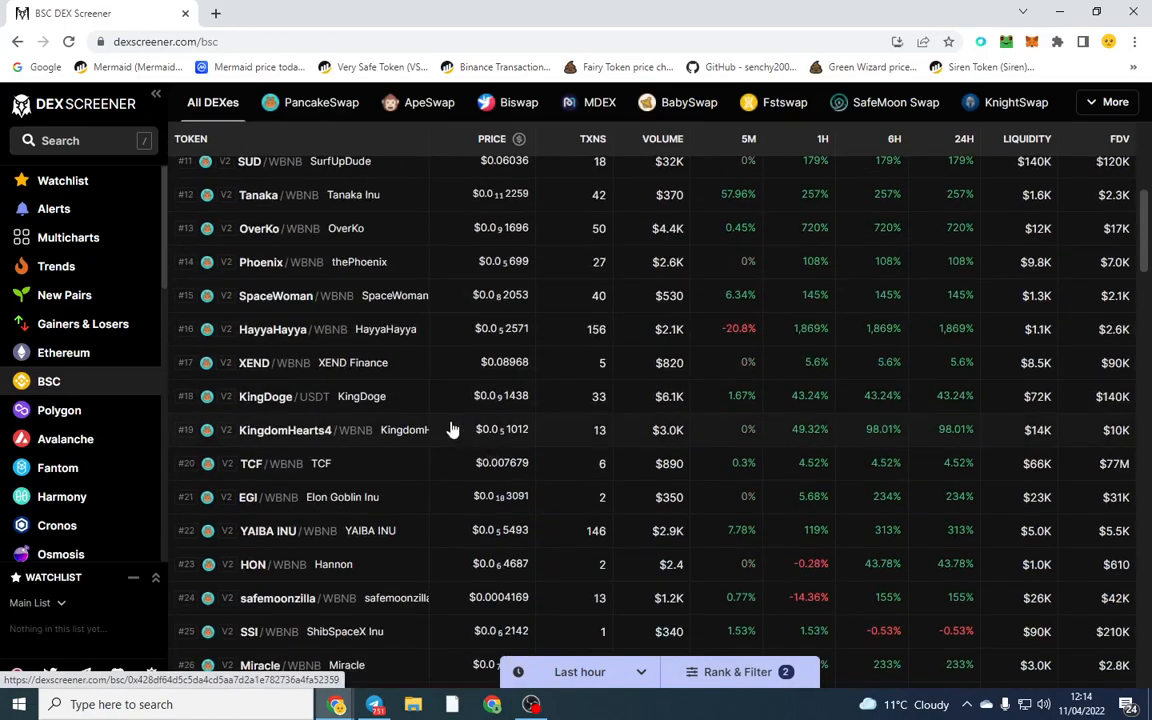
click(265, 396)
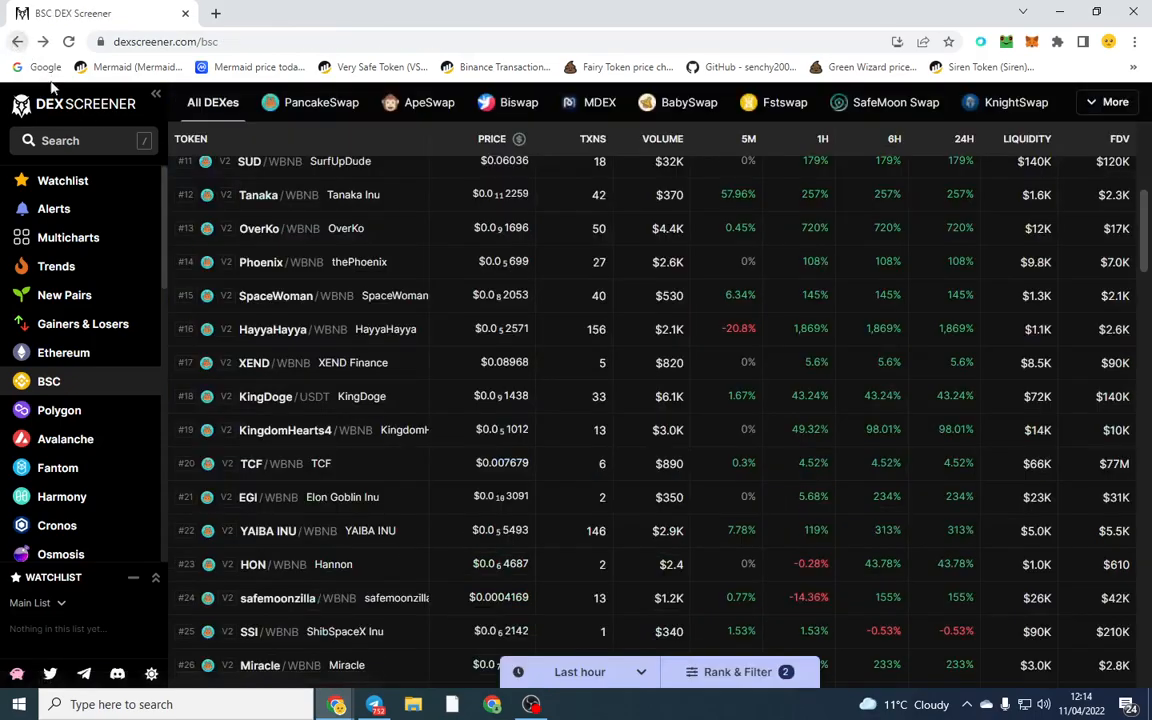
scroll(down, 3)
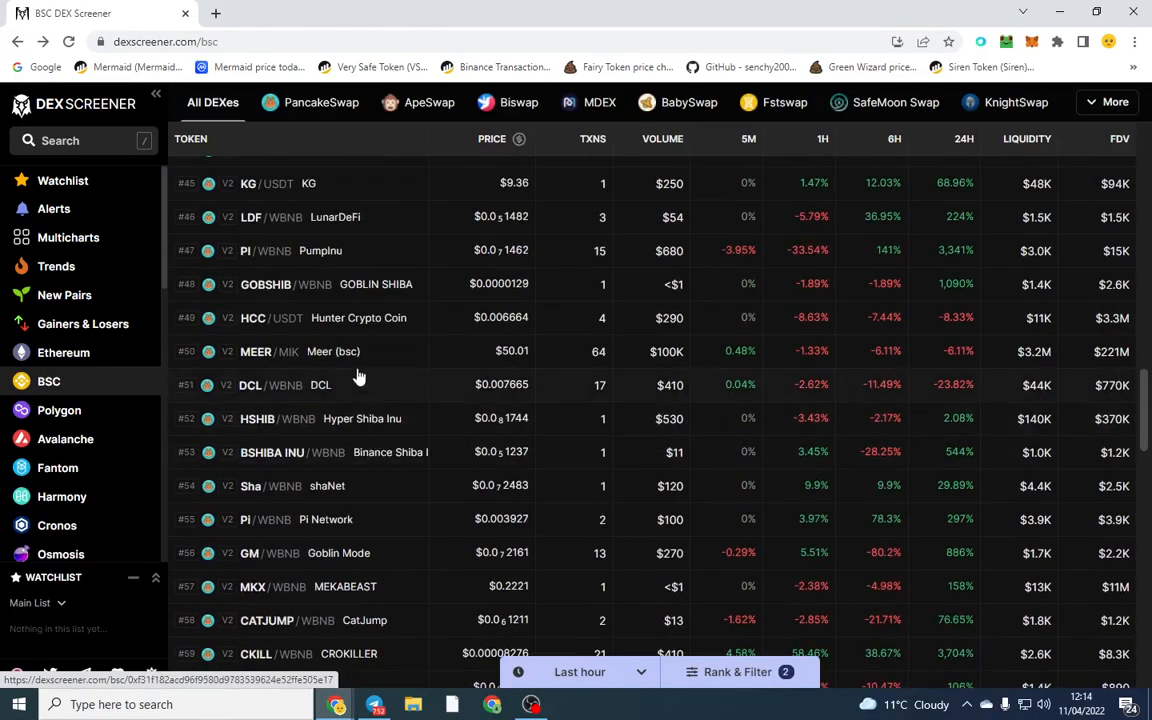
scroll(down, 3)
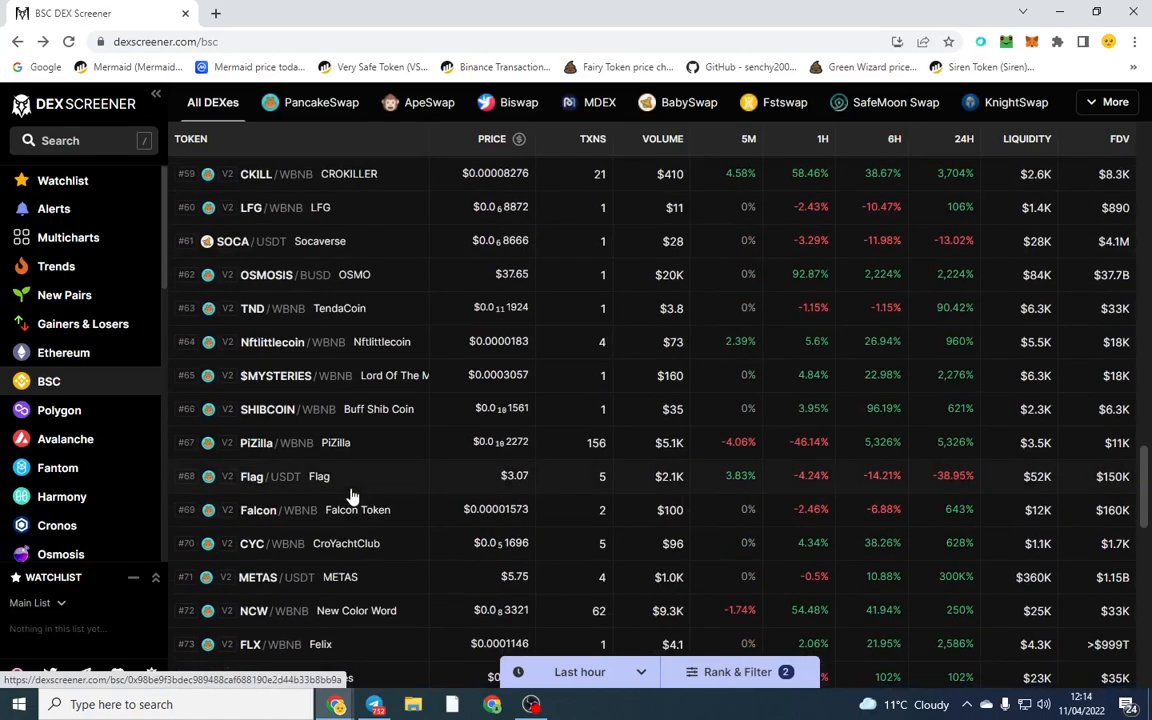
mouse_move(325, 483)
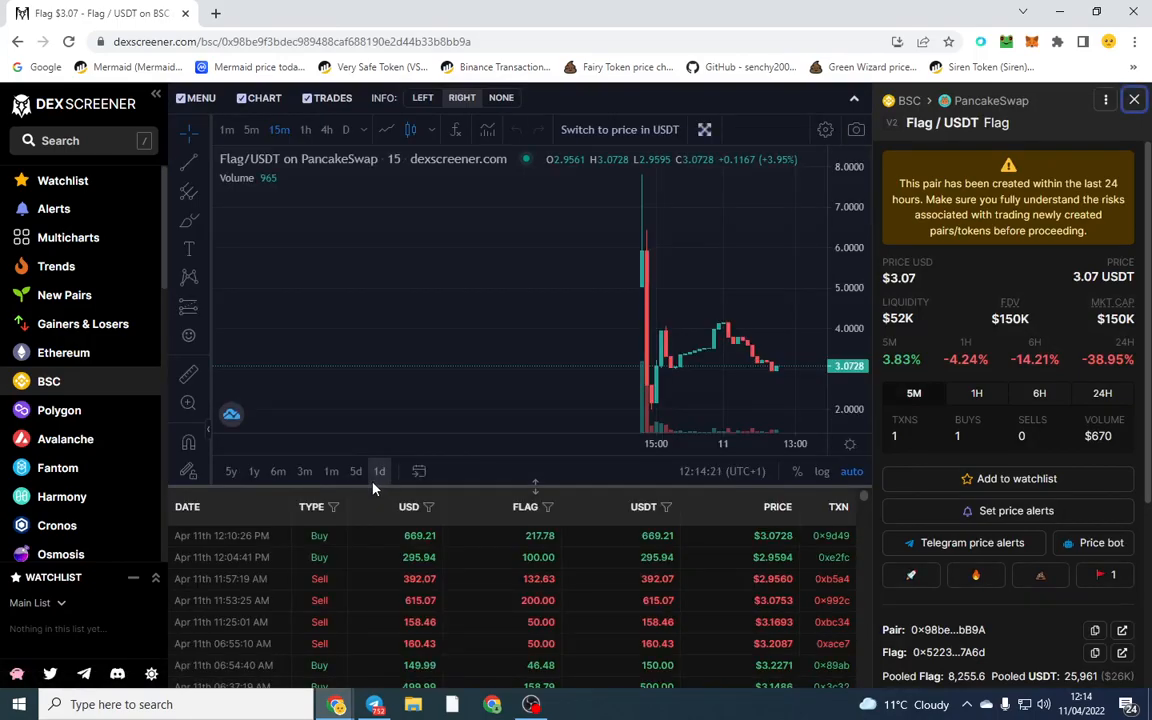
mouse_move(612, 623)
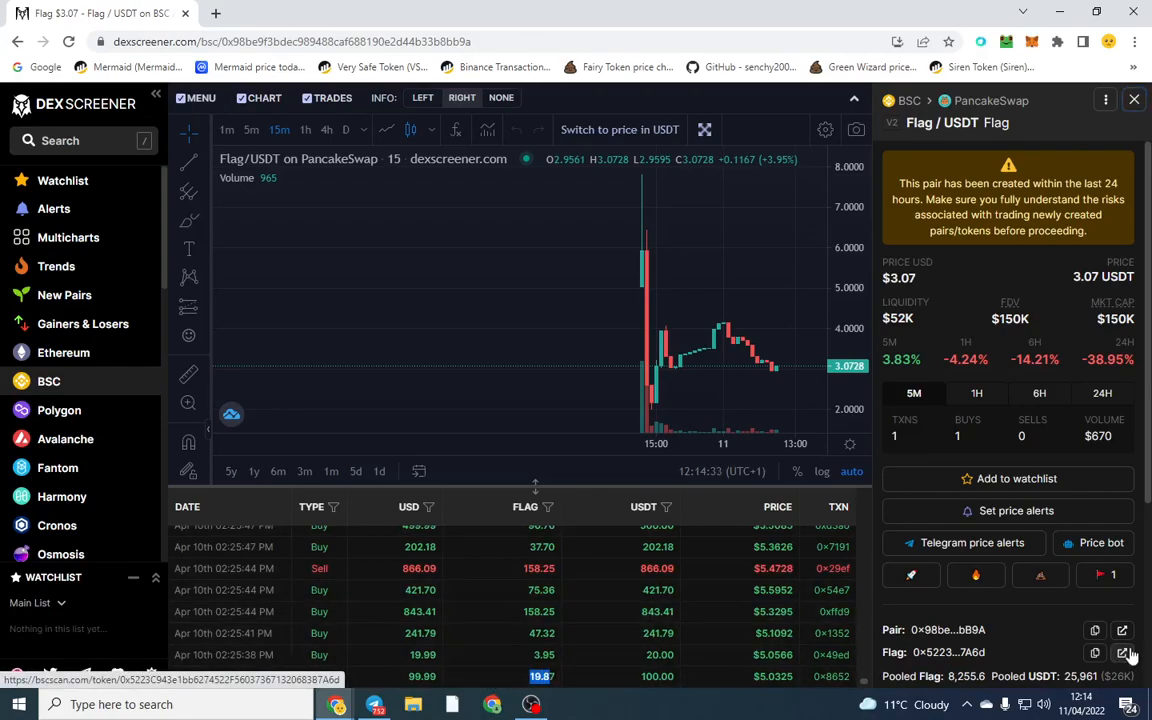
Open the Flag token's BscScan page, showing 282 holders, from the pair panel
click(1122, 652)
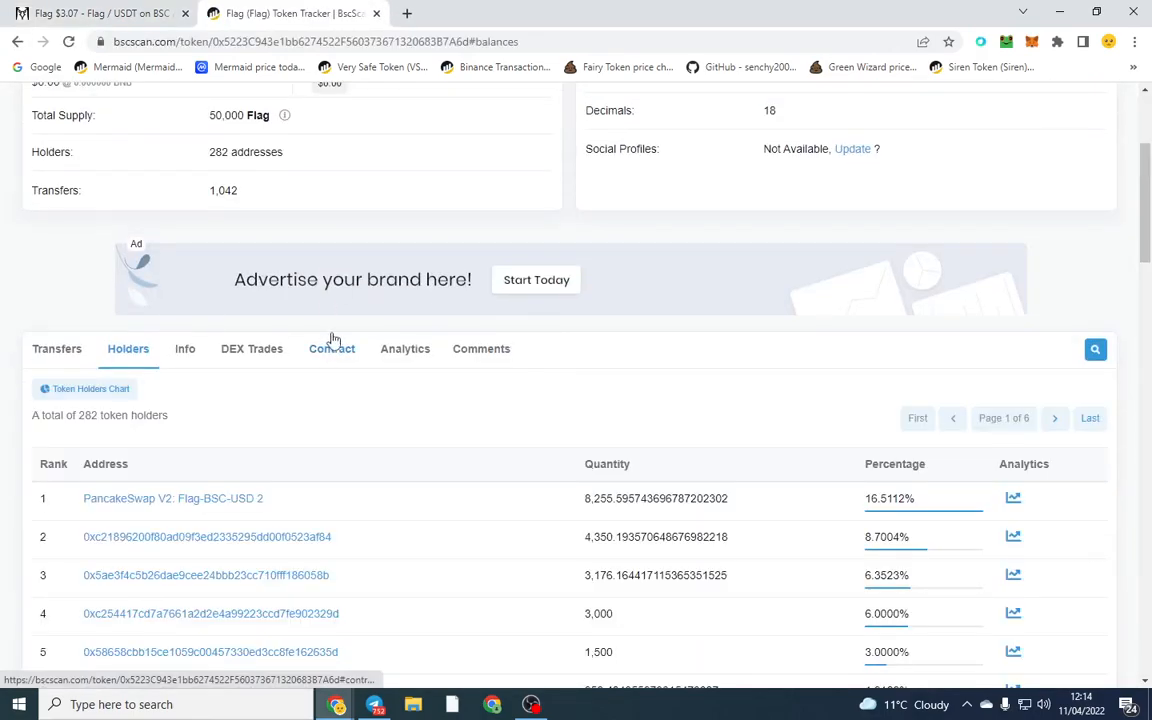
Scroll Flag's holders, topped by the PancakeSwap pair at 16.51%, and open the rank-2 holder
scroll(down, 3)
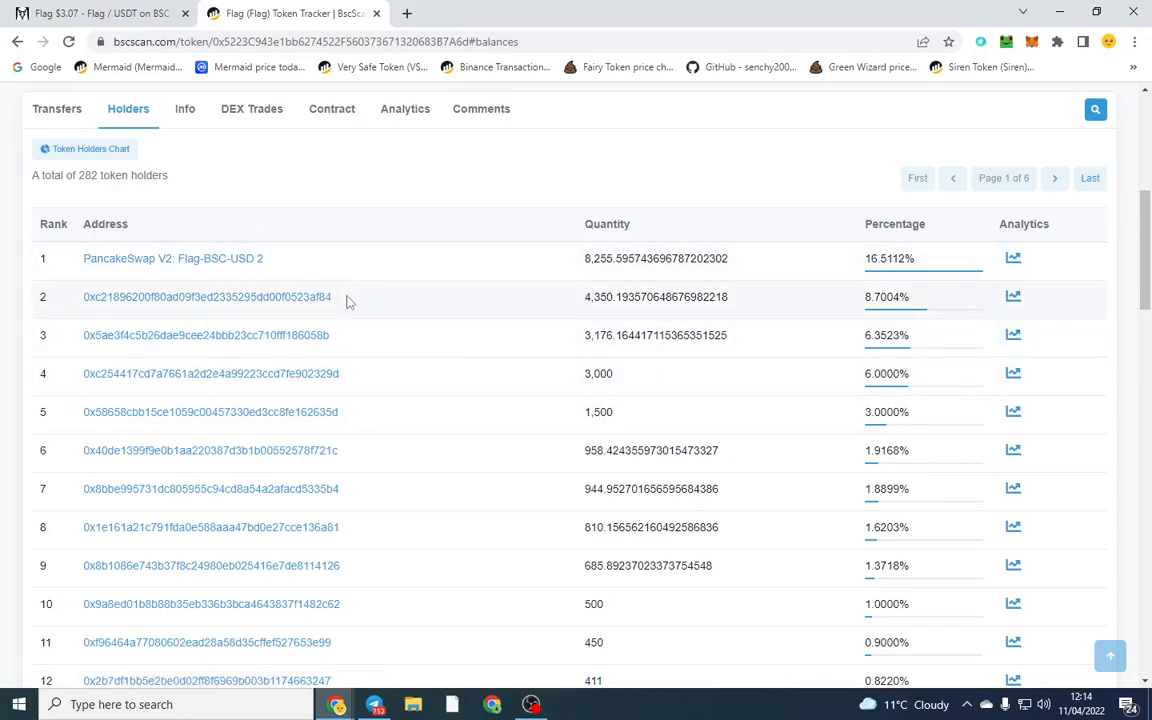
scroll(down, 3)
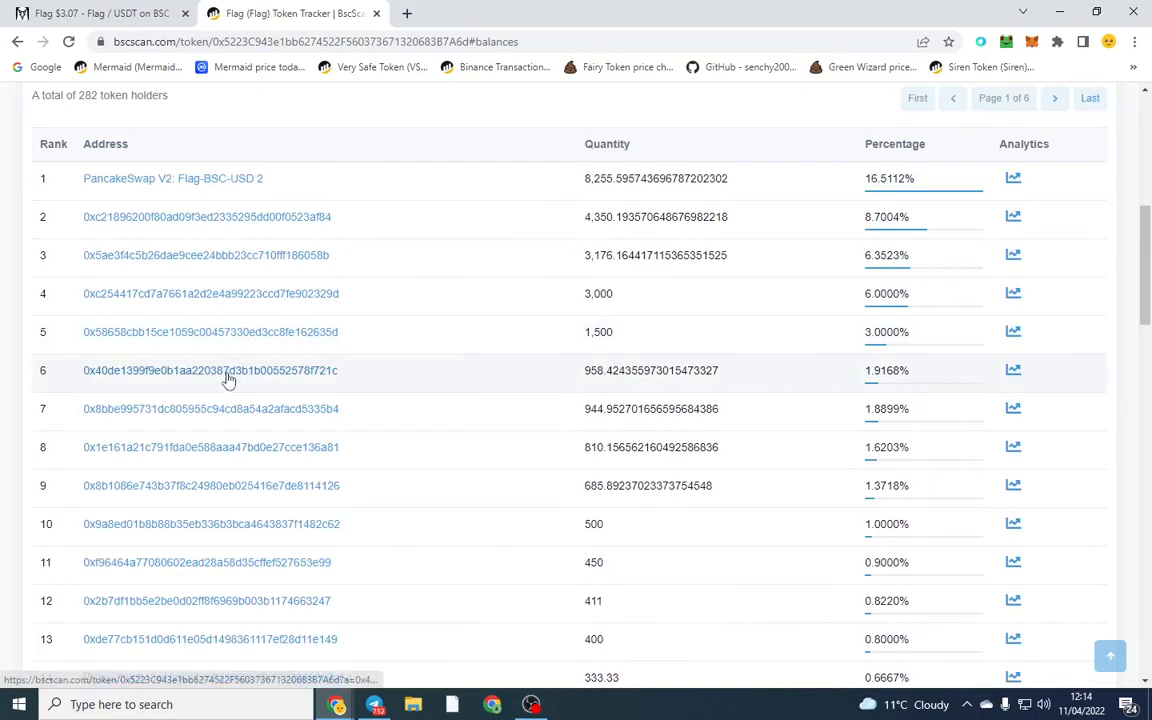
mouse_move(264, 293)
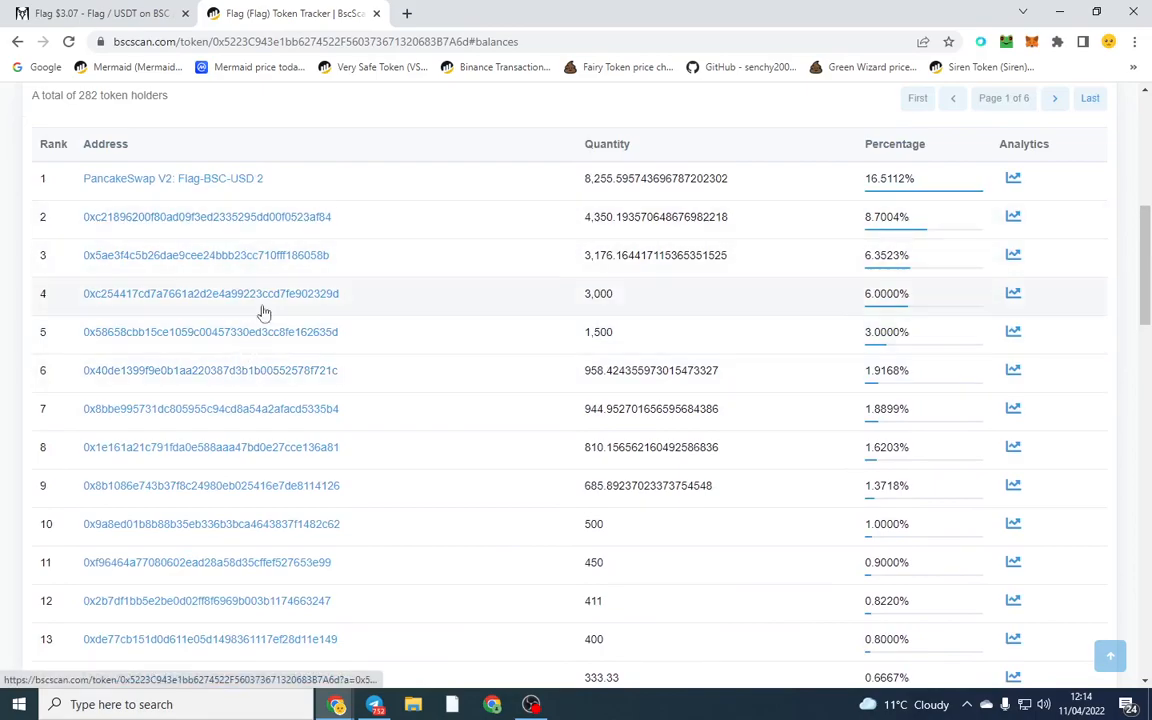
click(207, 217)
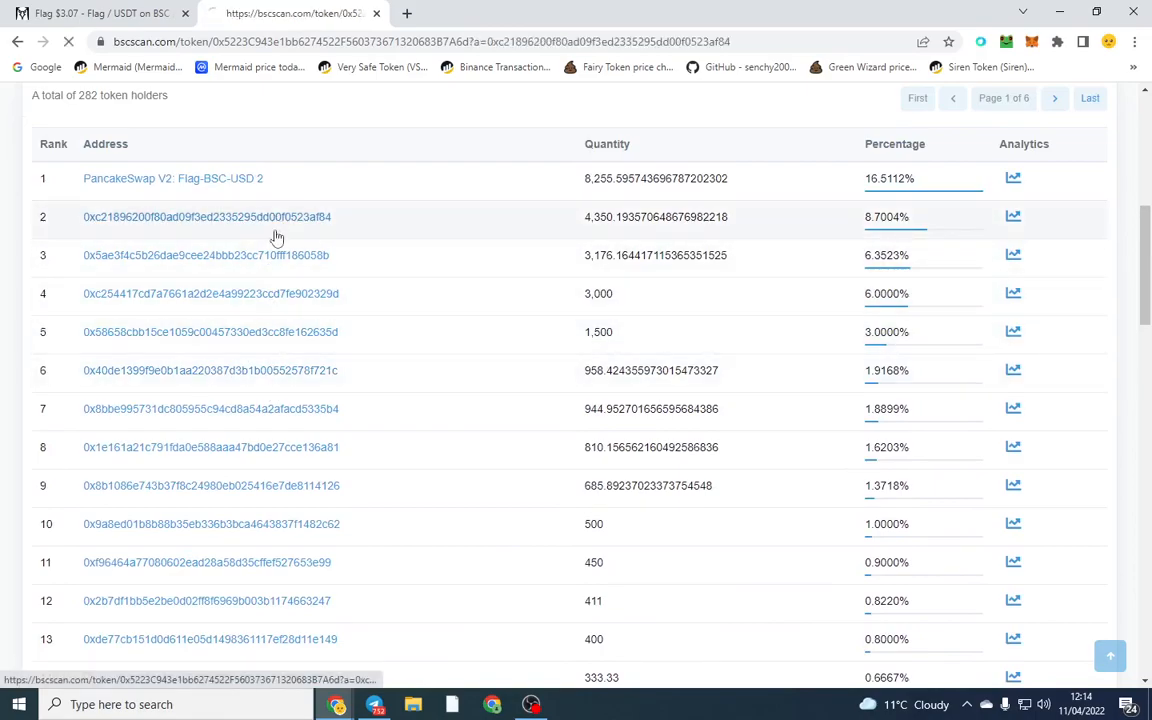
Review the rank-2 holder's four Flag transfers: 3,000 sent out, 7,349.9 received
click(207, 216)
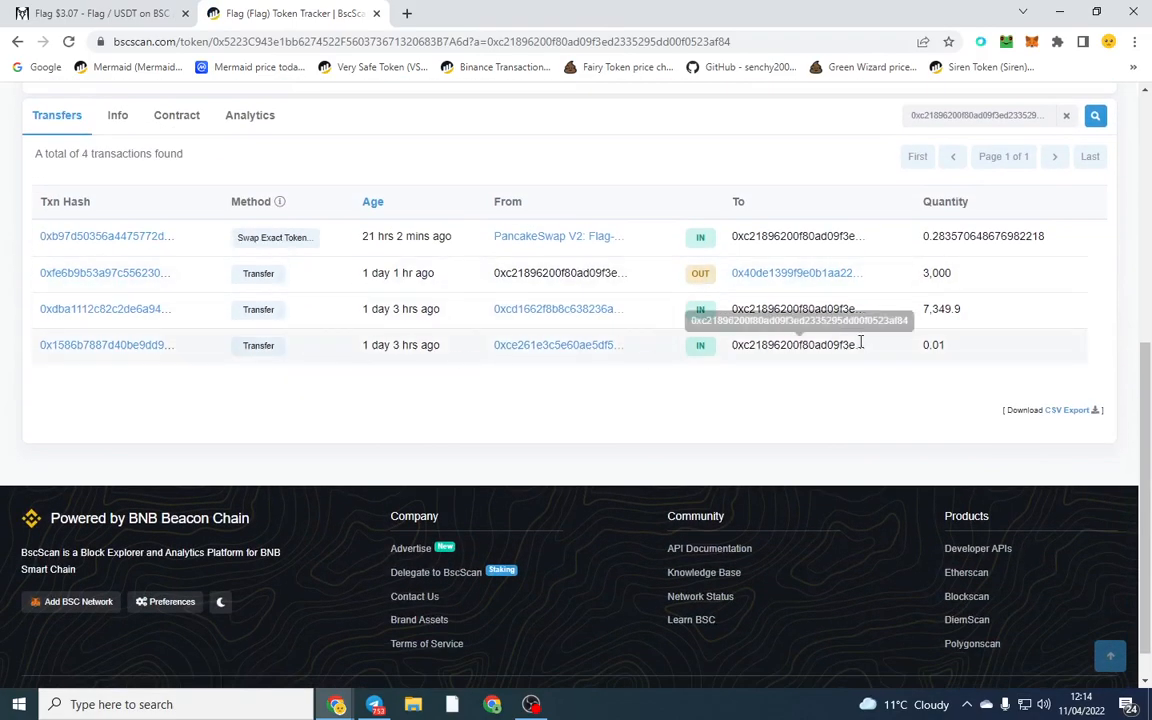
mouse_move(958, 308)
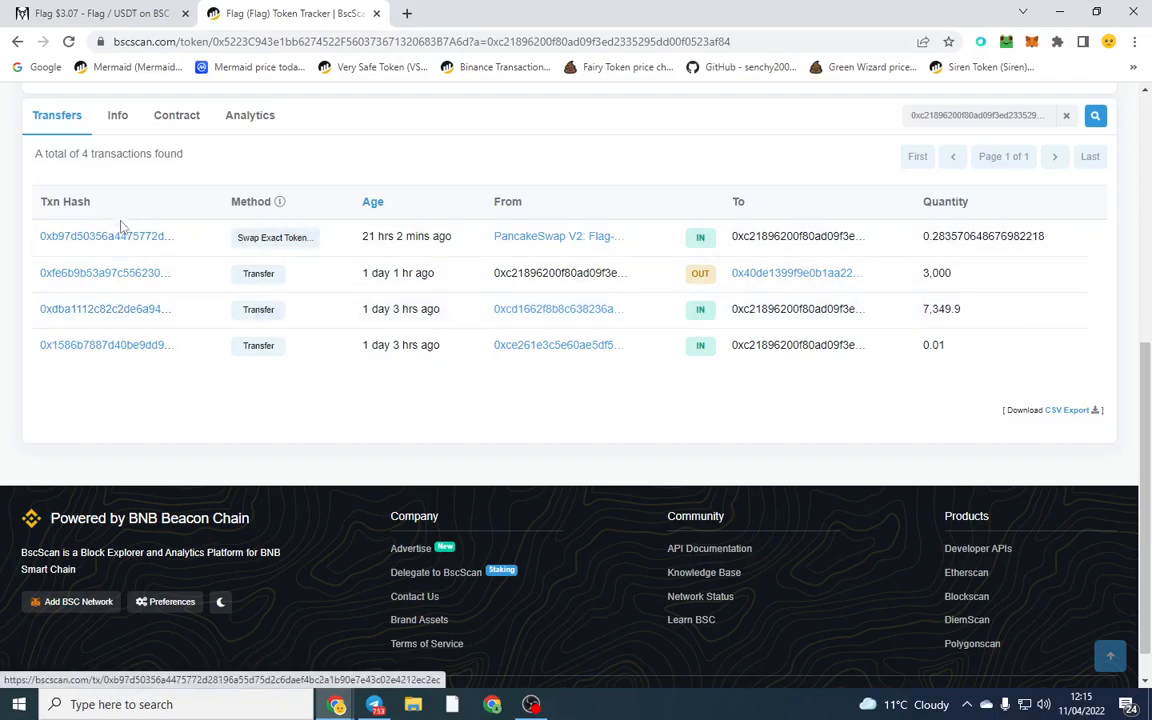
mouse_move(258, 273)
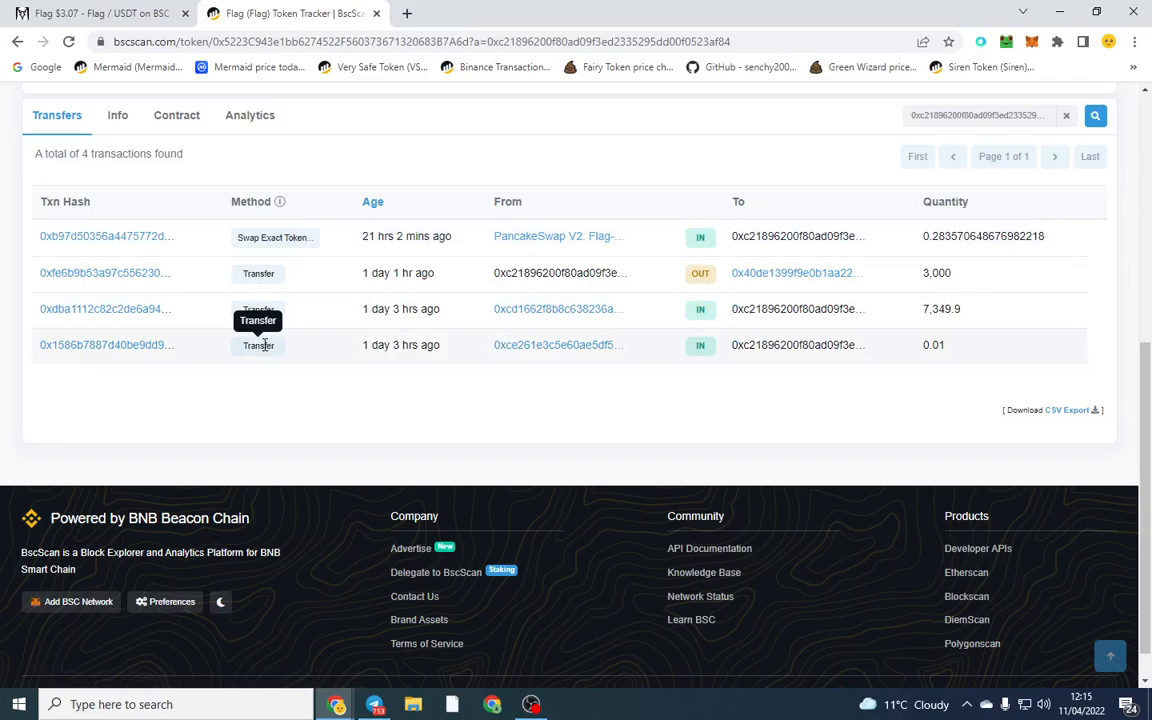
mouse_move(259, 272)
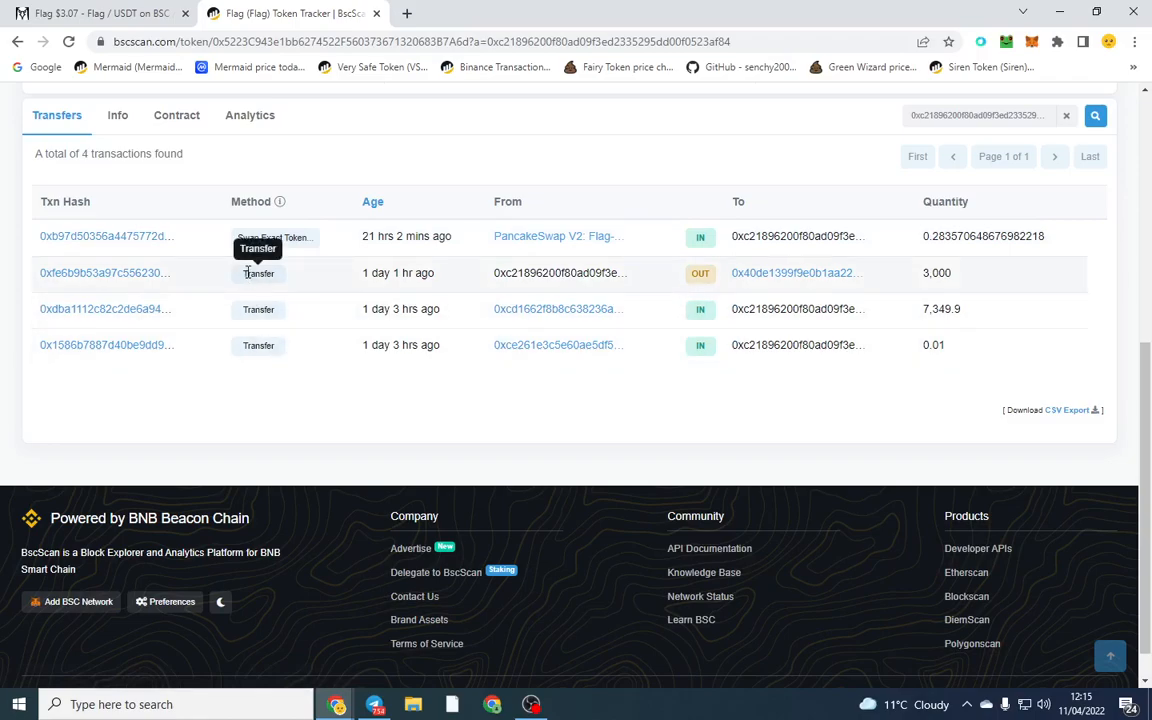
mouse_move(967, 273)
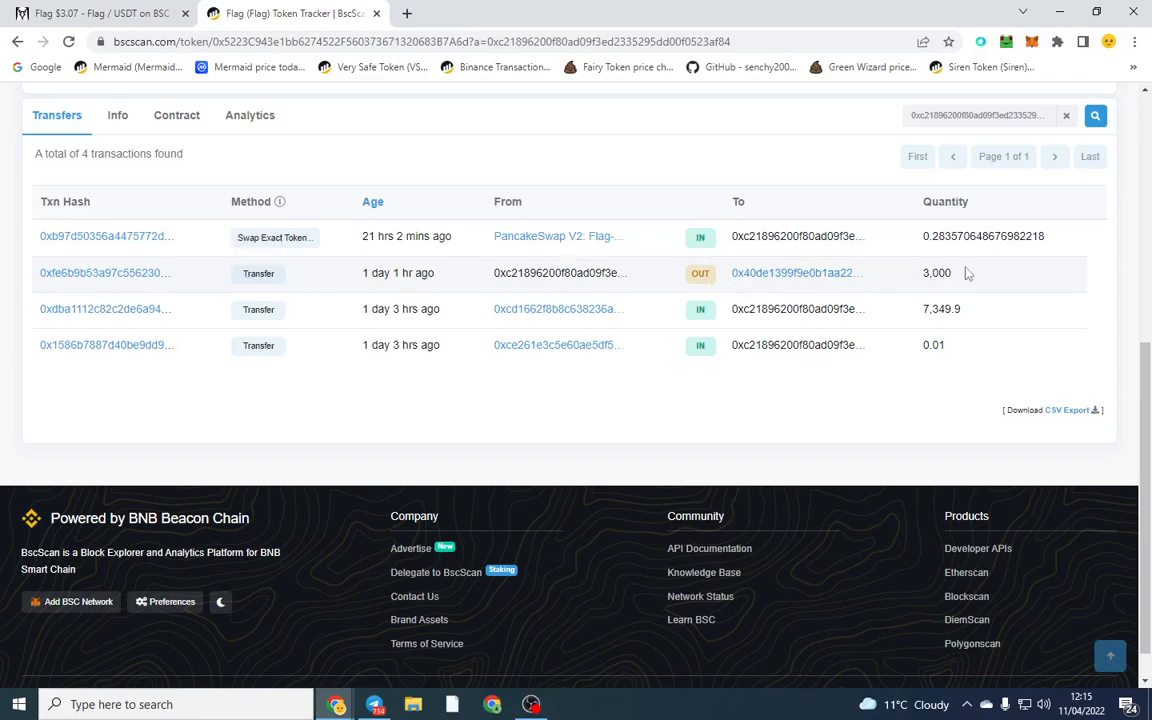
double_click(936, 273)
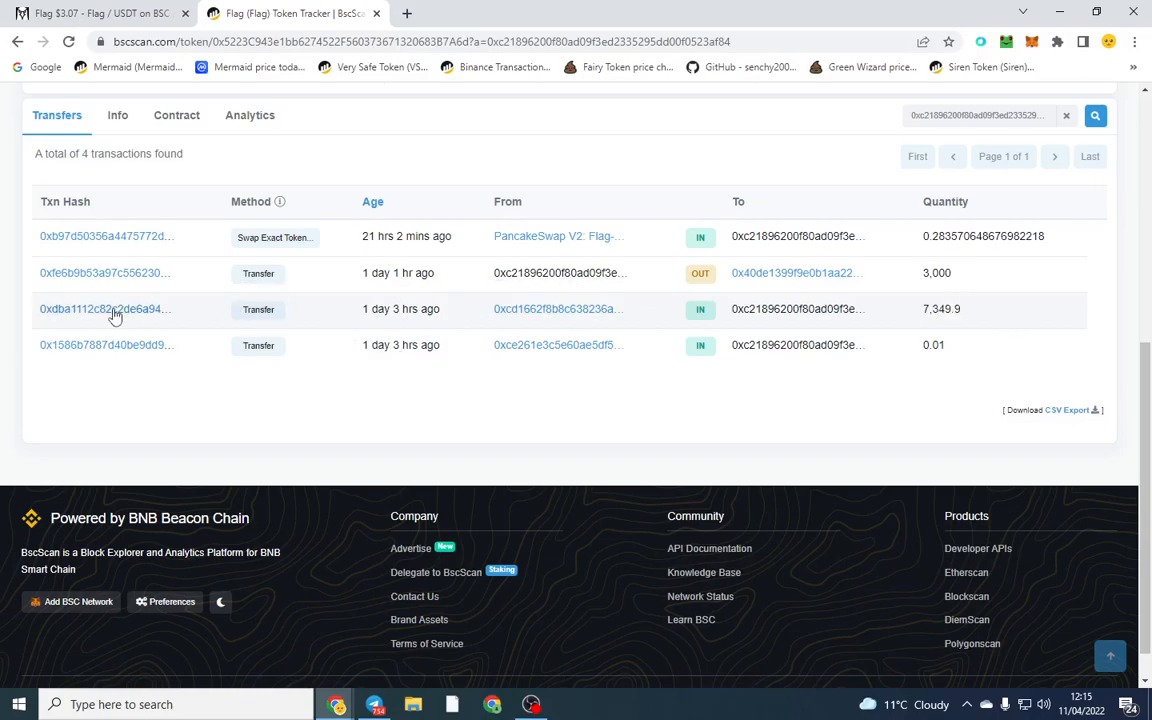
Trace the 7,349.9 Flag sender back to the 11,050 Flag source wallet holding 3,176.16 Flag
click(104, 308)
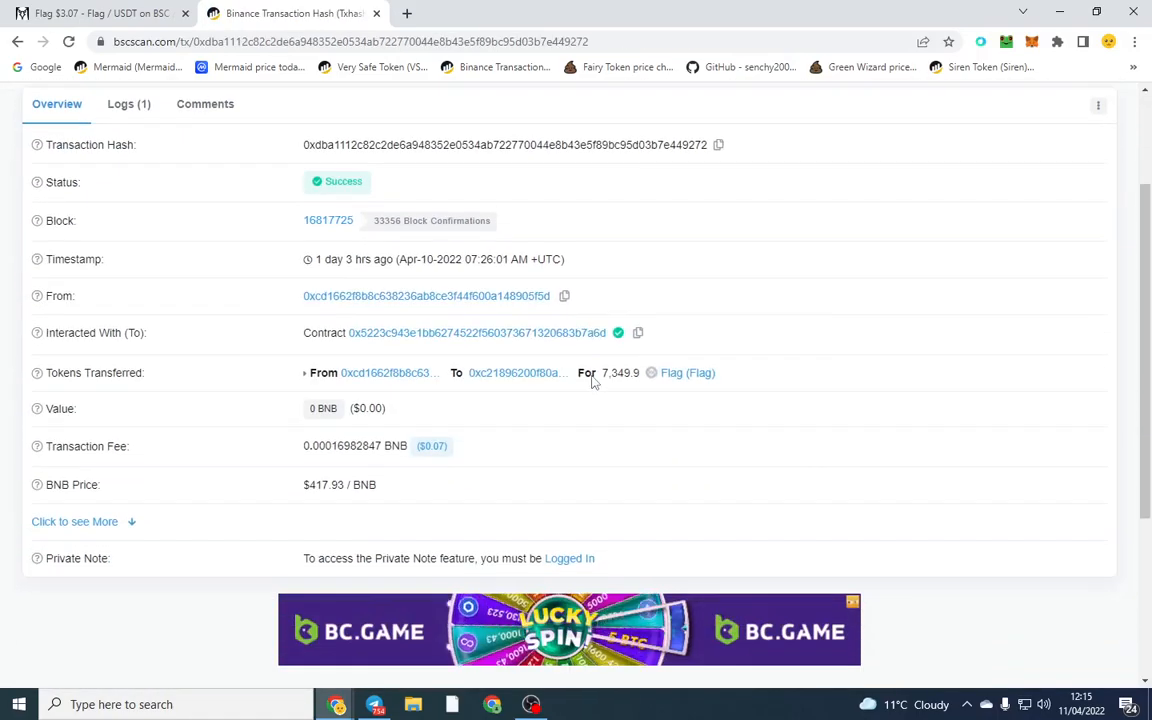
mouse_move(320, 305)
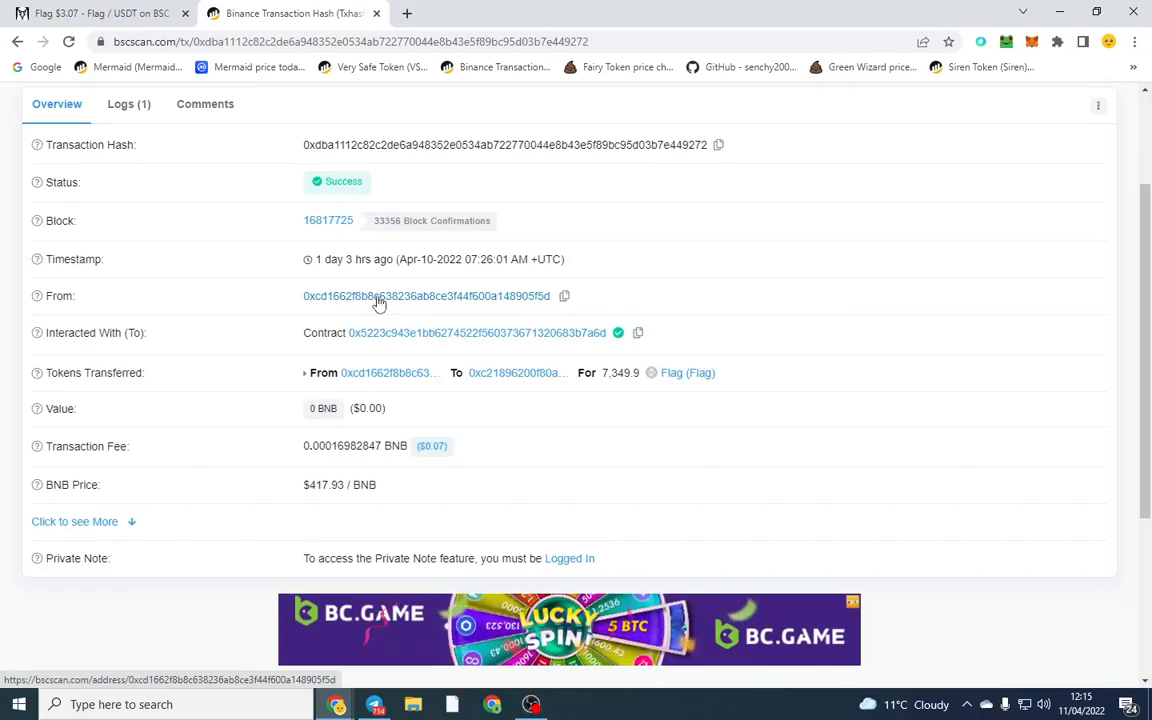
mouse_move(375, 373)
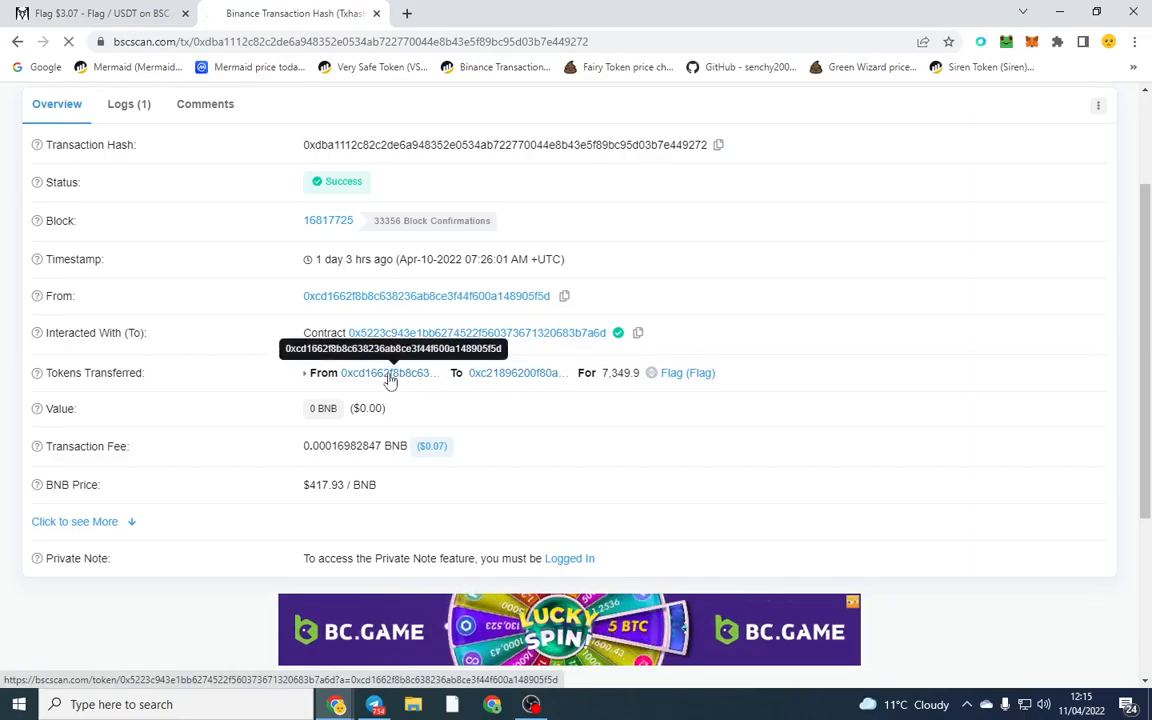
click(388, 372)
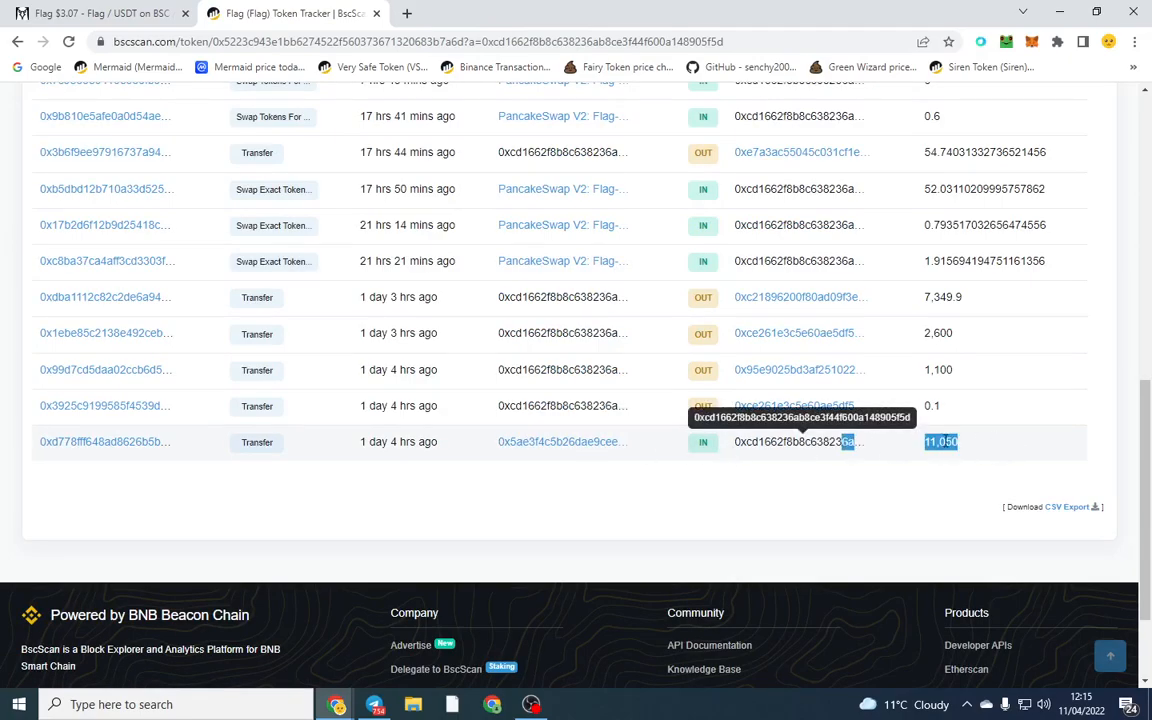
mouse_move(287, 450)
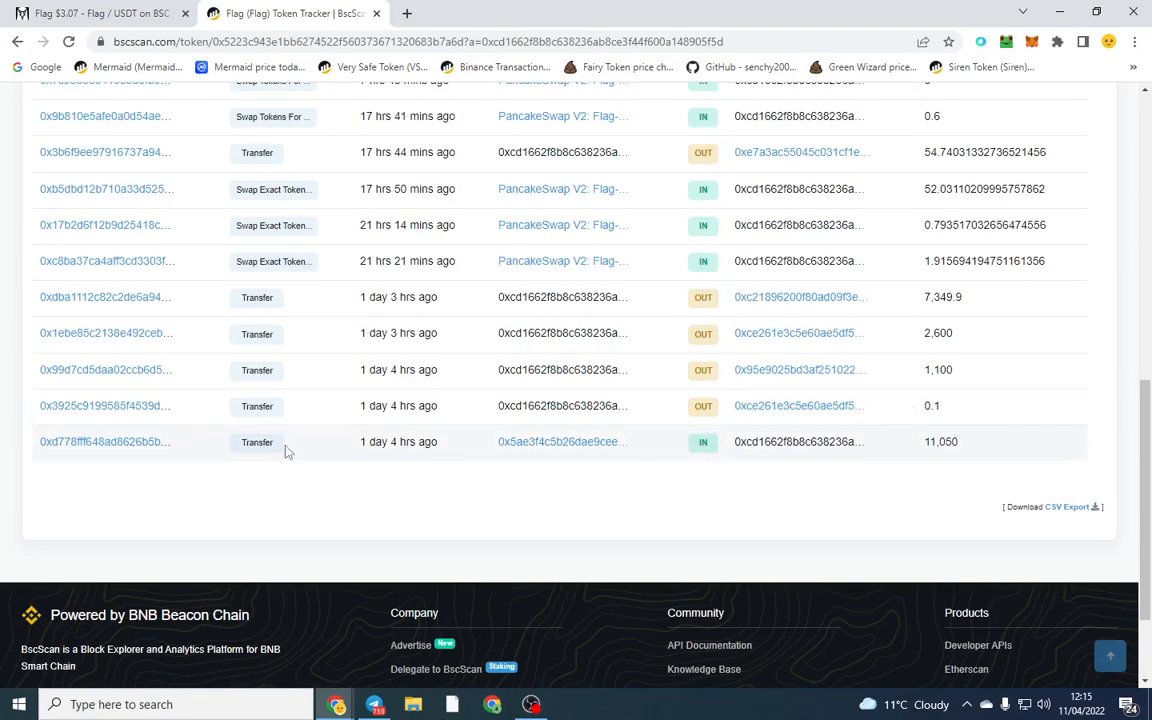
click(105, 441)
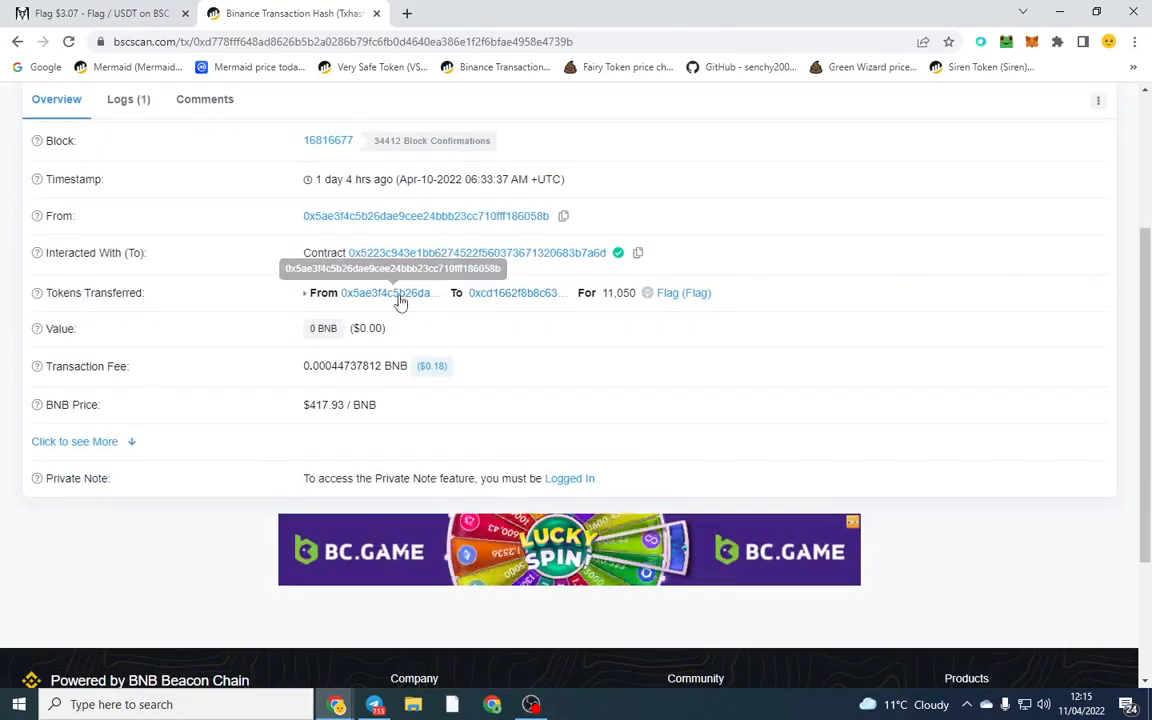
click(683, 292)
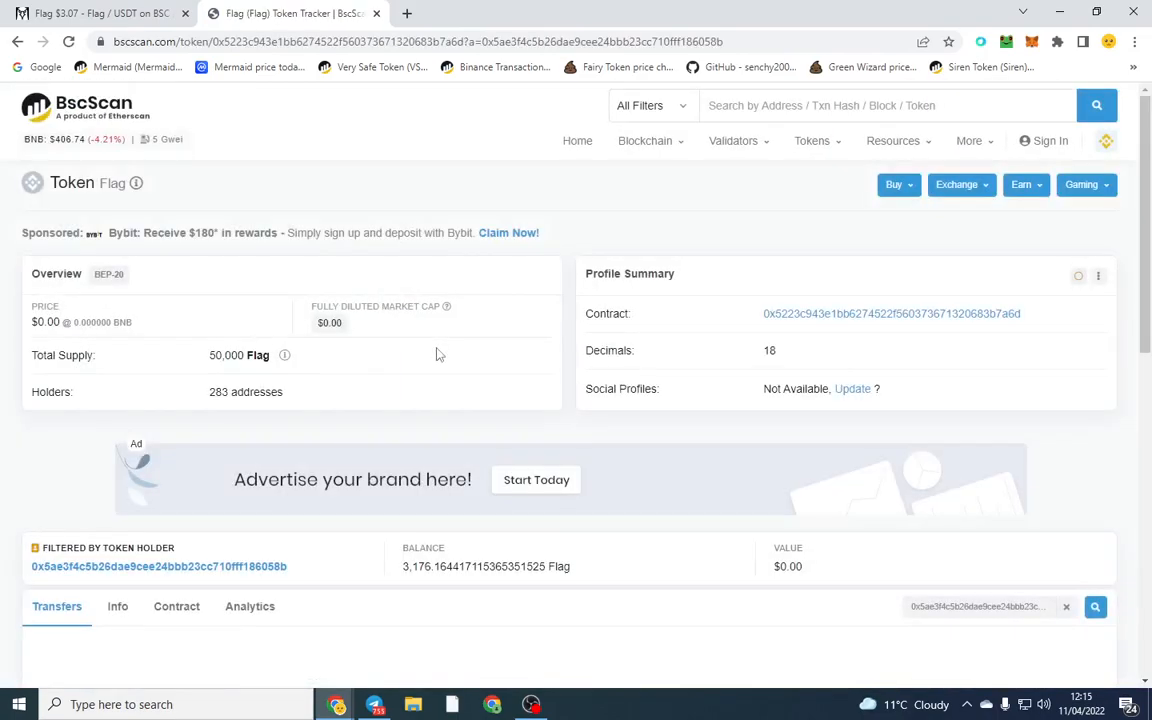
Scroll Flag's holder list, open the rank-36 holder and scroll its filtered transfers
scroll(down, 3)
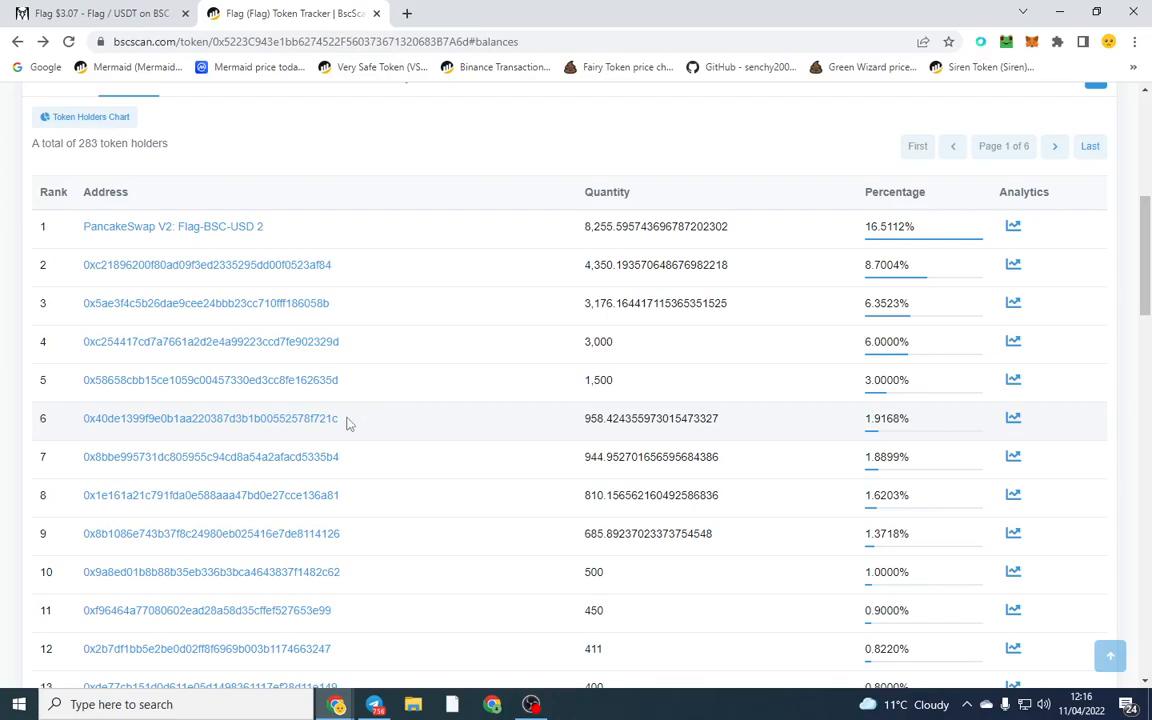
scroll(down, 3)
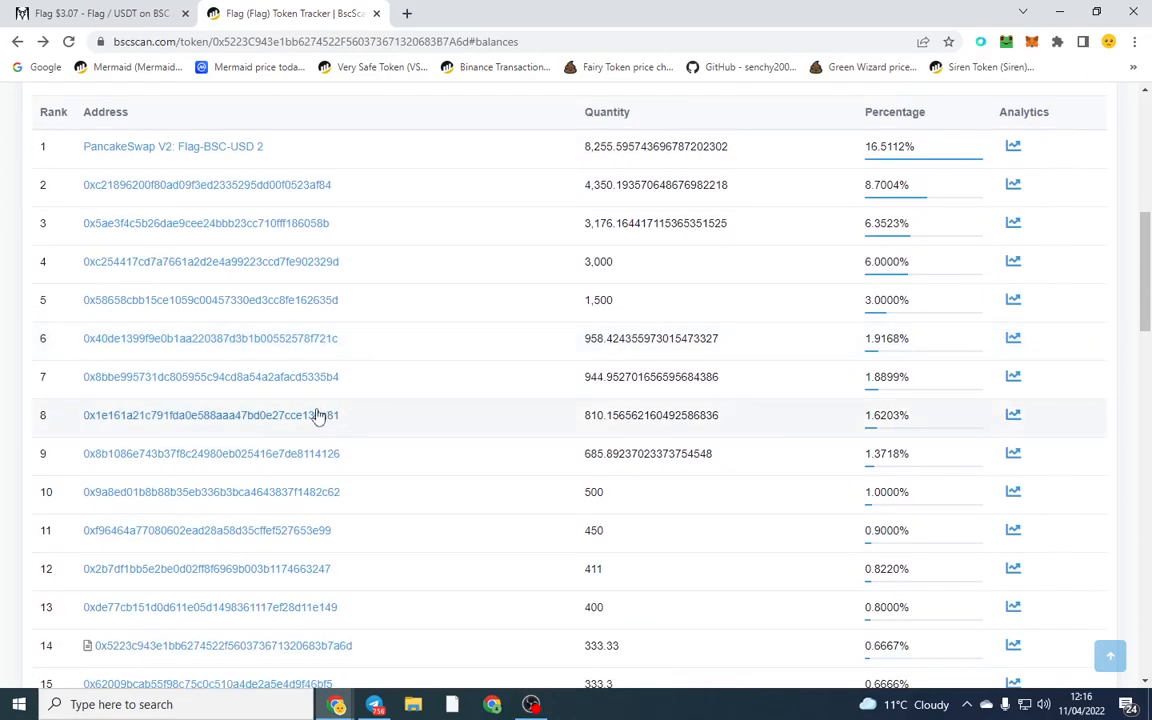
click(210, 338)
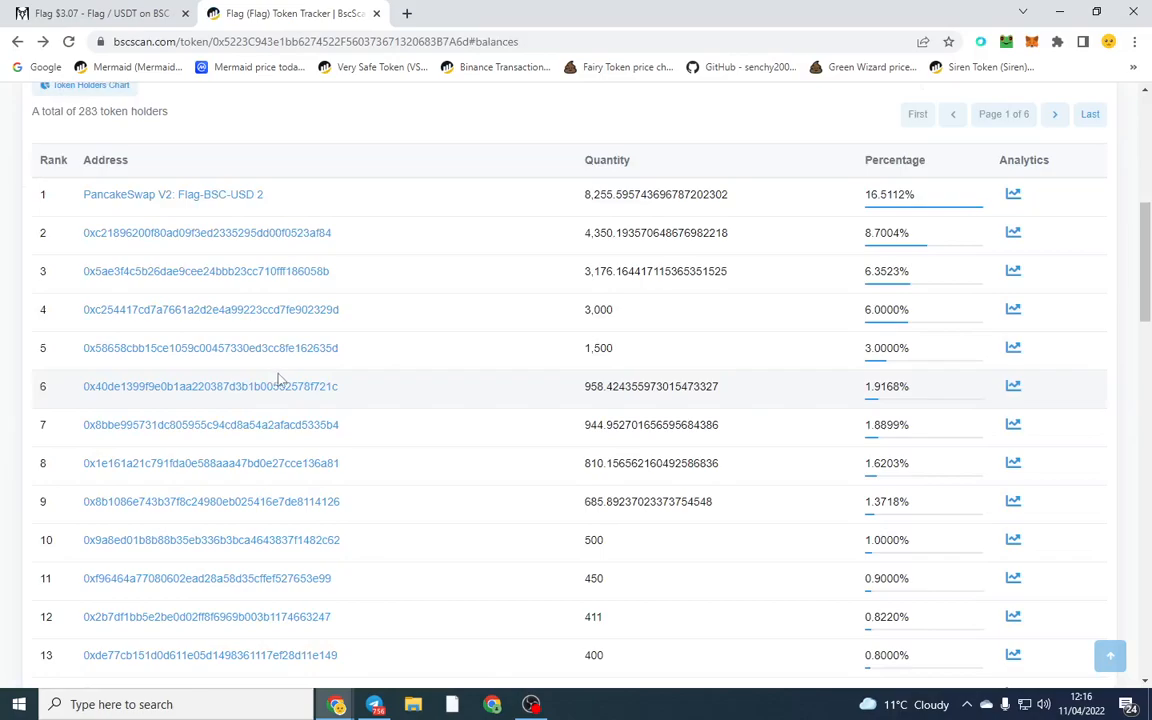
mouse_move(199, 424)
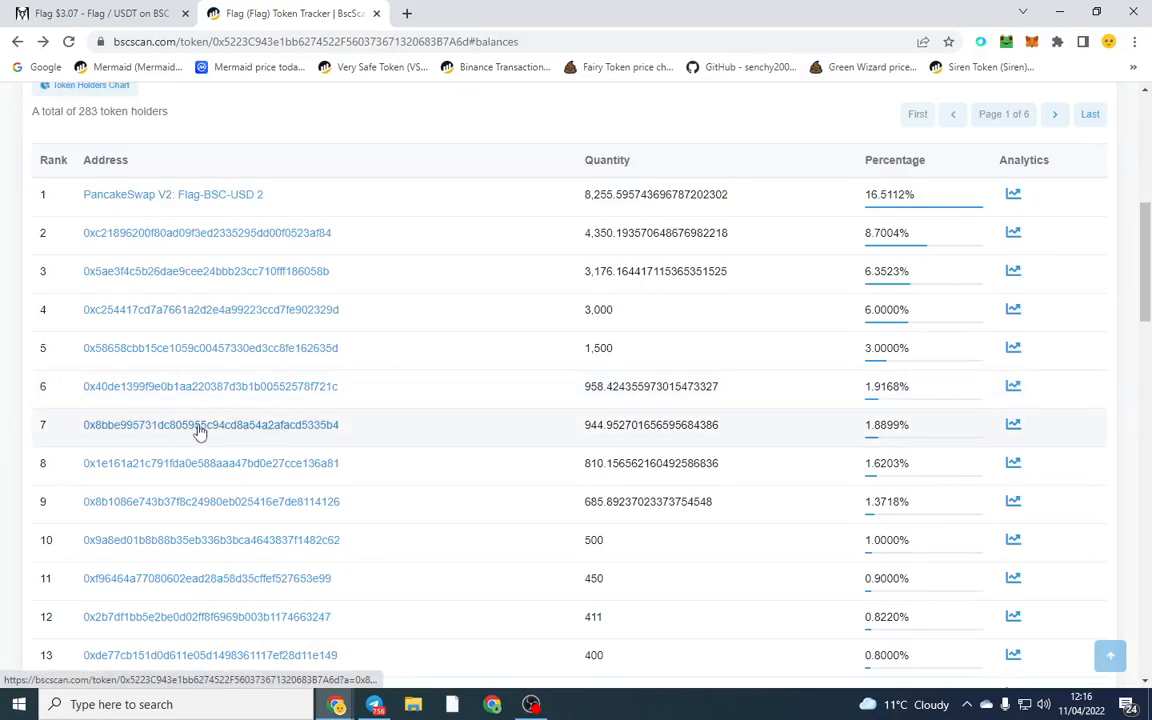
scroll(down, 3)
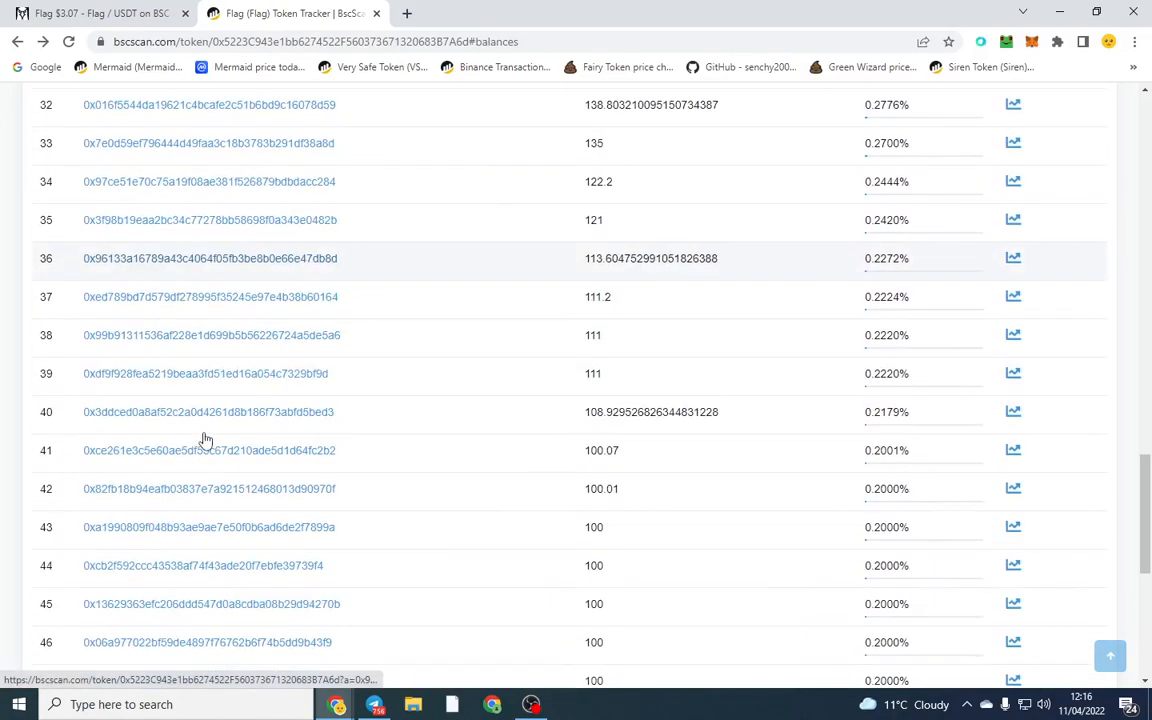
click(210, 258)
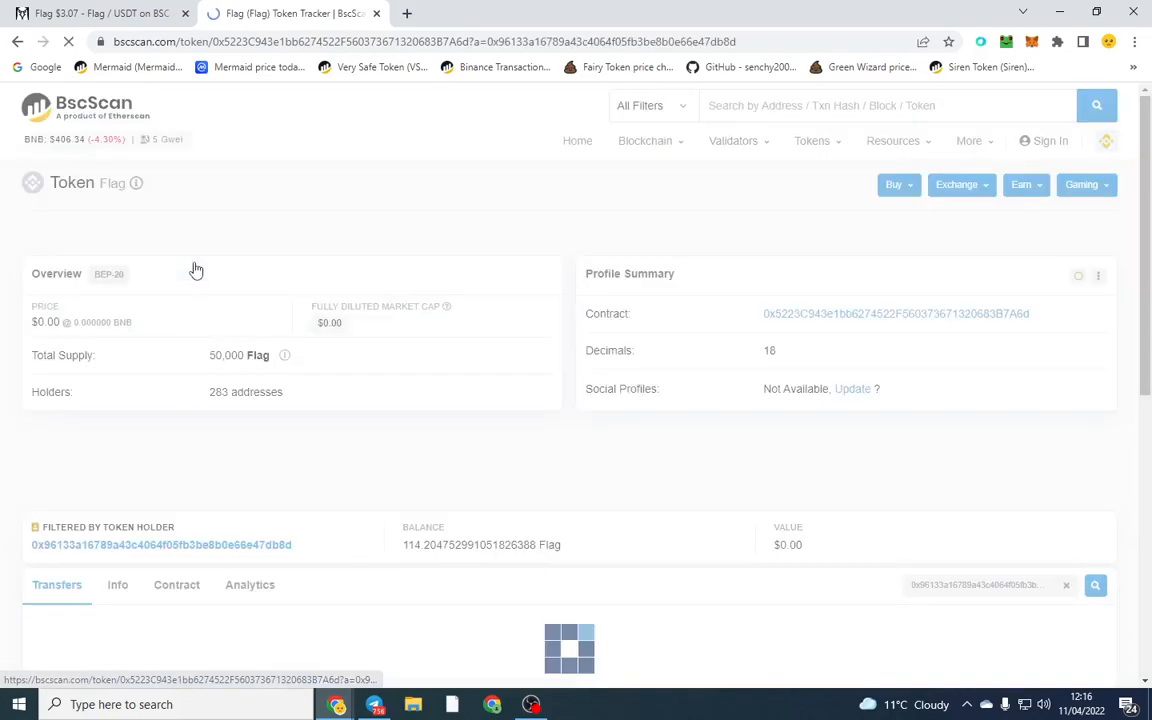
scroll(down, 3)
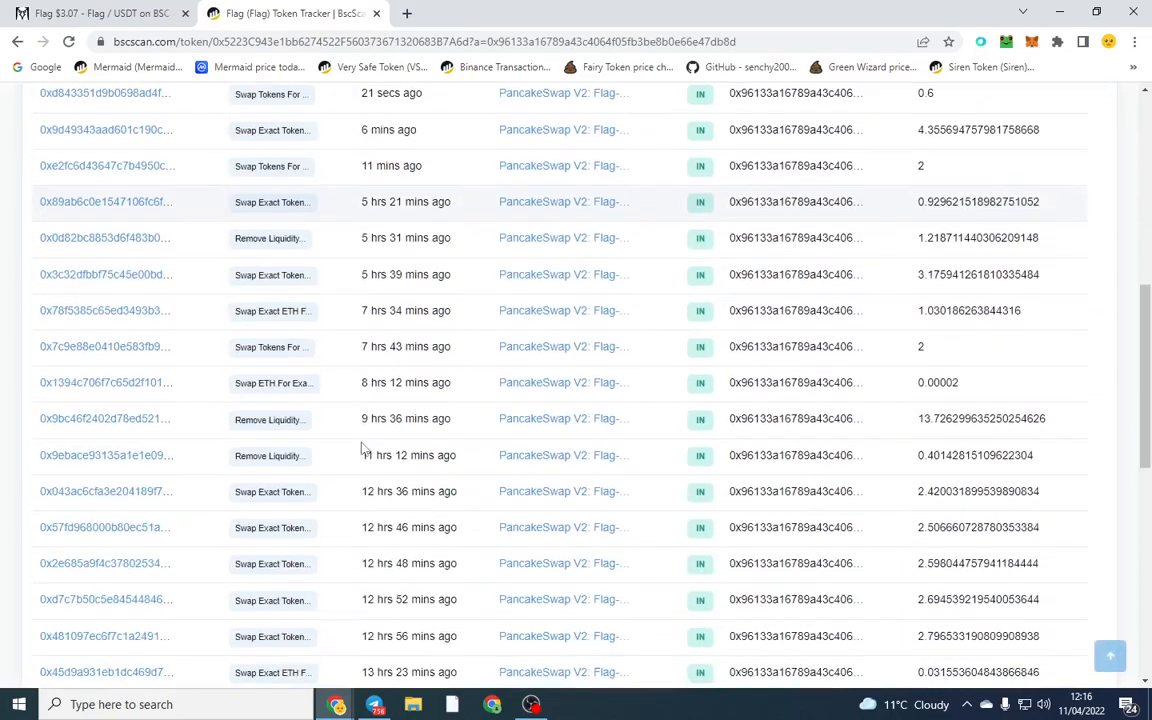
scroll(down, 3)
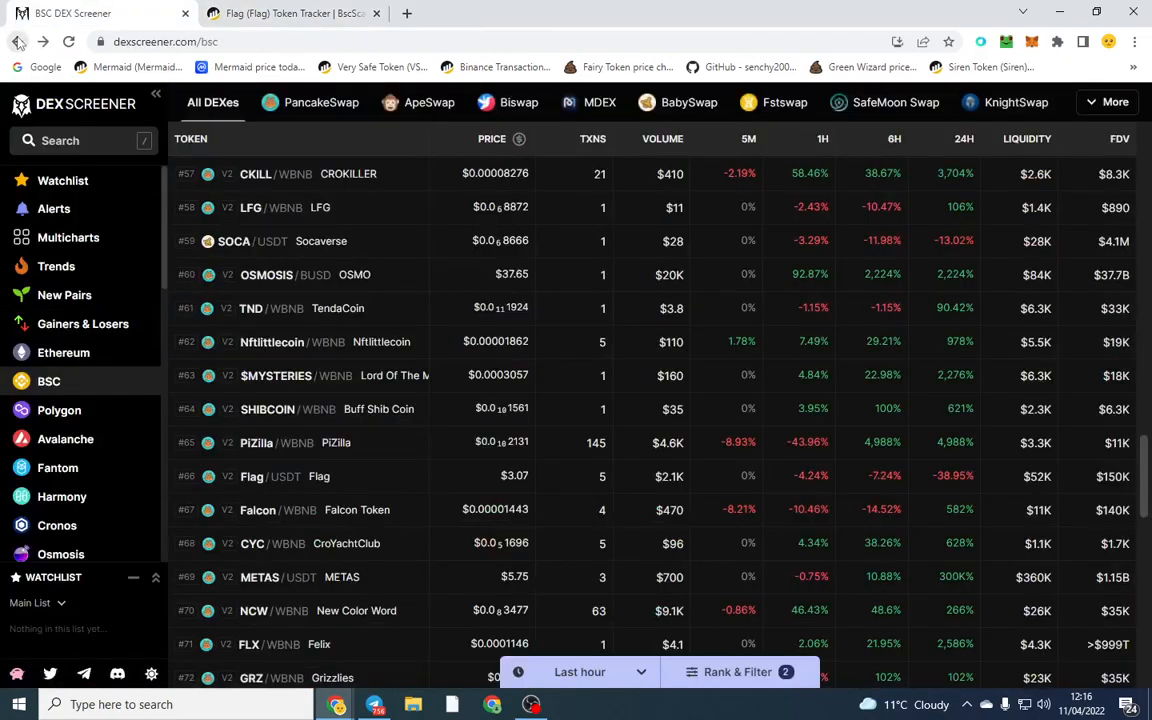
Scroll the LaborDoge/WBNB pair's chart and trade history on DEX Screener
scroll(down, 3)
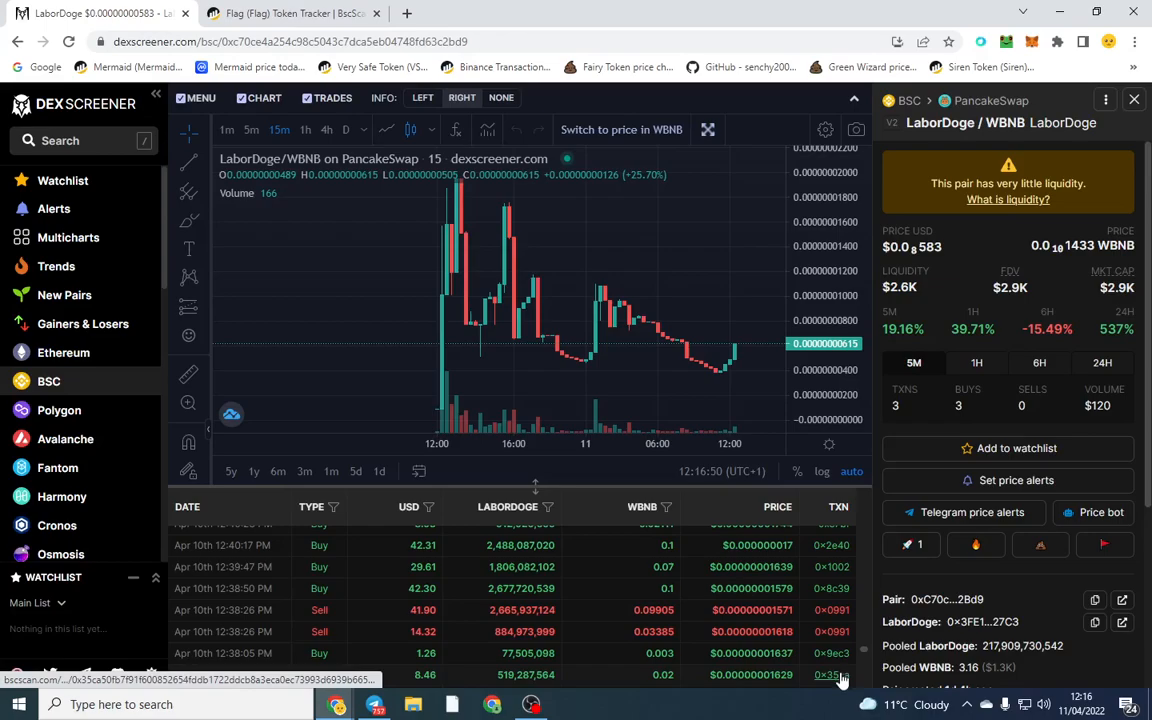
Open a LaborDoge buy transaction, then the buyer's wallet and its BEP-20 token transfers
click(829, 674)
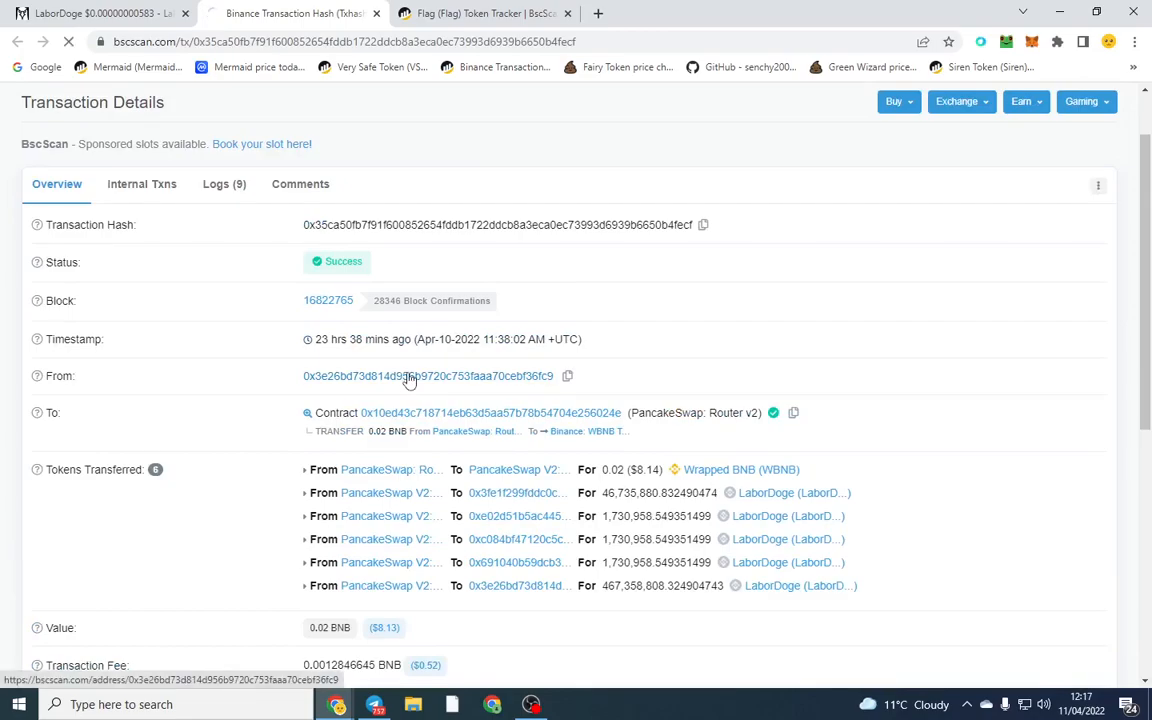
click(427, 375)
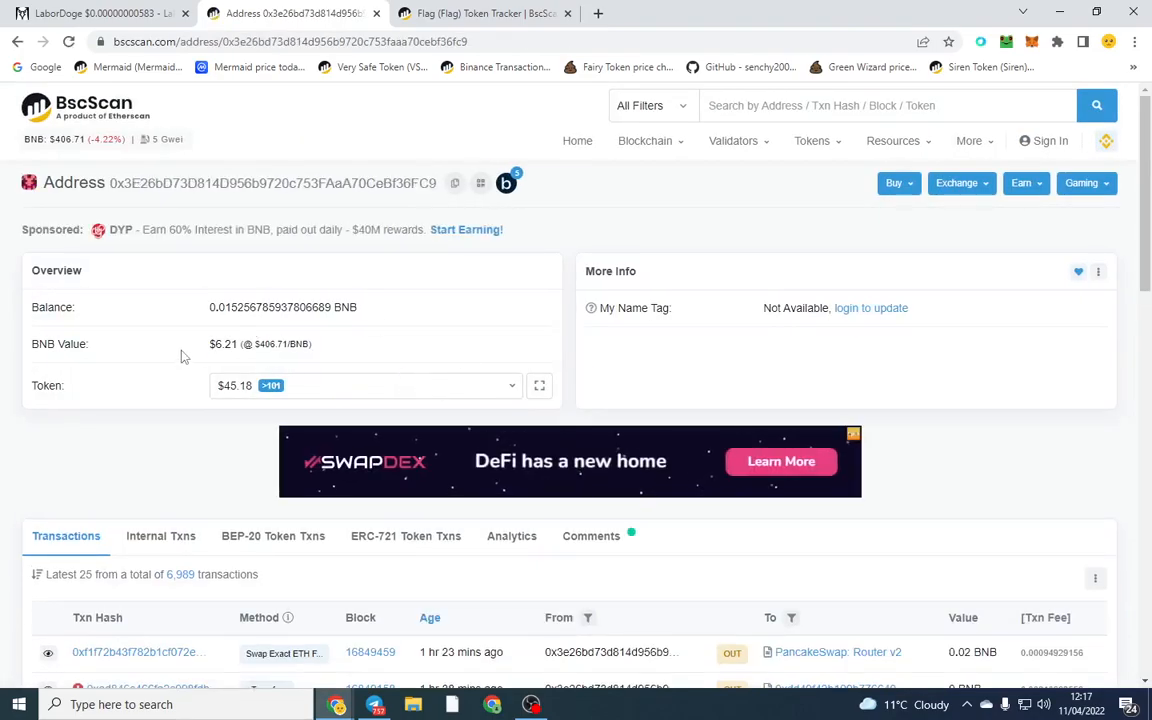
scroll(down, 3)
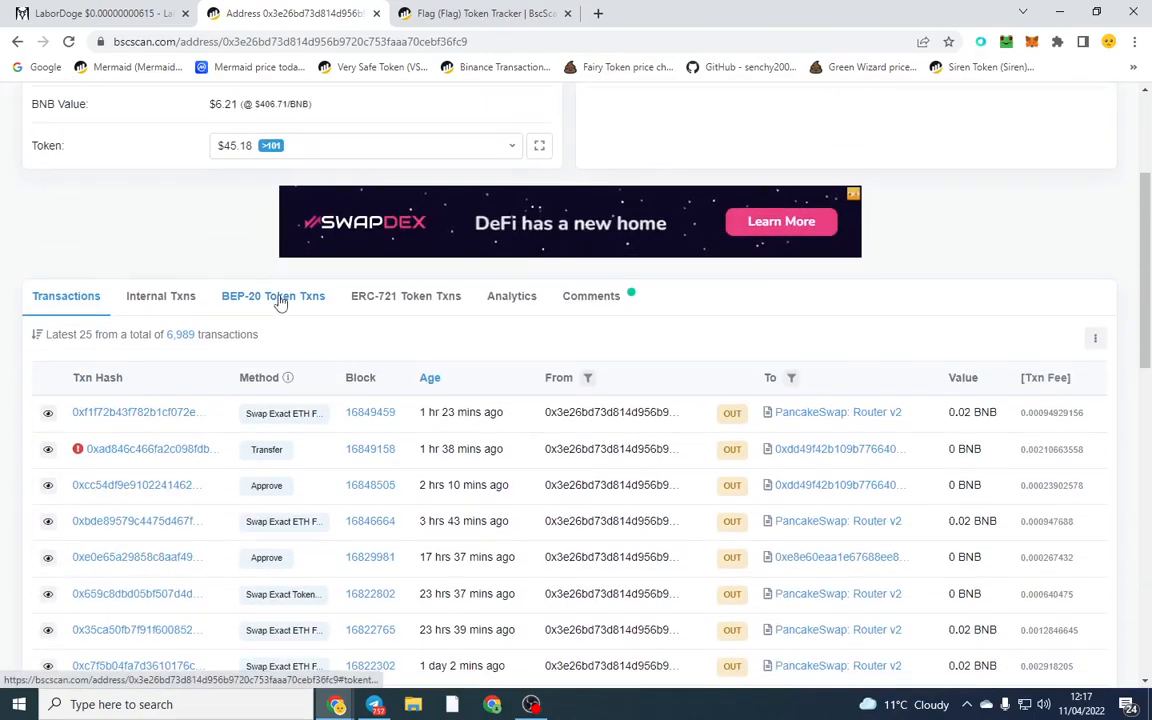
click(273, 296)
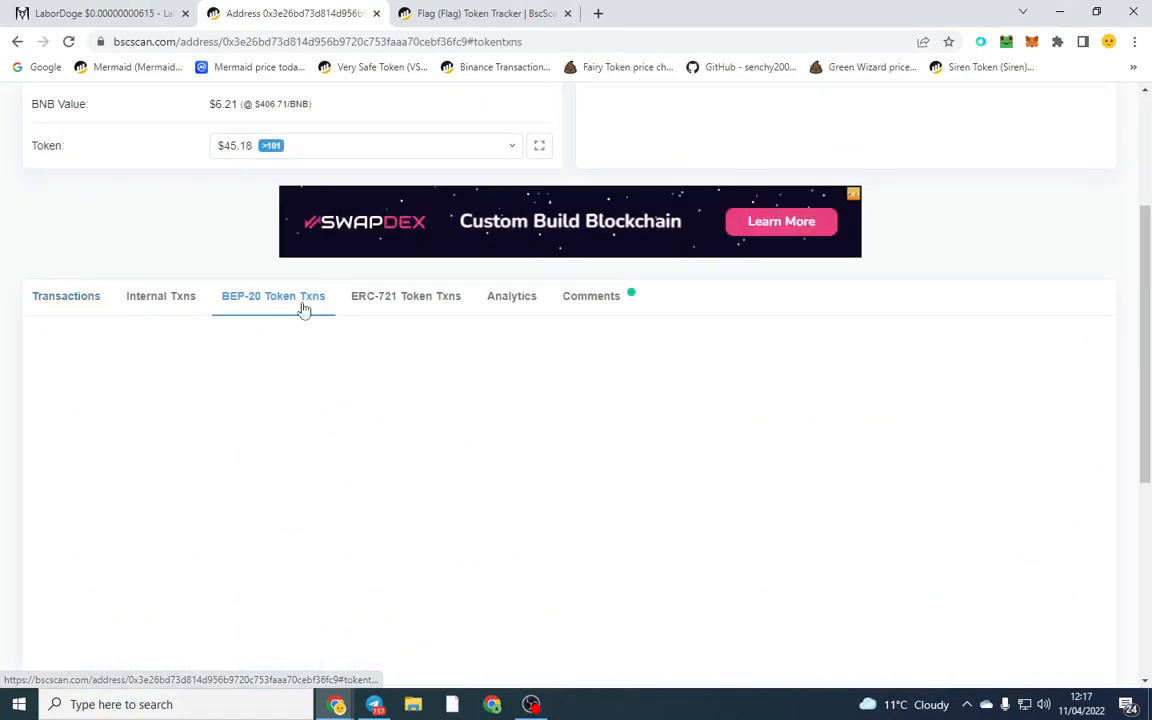
Filter the wallet's transfers to LaborDoge and open its 0.02 BNB purchase of 467.36M LaborDoge
click(273, 296)
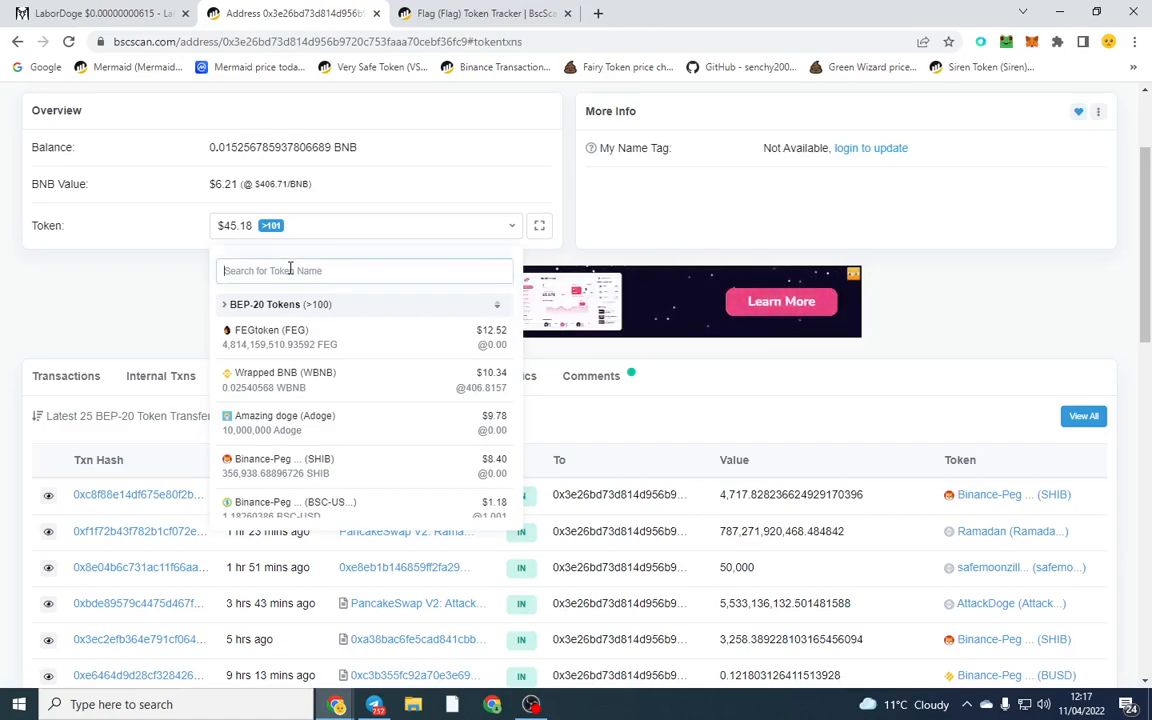
text(lab)
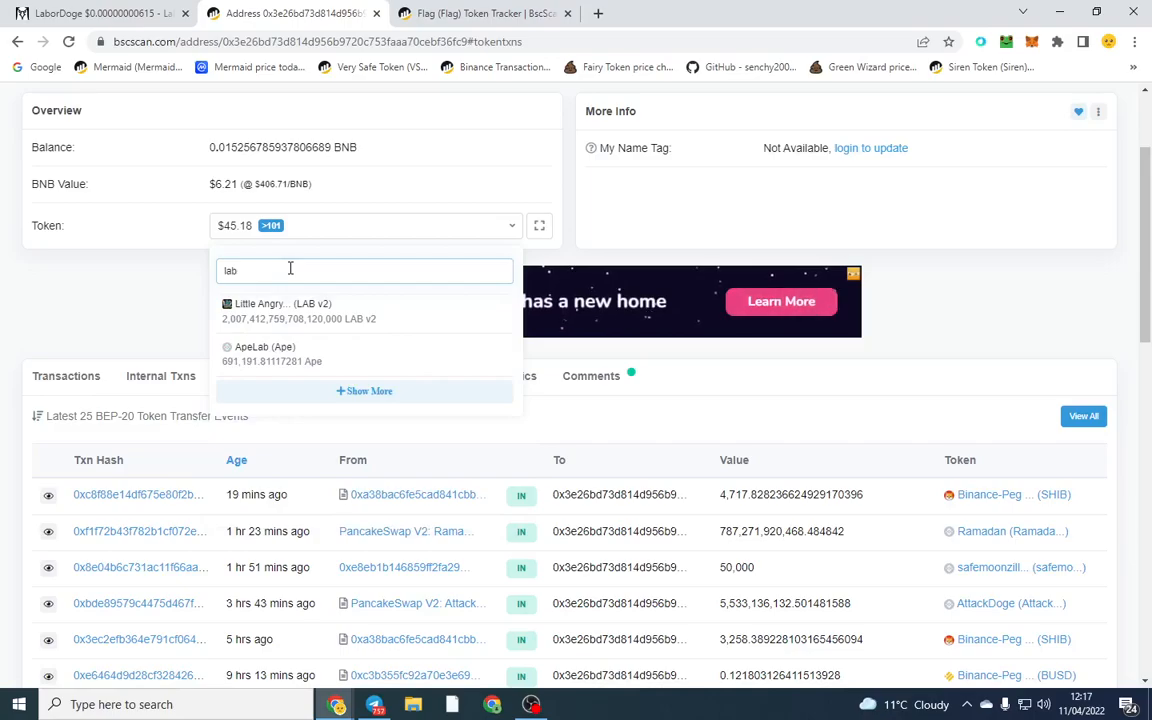
scroll(down, 3)
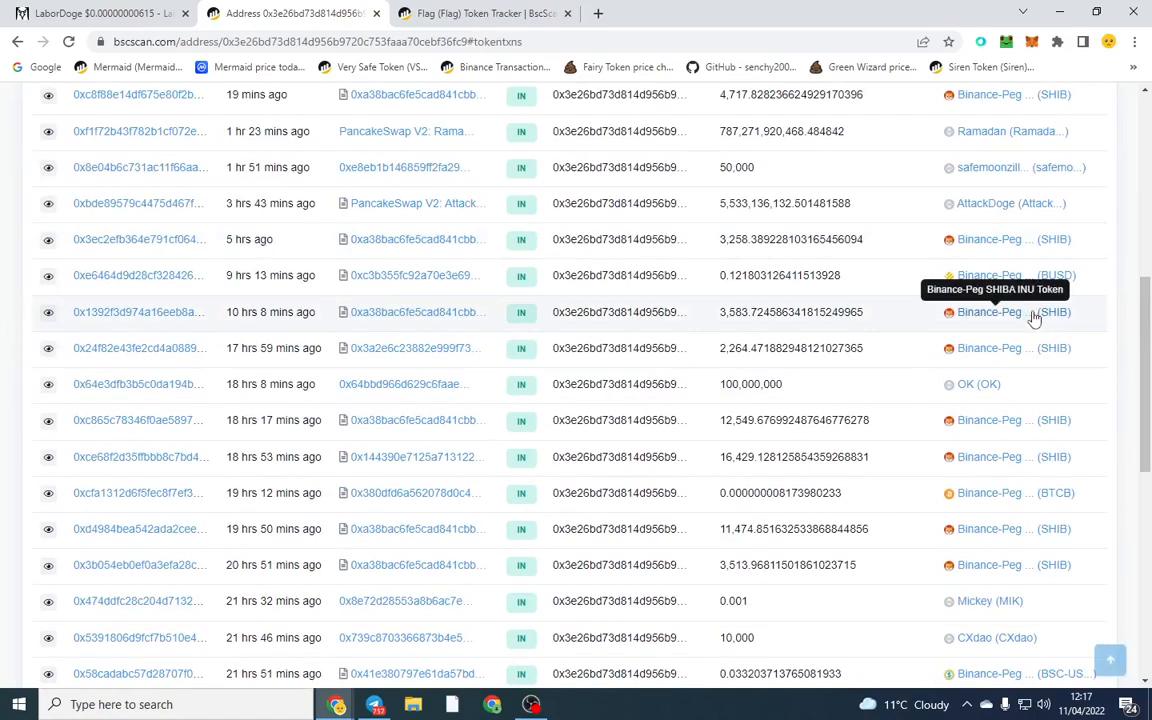
scroll(down, 3)
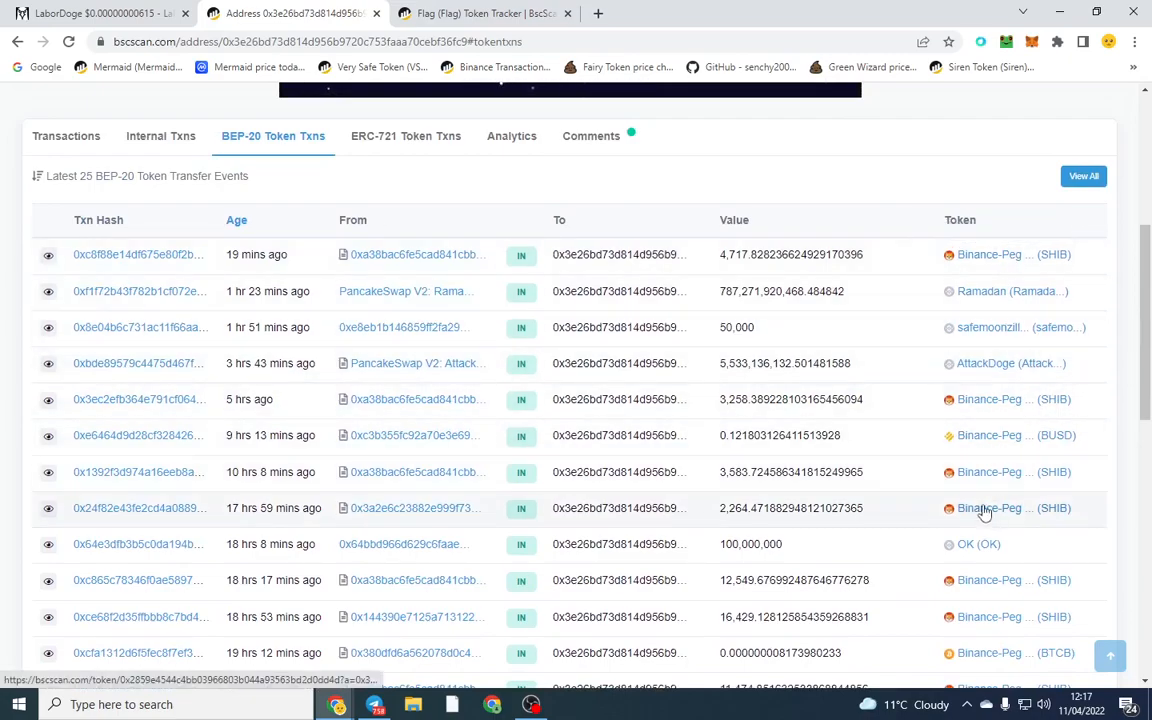
scroll(down, 3)
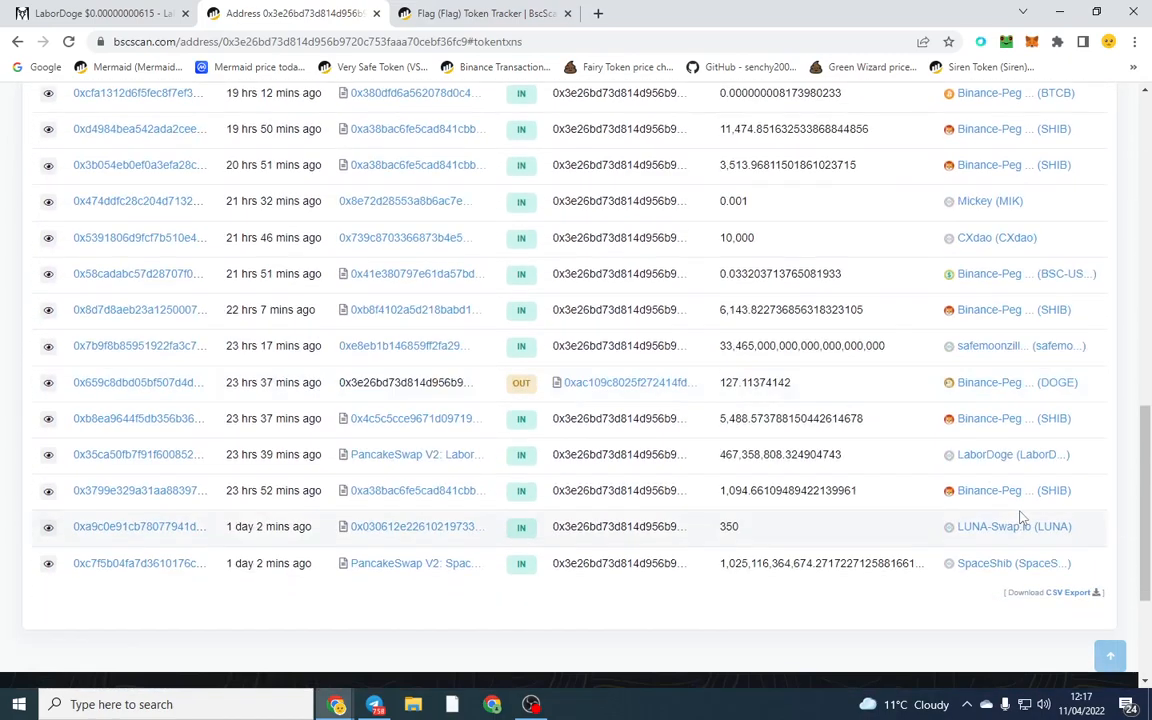
click(1010, 454)
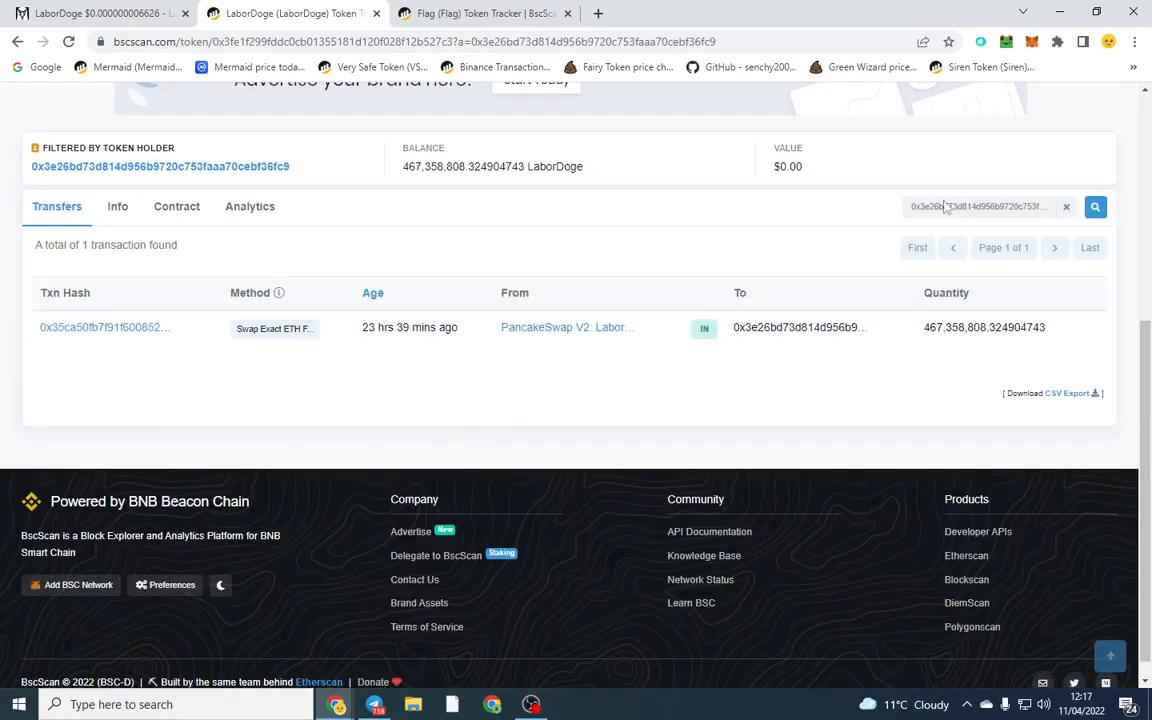
click(104, 327)
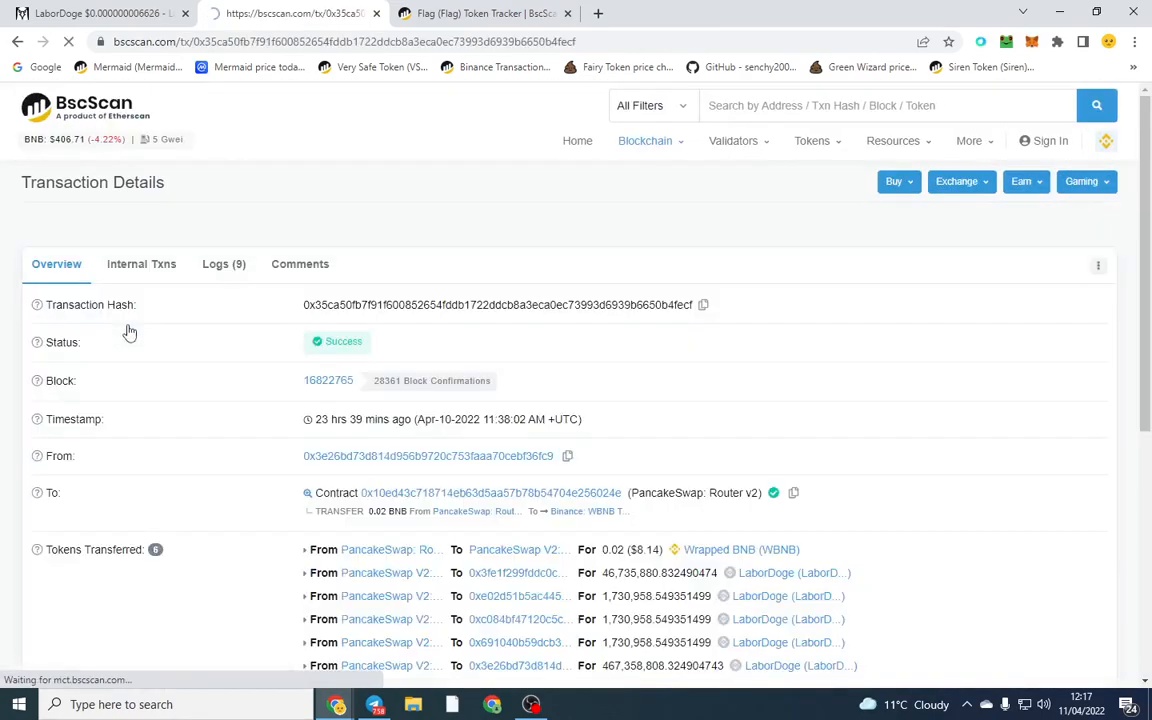
scroll(down, 3)
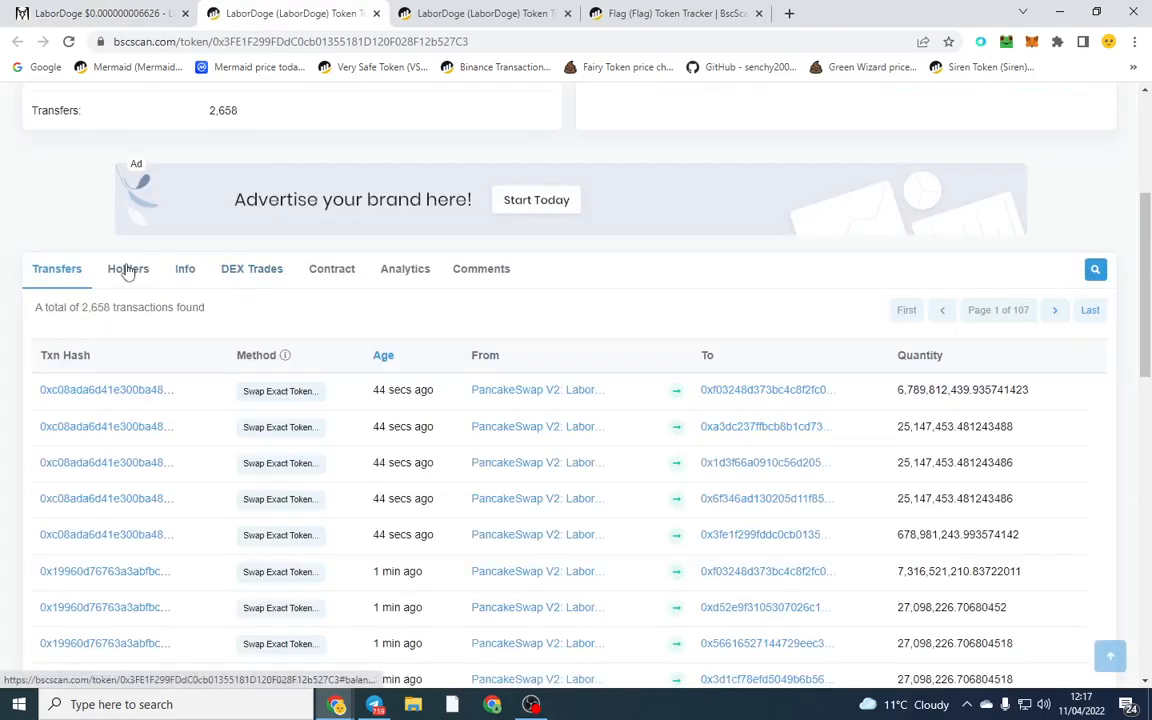
Review the rank-3 LaborDoge holder's 19.16B tokens from three swaps and open its earliest purchase
click(128, 268)
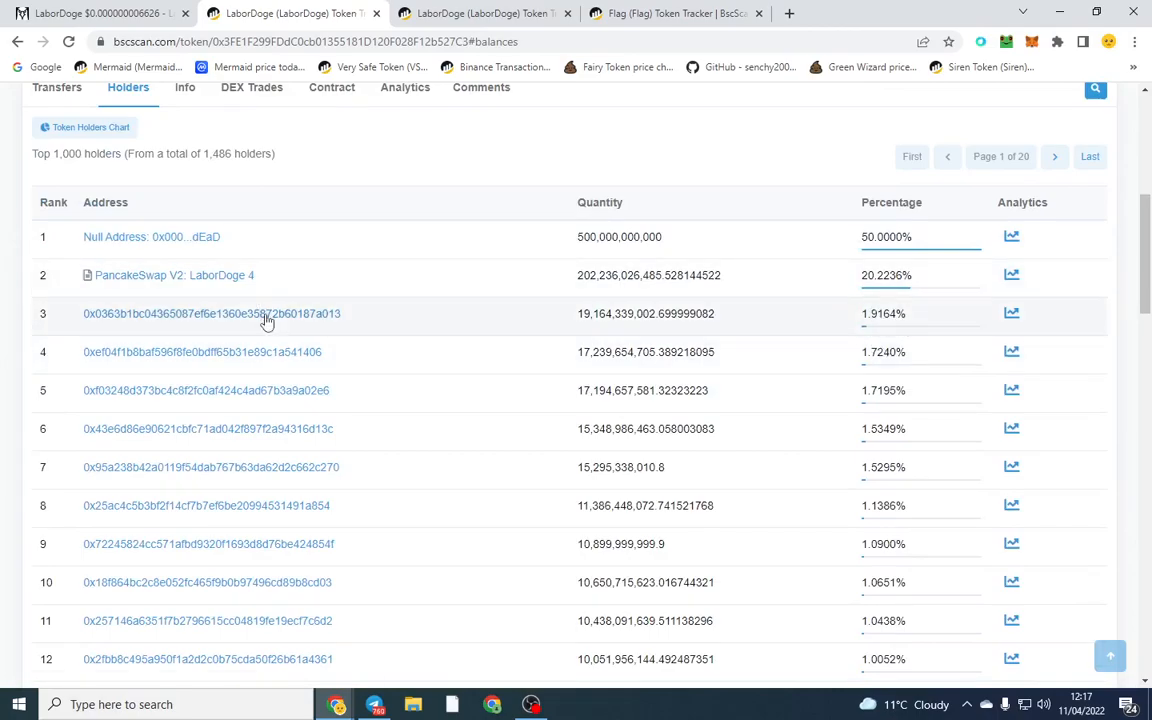
click(211, 313)
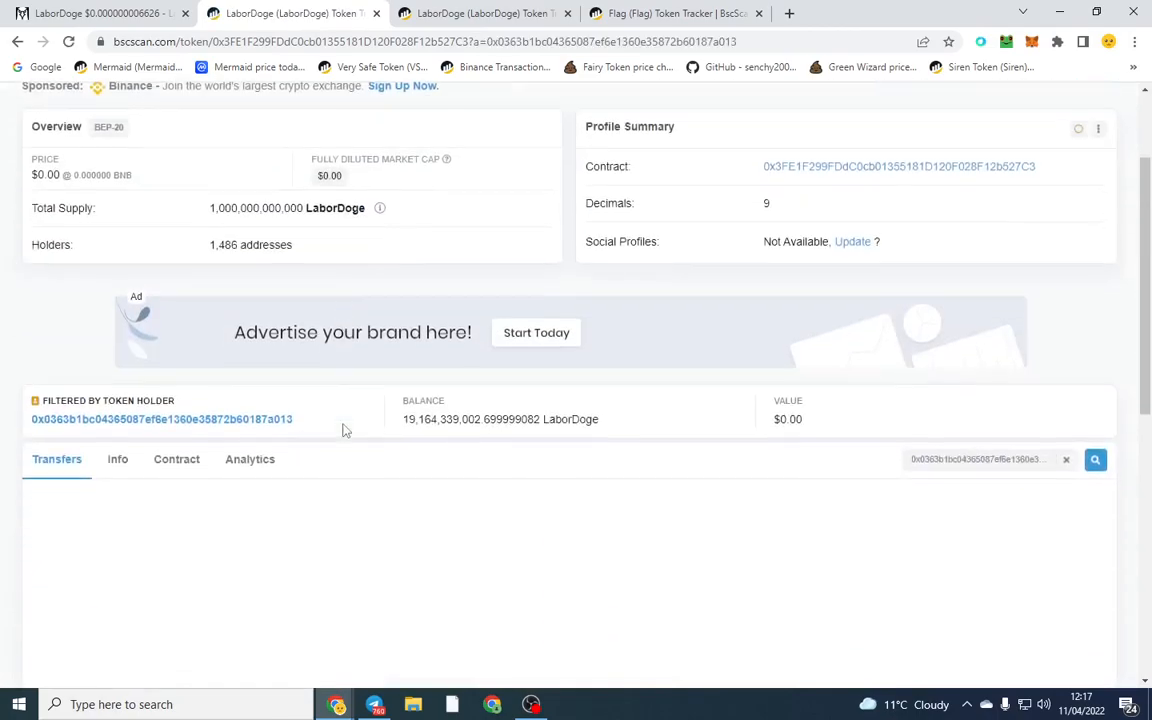
scroll(down, 3)
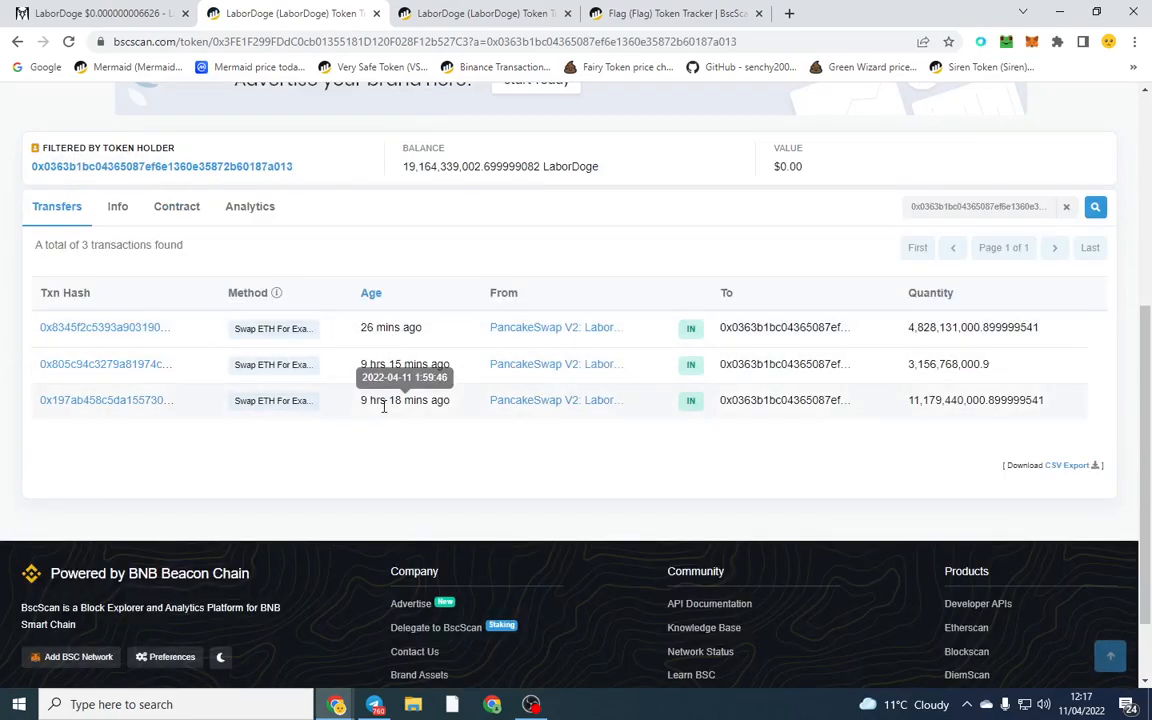
mouse_move(362, 400)
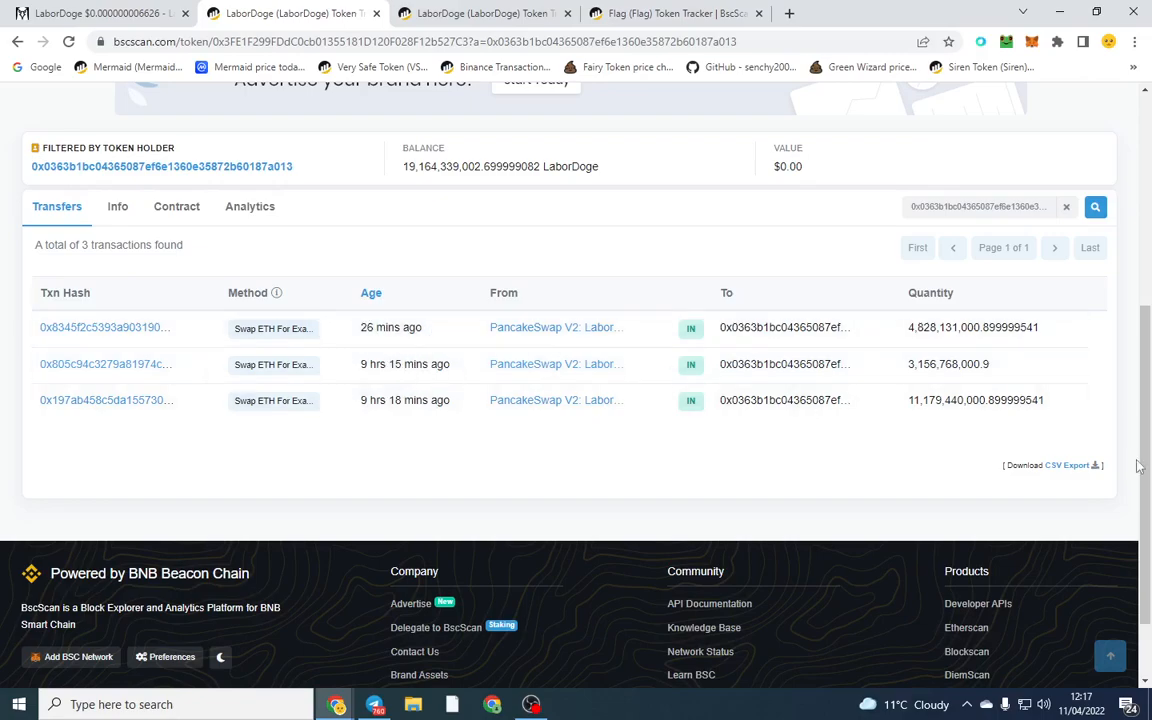
double_click(943, 400)
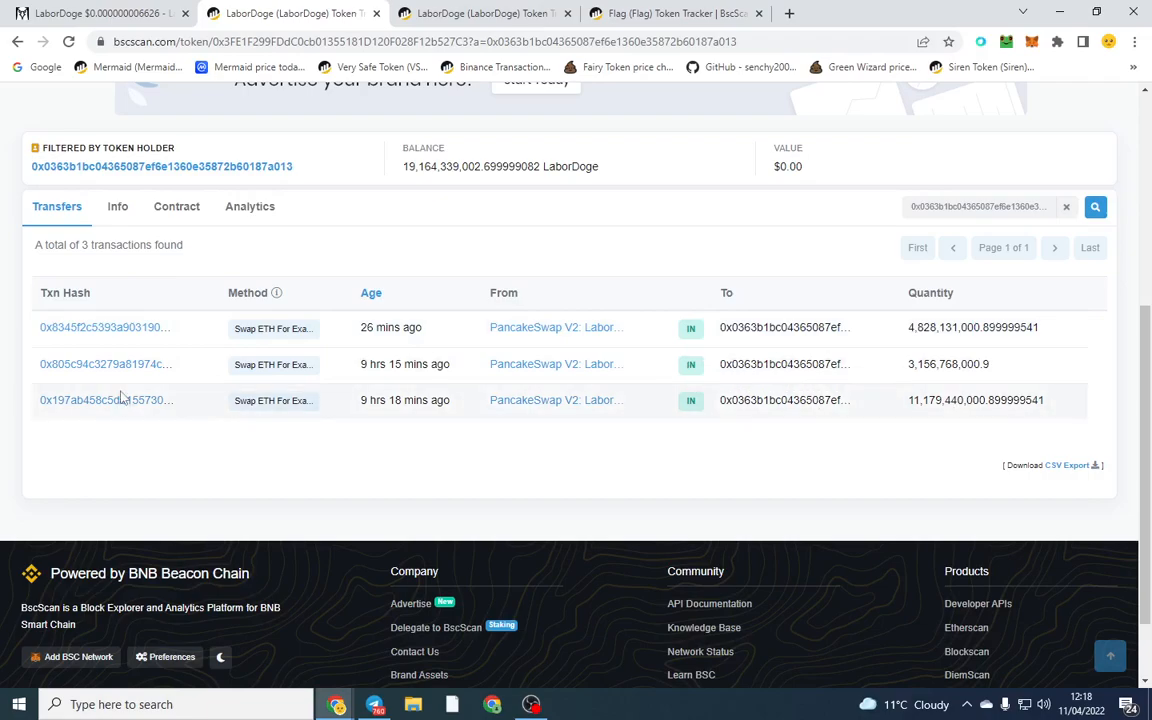
click(100, 400)
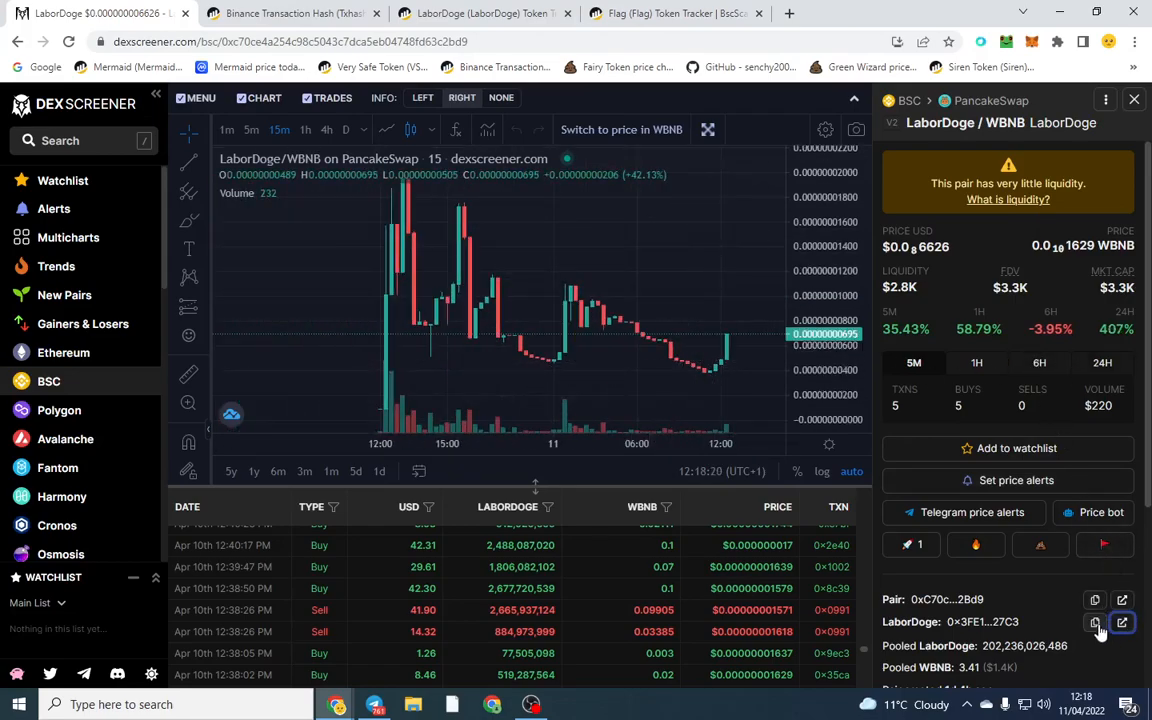
Copy LaborDoge's contract address and import the token into PancakeSwap
click(1094, 622)
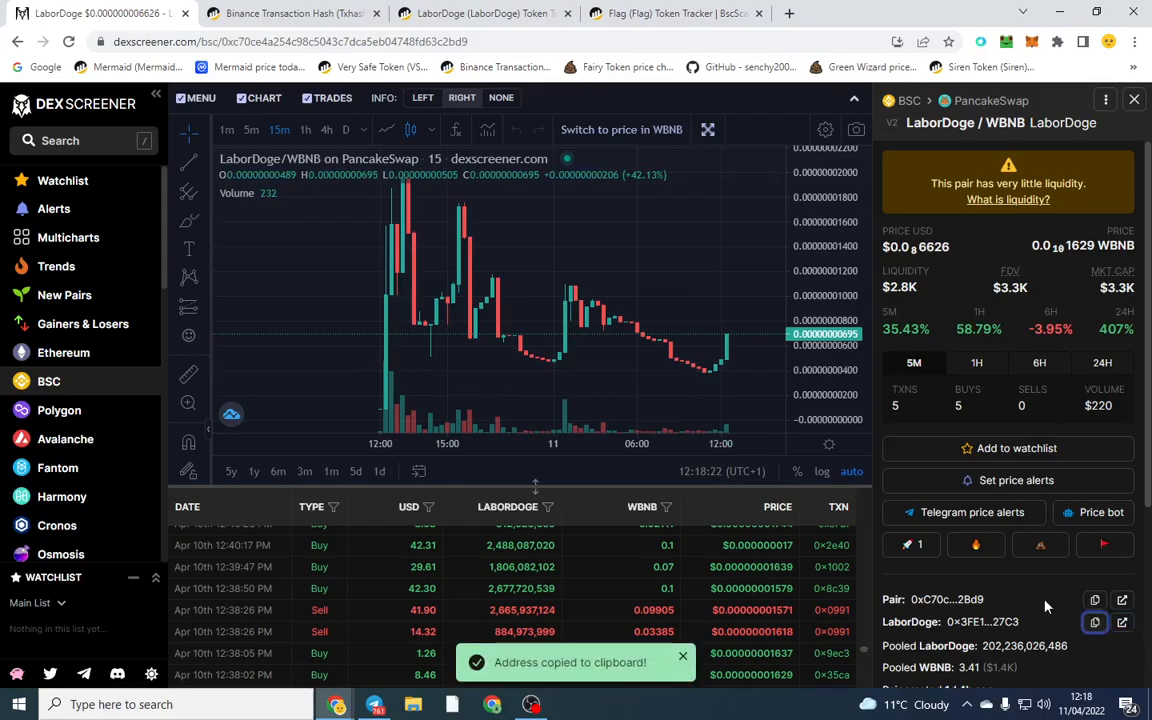
click(953, 13)
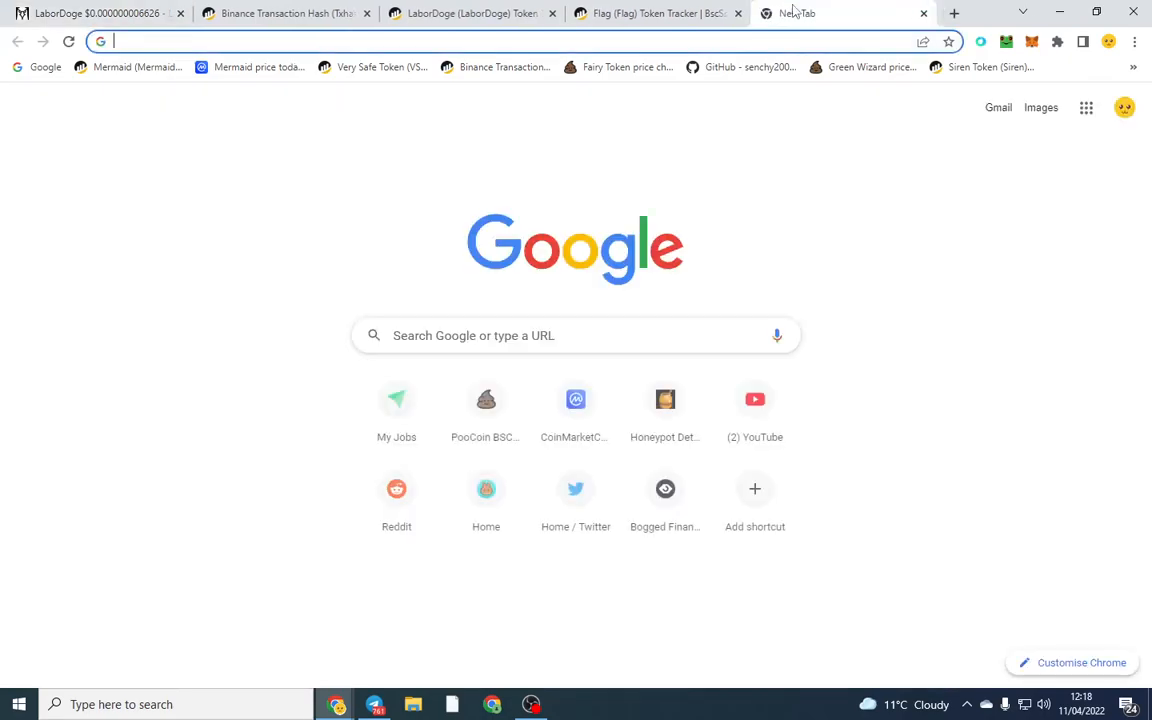
text(pancakeswap.finance)
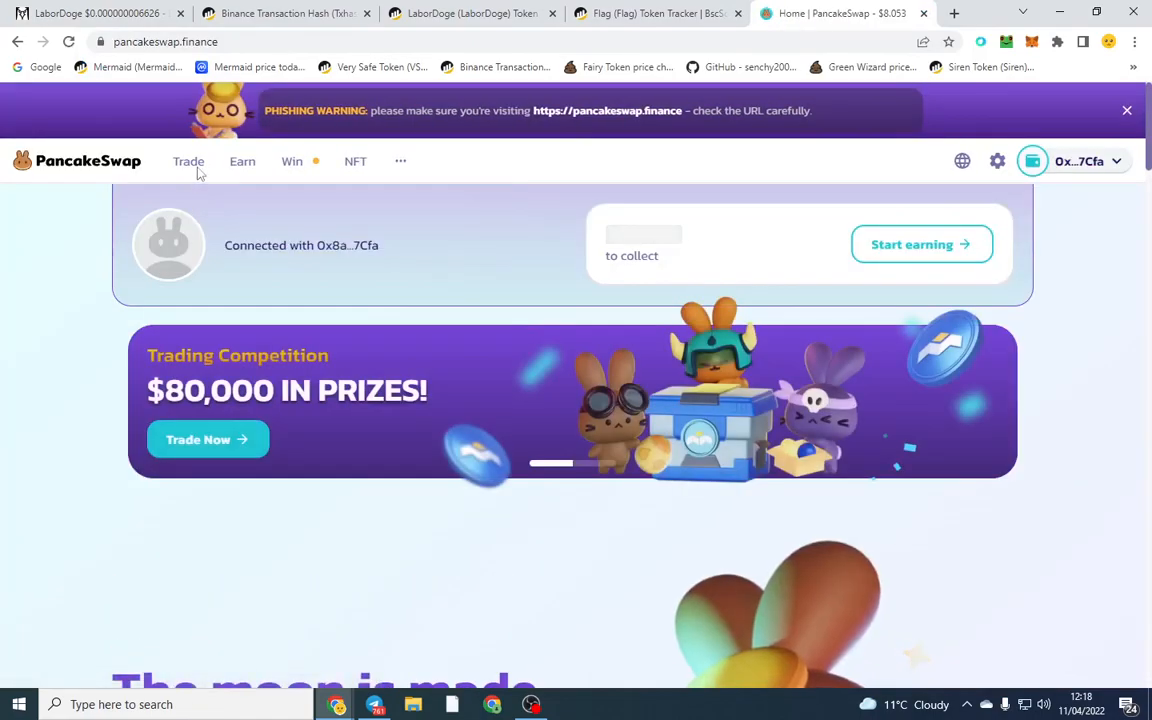
click(188, 161)
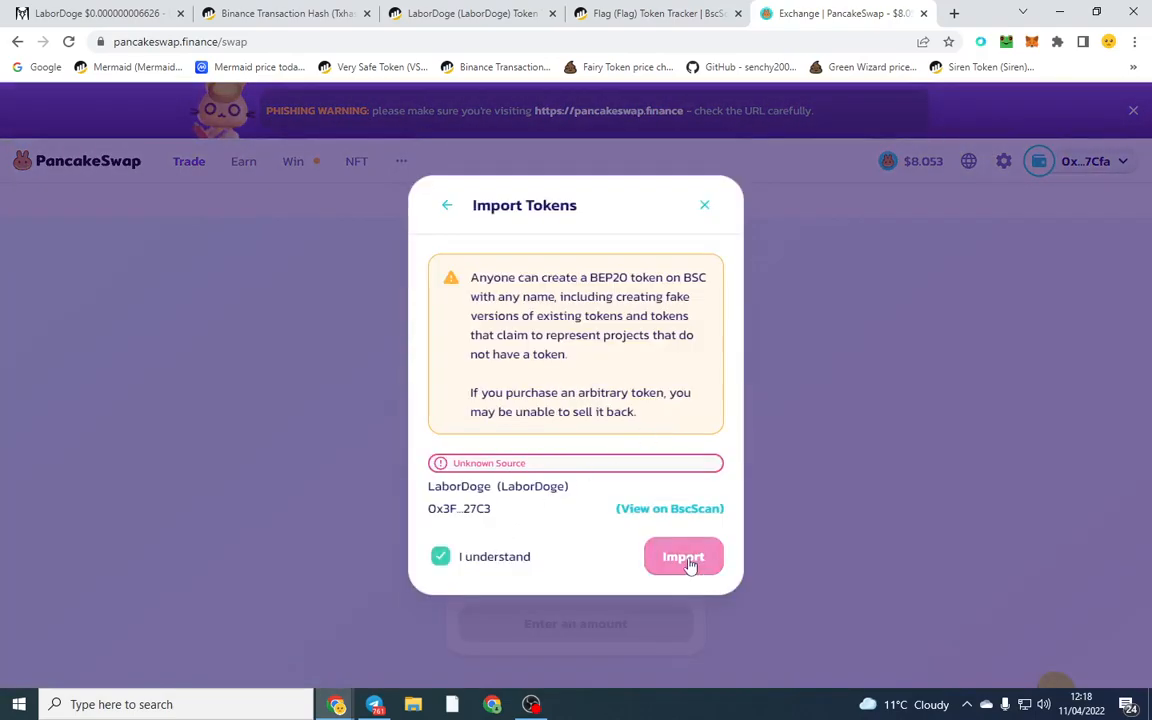
click(683, 556)
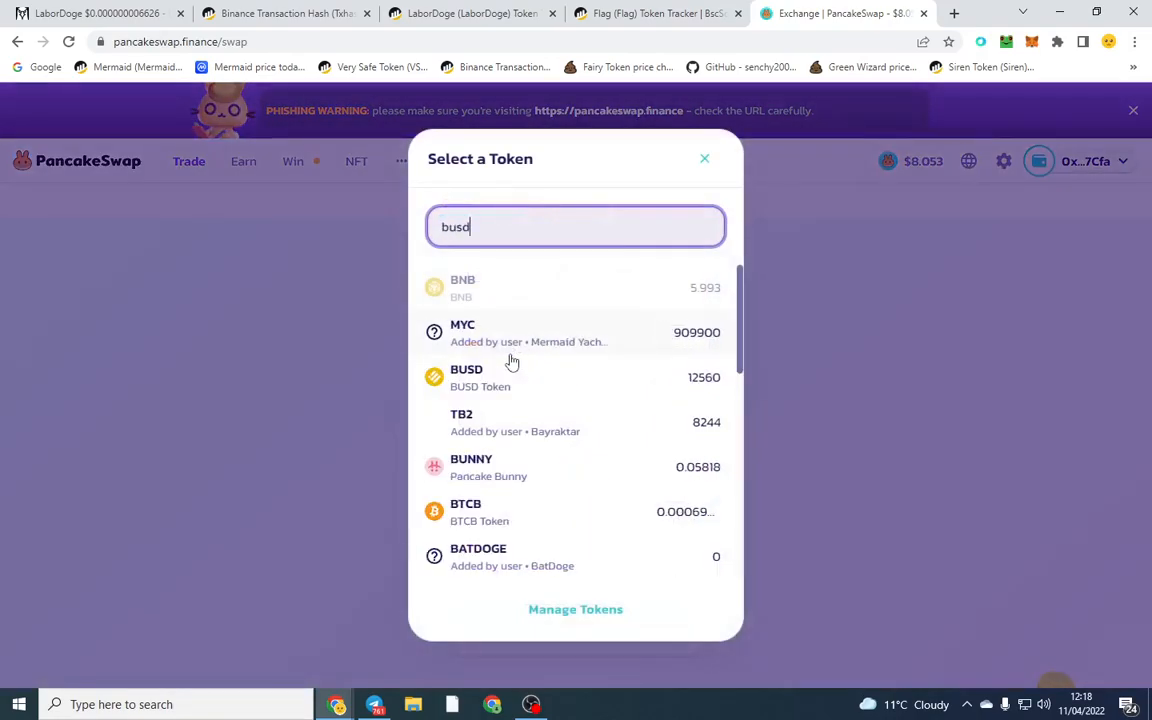
Quote 19.24B LaborDoge at 150 BUSD to buy versus 122.57 BUSD to sell
click(466, 377)
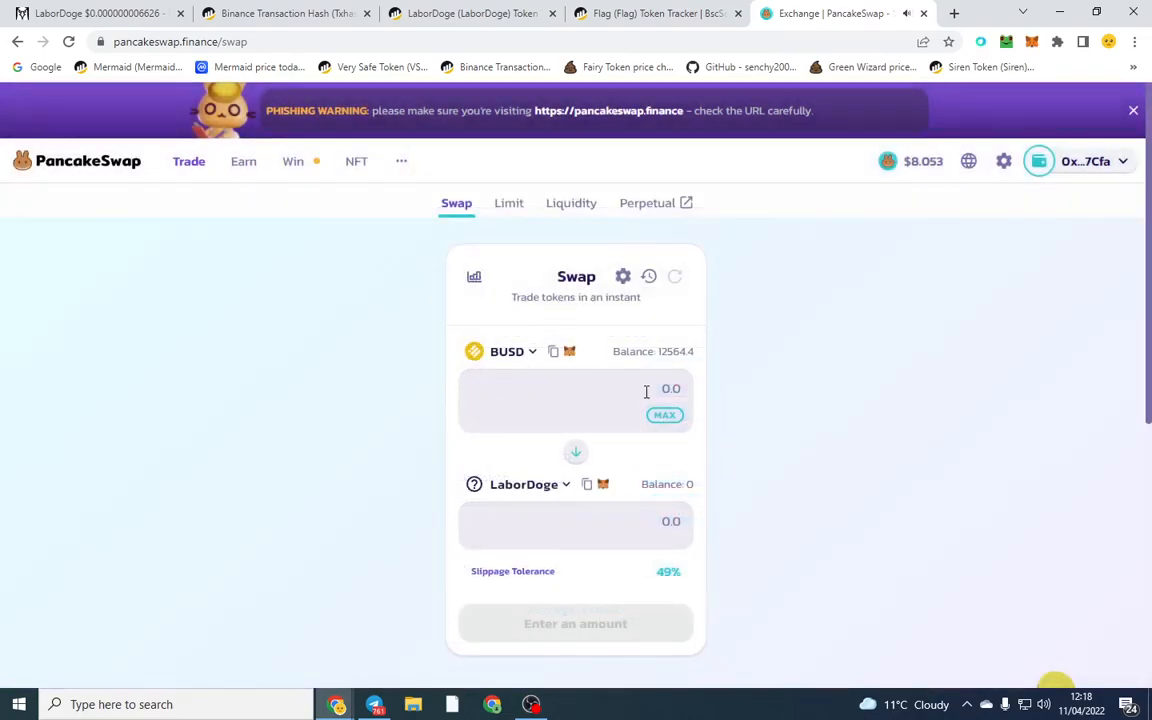
text(10)
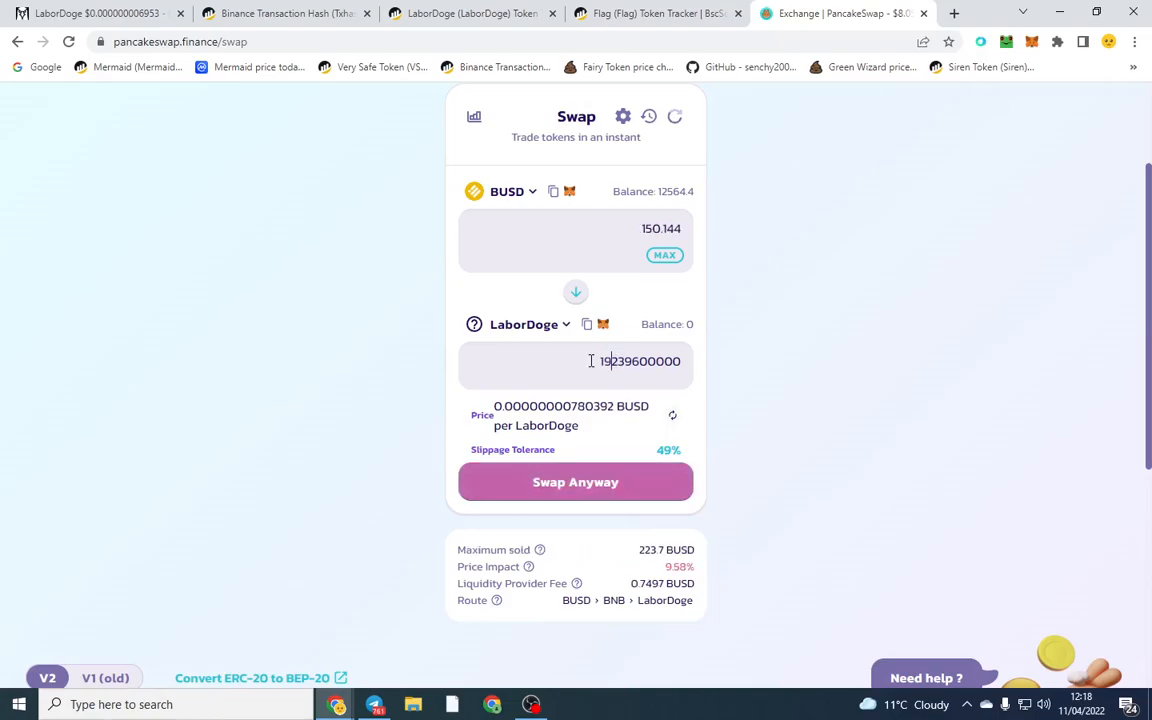
mouse_move(826, 368)
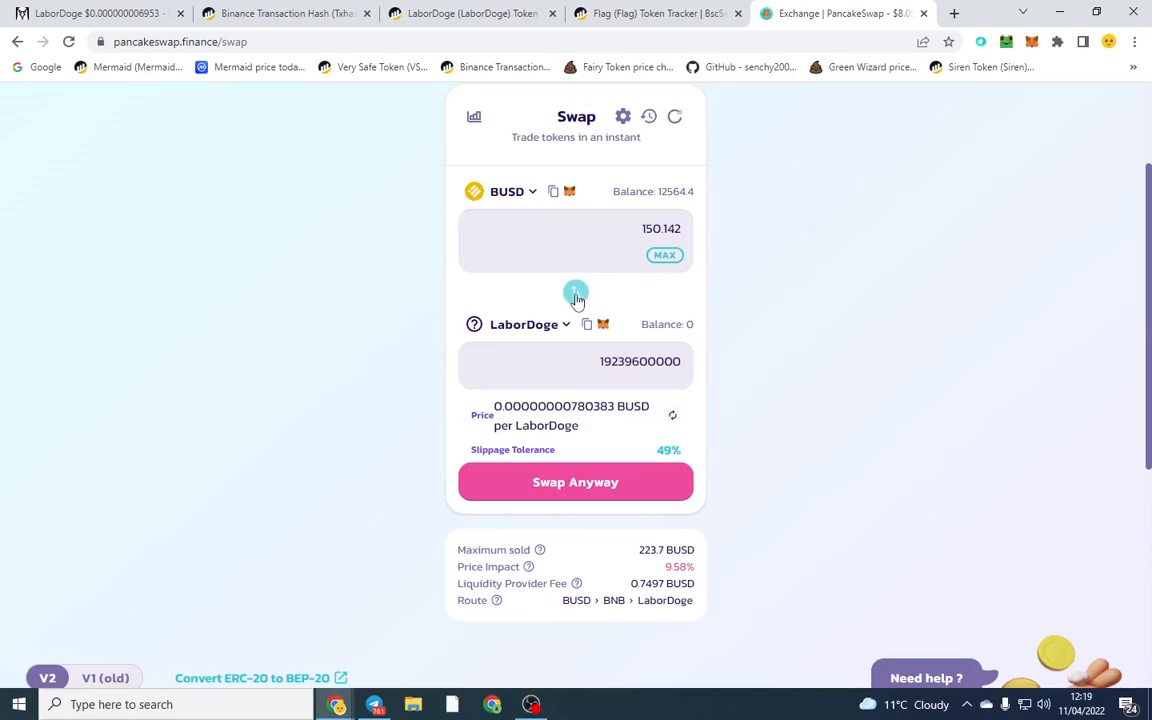
click(575, 294)
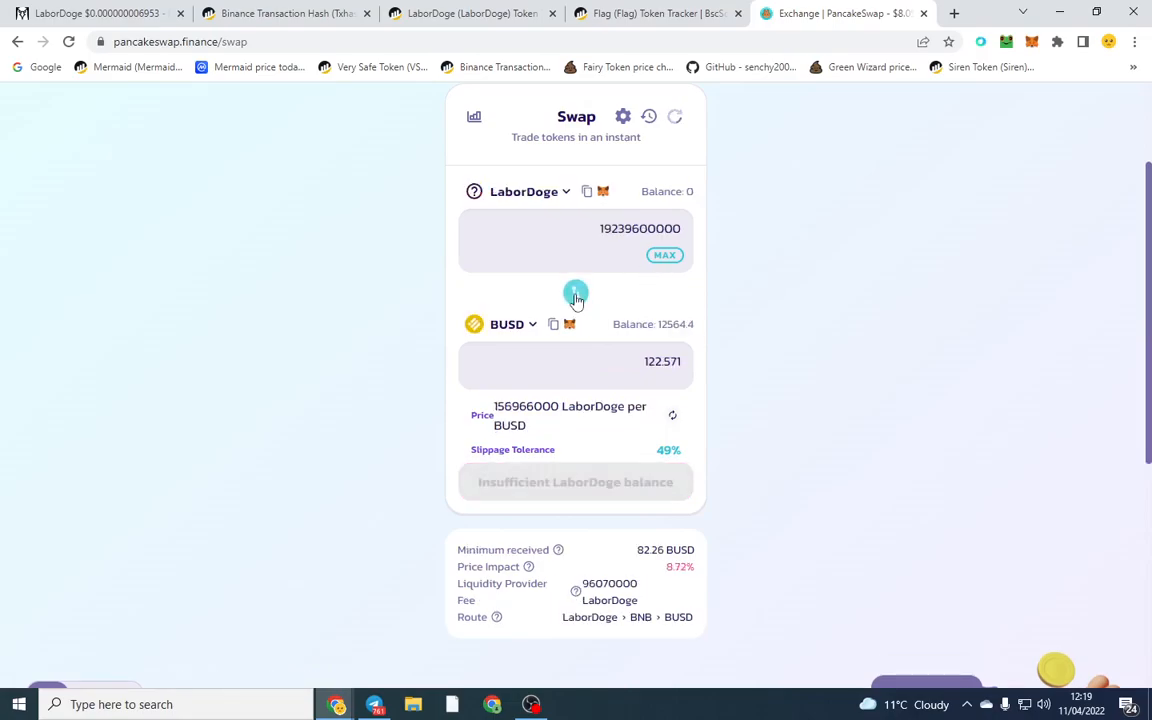
click(90, 13)
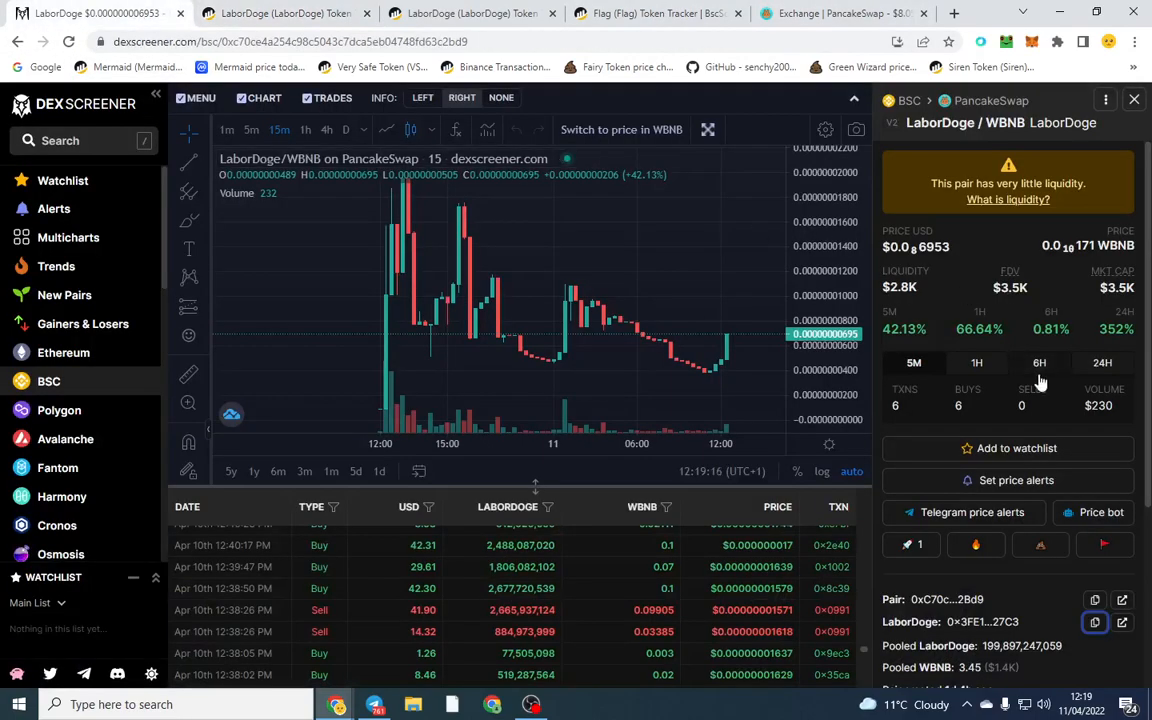
mouse_move(388, 411)
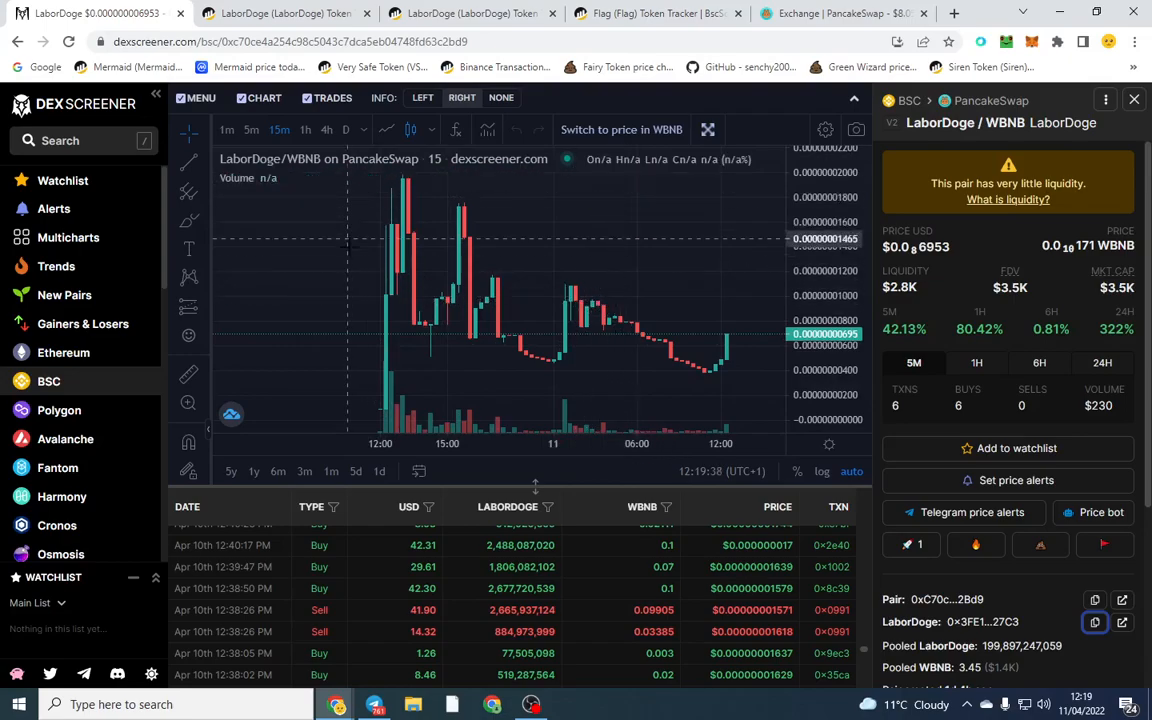
mouse_move(614, 310)
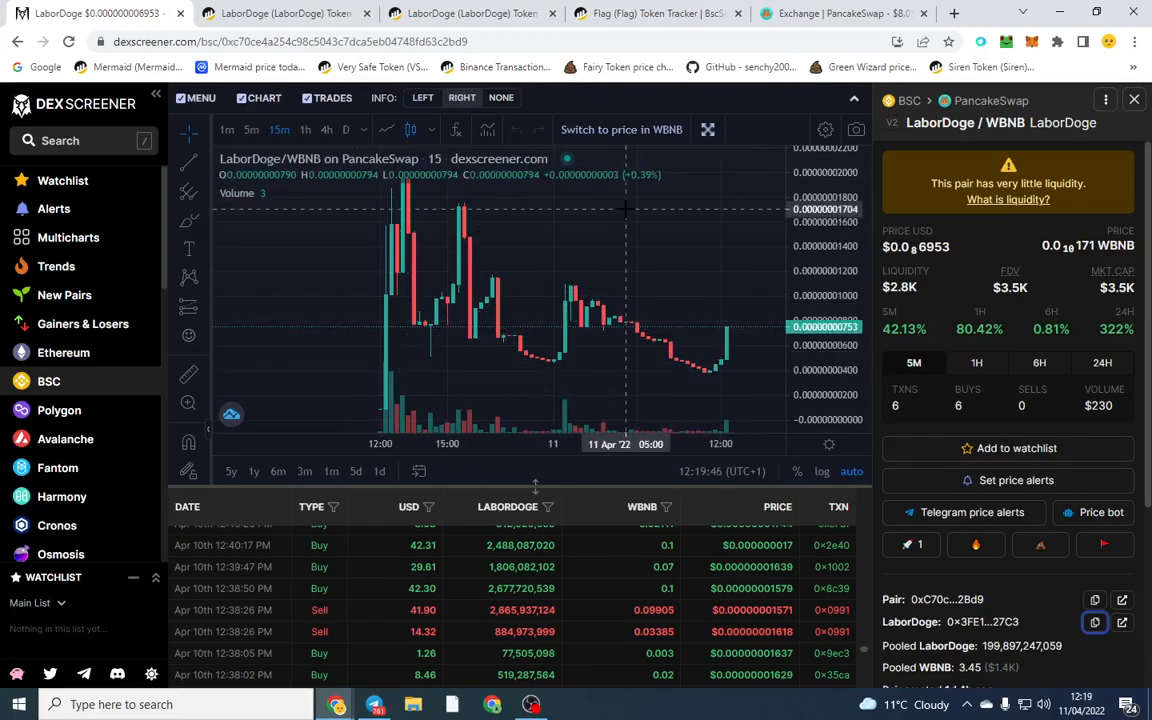
mouse_move(608, 238)
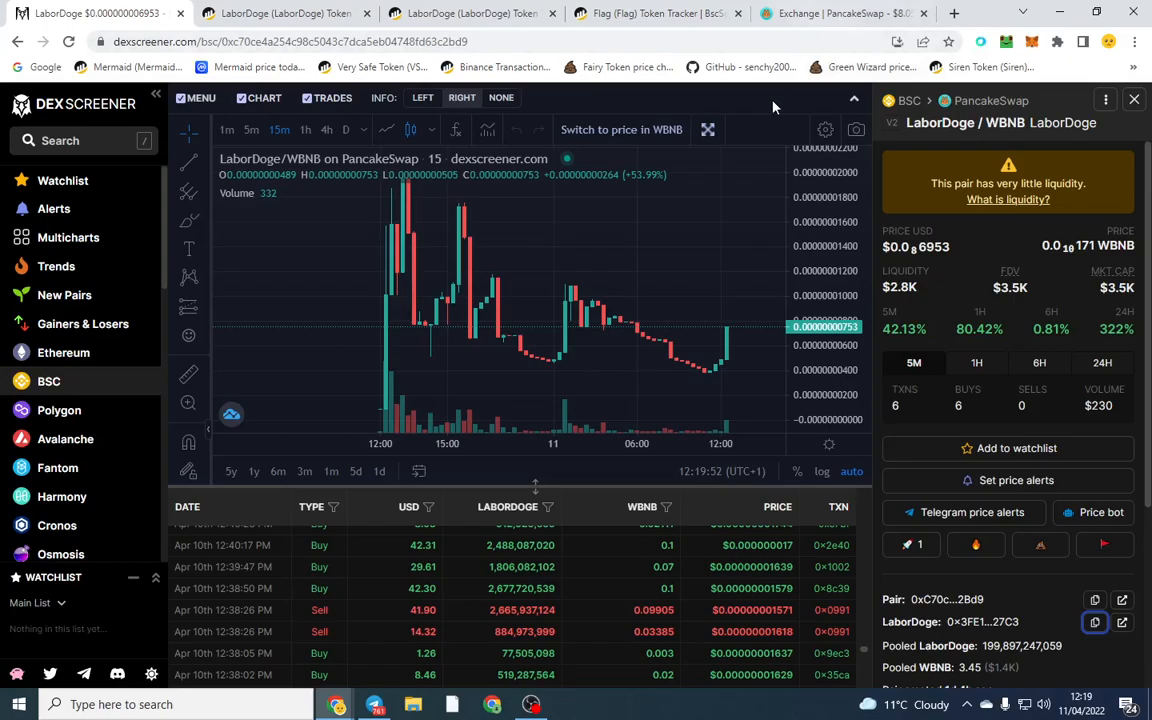
mouse_move(733, 258)
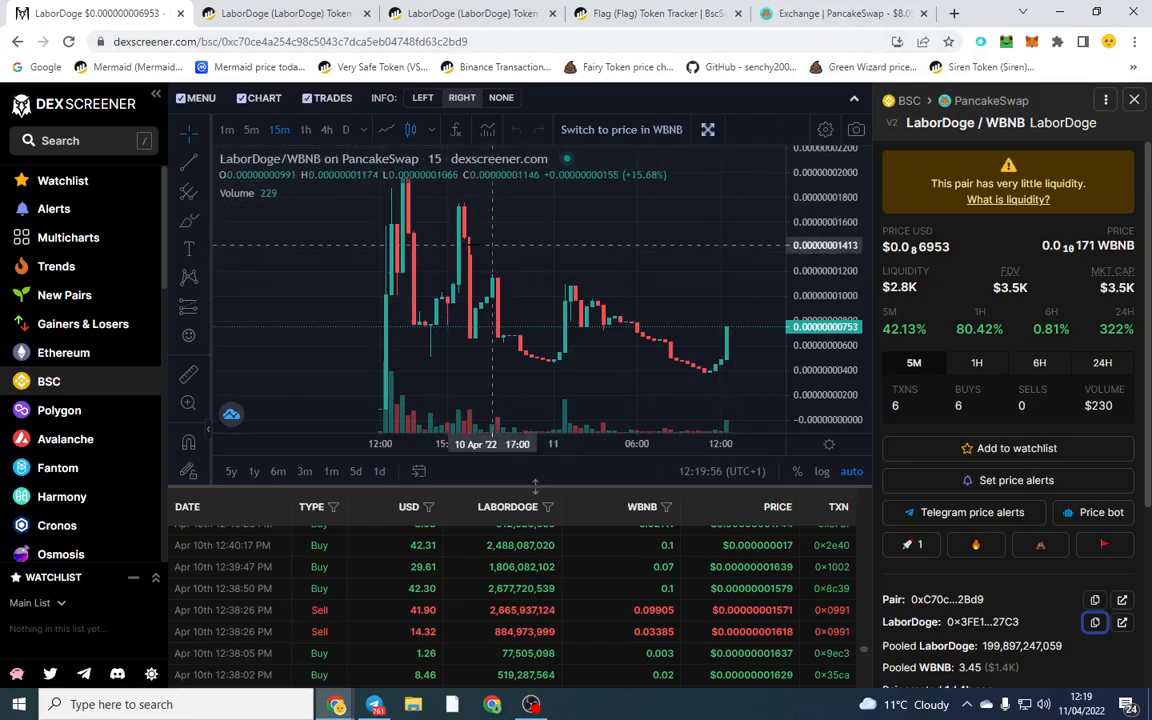
mouse_move(710, 260)
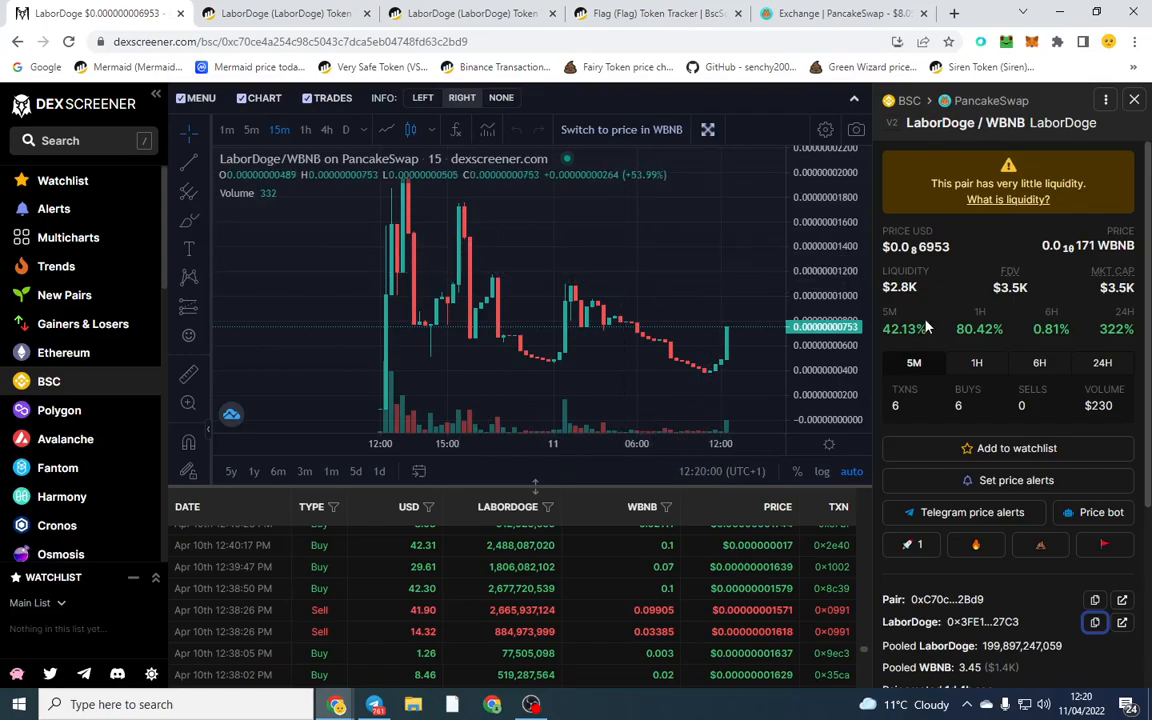
mouse_move(723, 393)
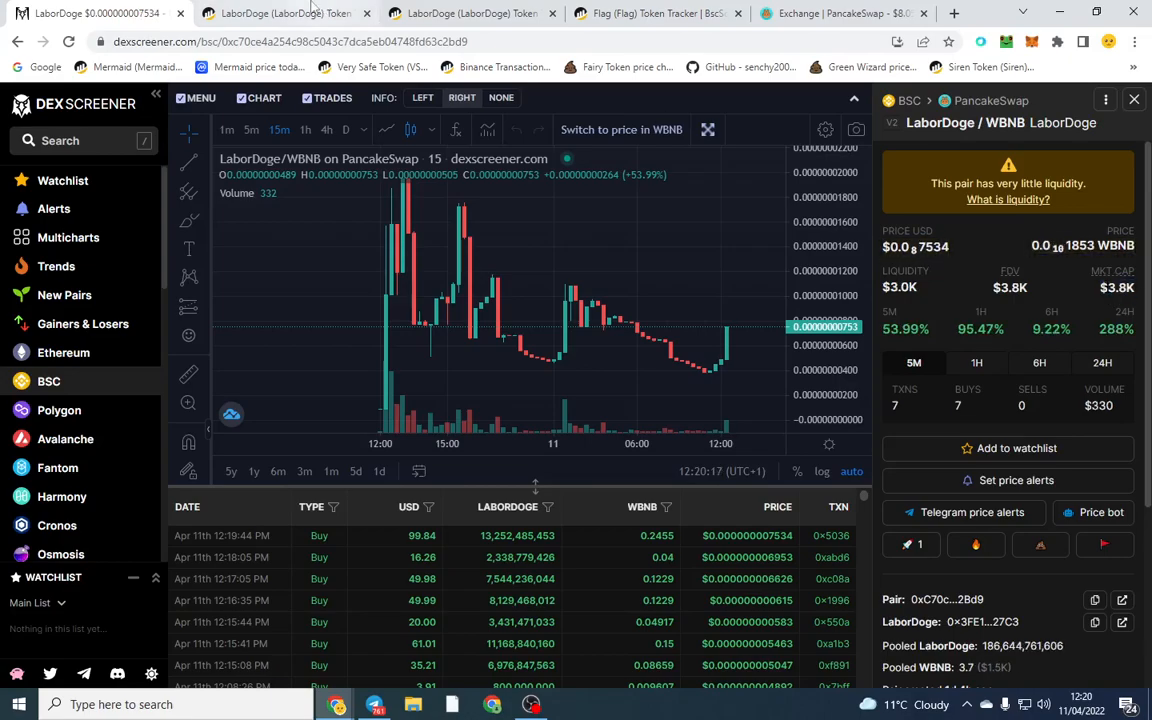
Show the LaborDoge top holders list and view the fifth-ranked holder's transfers
click(285, 13)
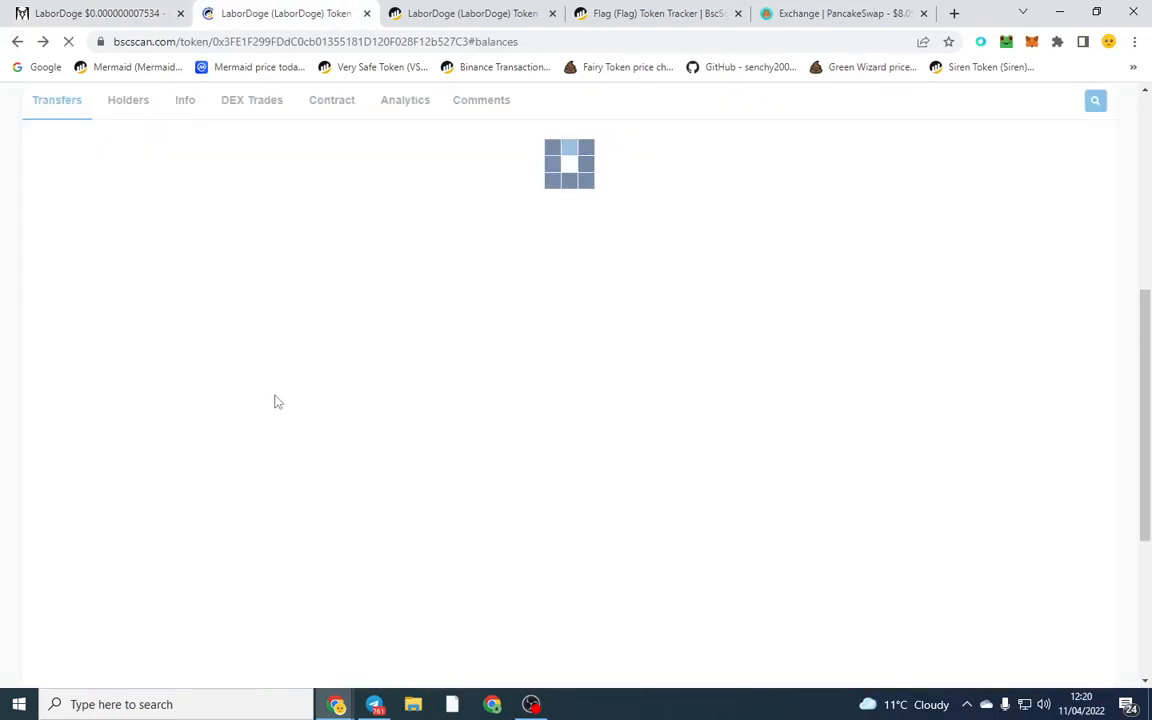
click(128, 99)
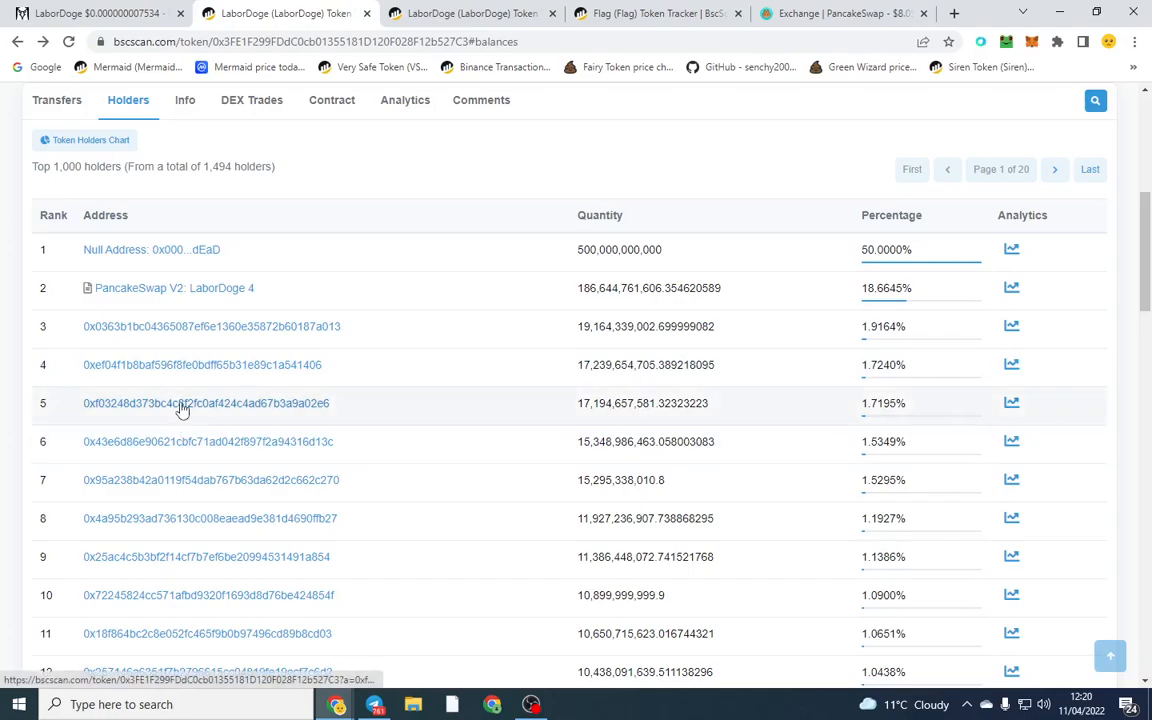
click(206, 403)
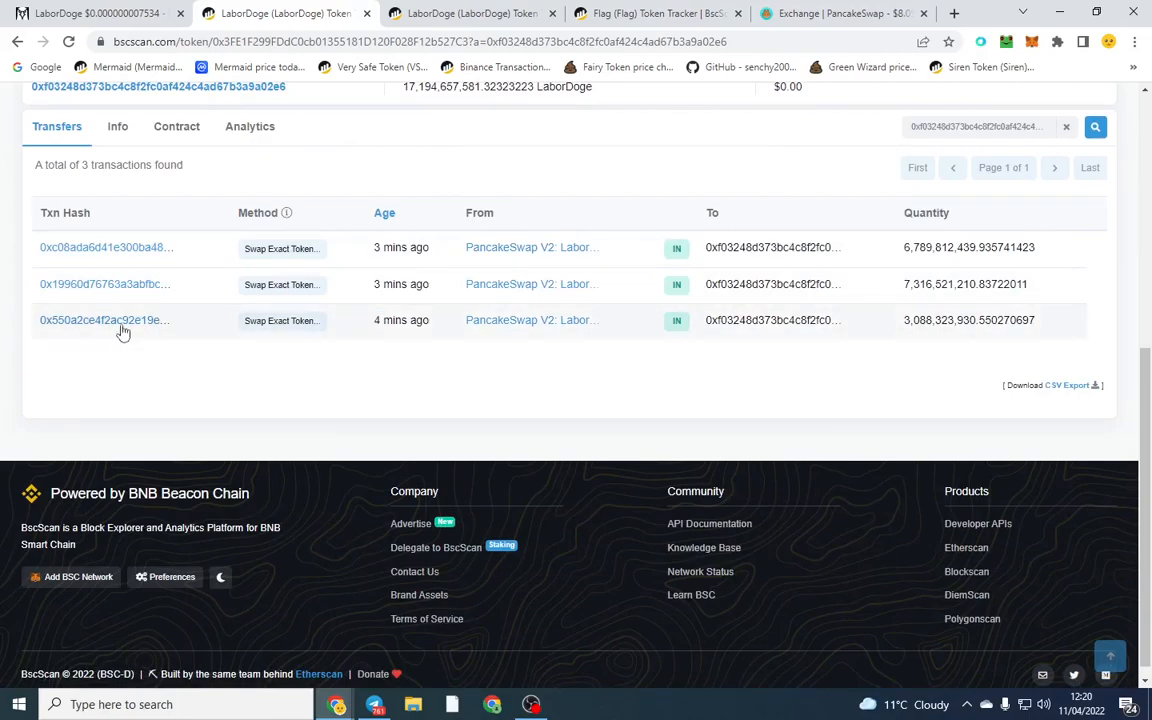
Inspect that holder's earliest and latest buy transactions, then return to the holders list
click(104, 320)
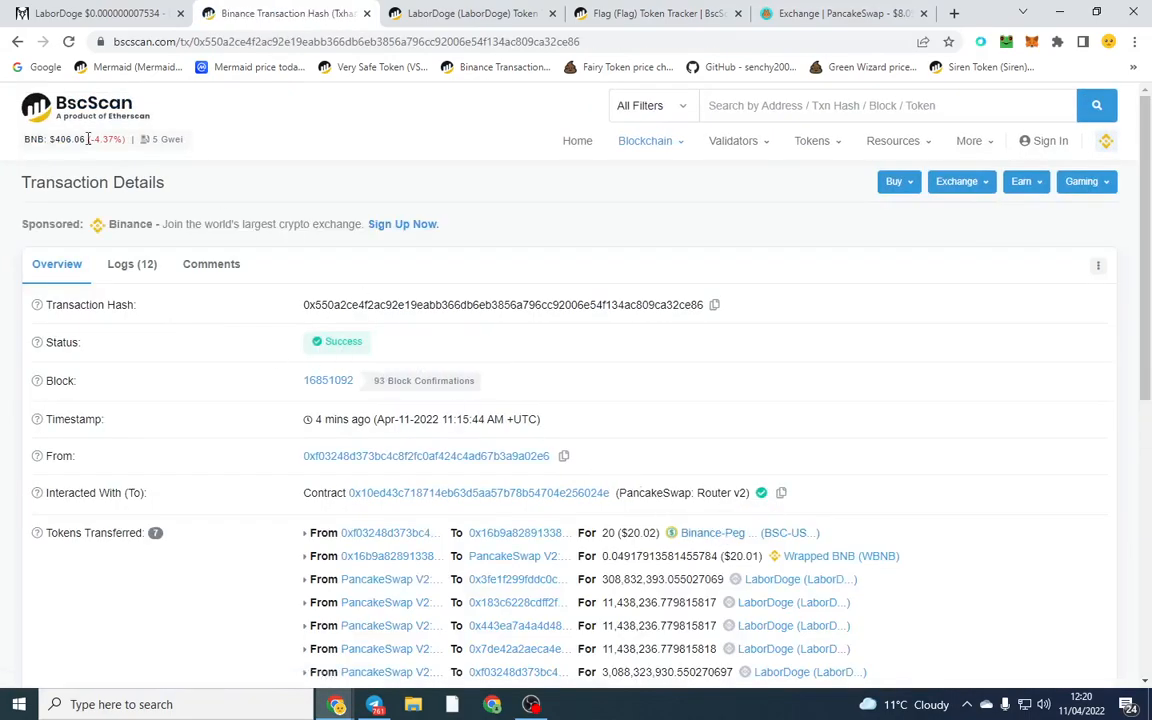
scroll(down, 3)
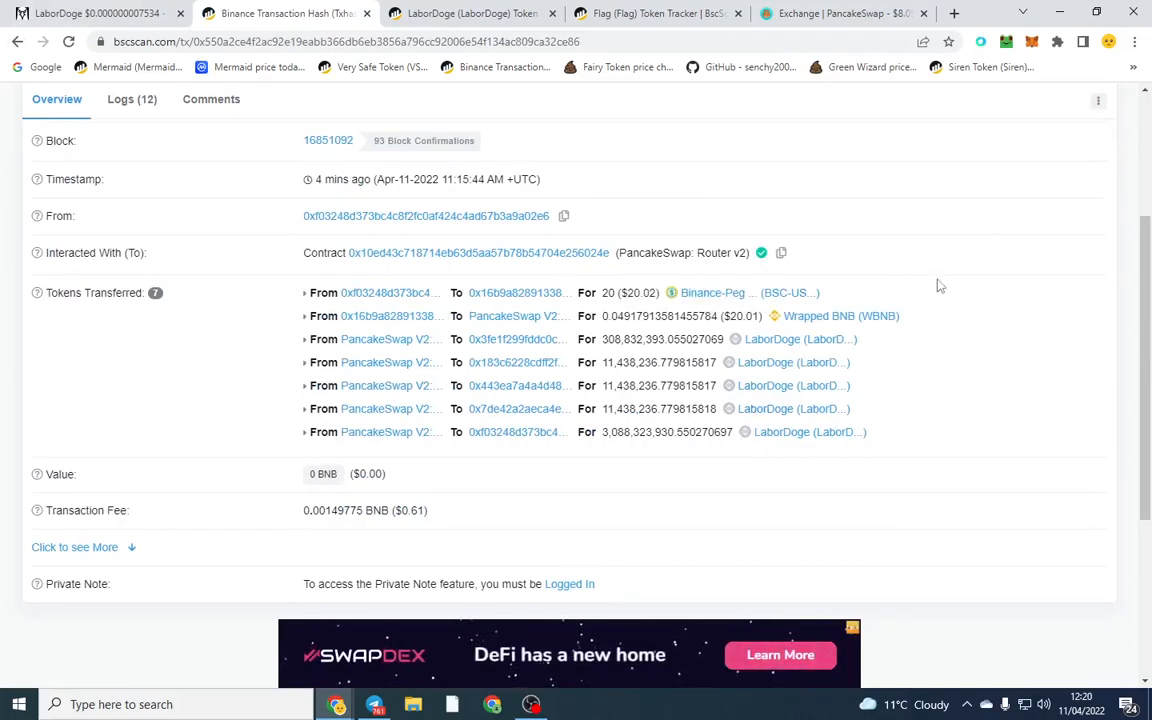
mouse_move(1078, 335)
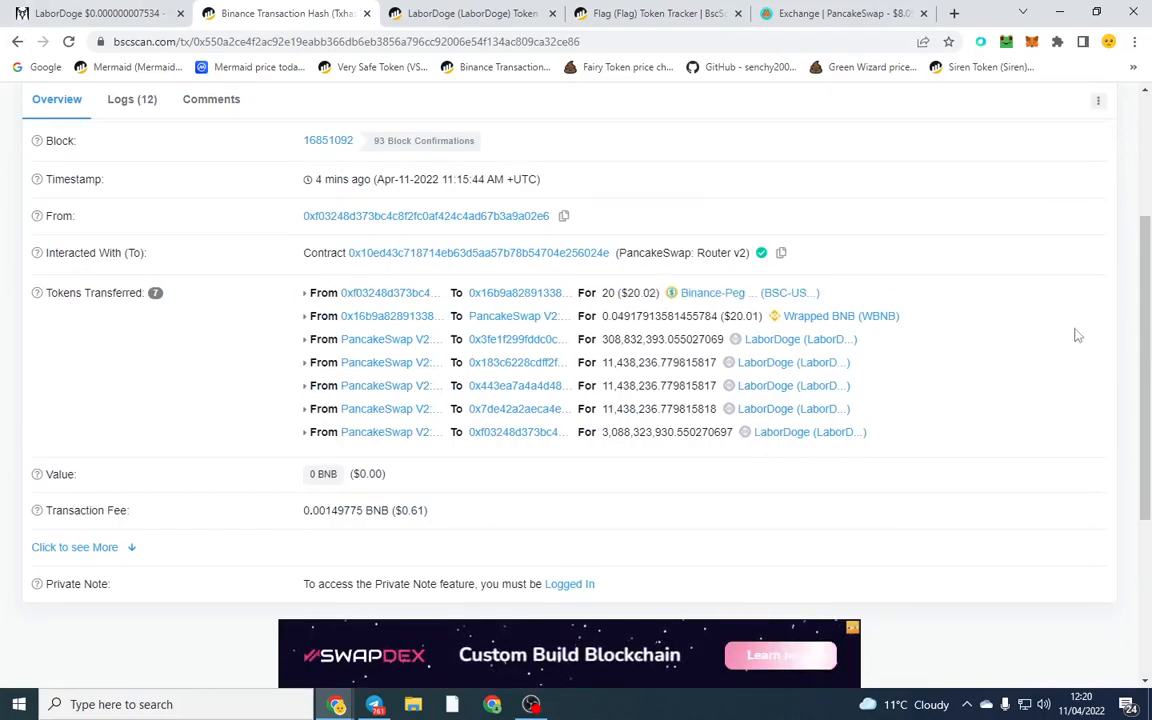
mouse_move(713, 292)
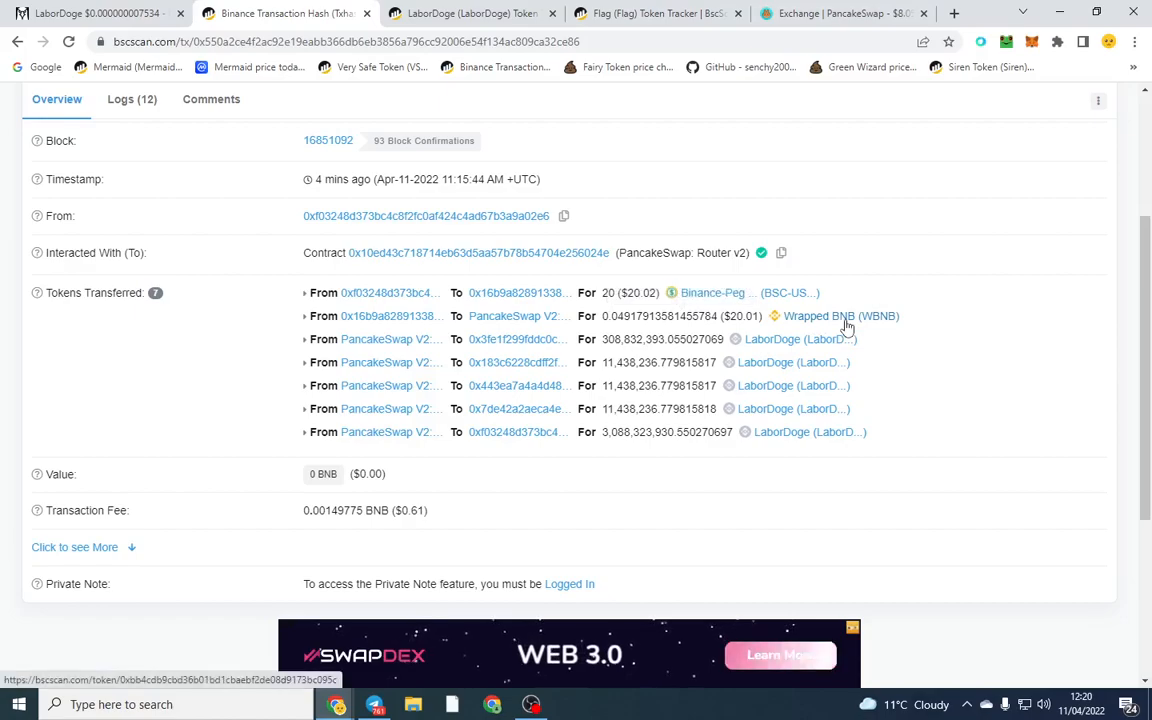
click(17, 41)
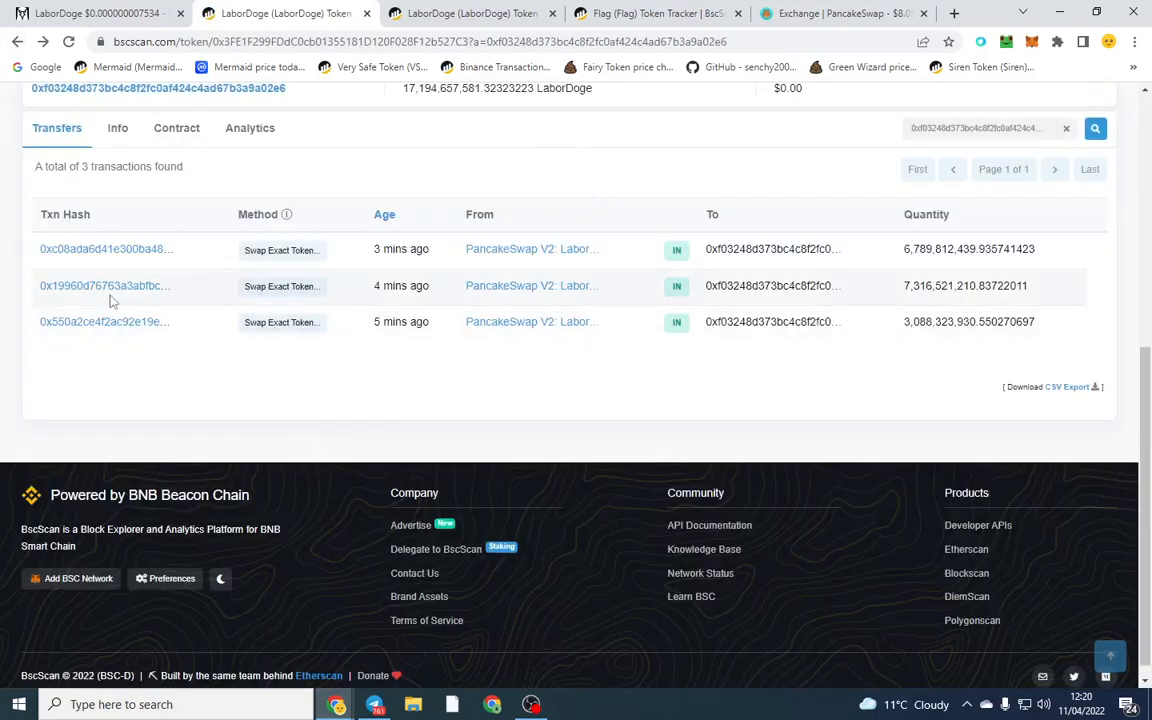
click(104, 285)
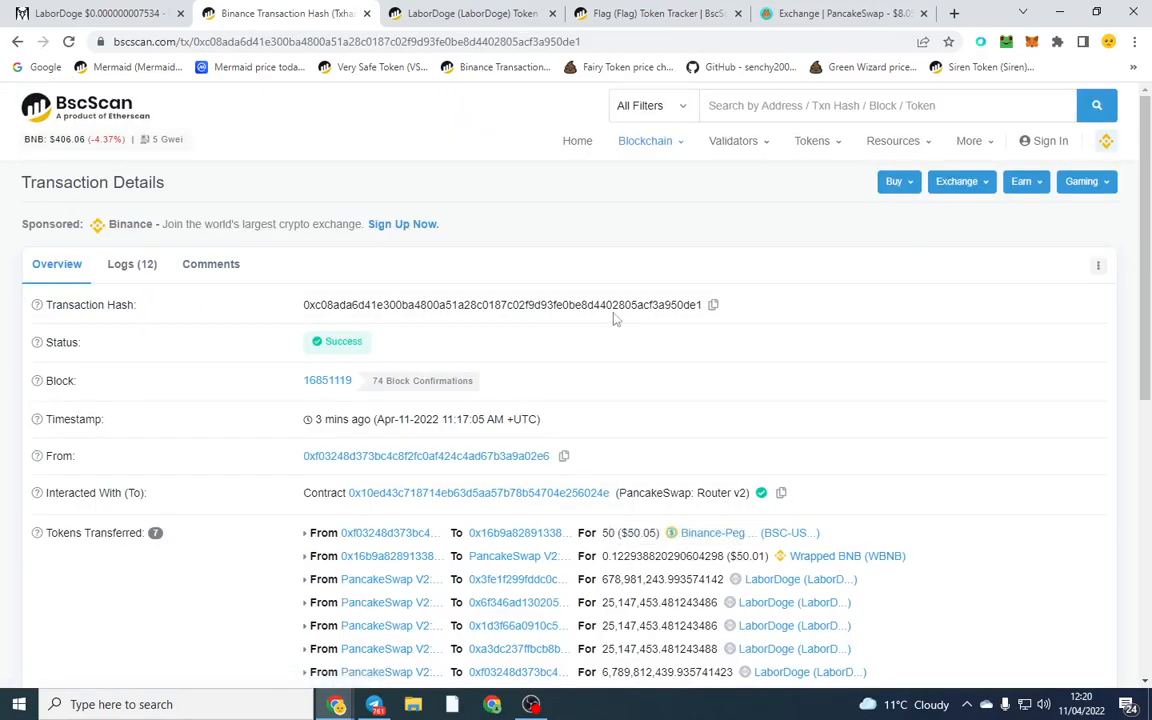
mouse_move(611, 337)
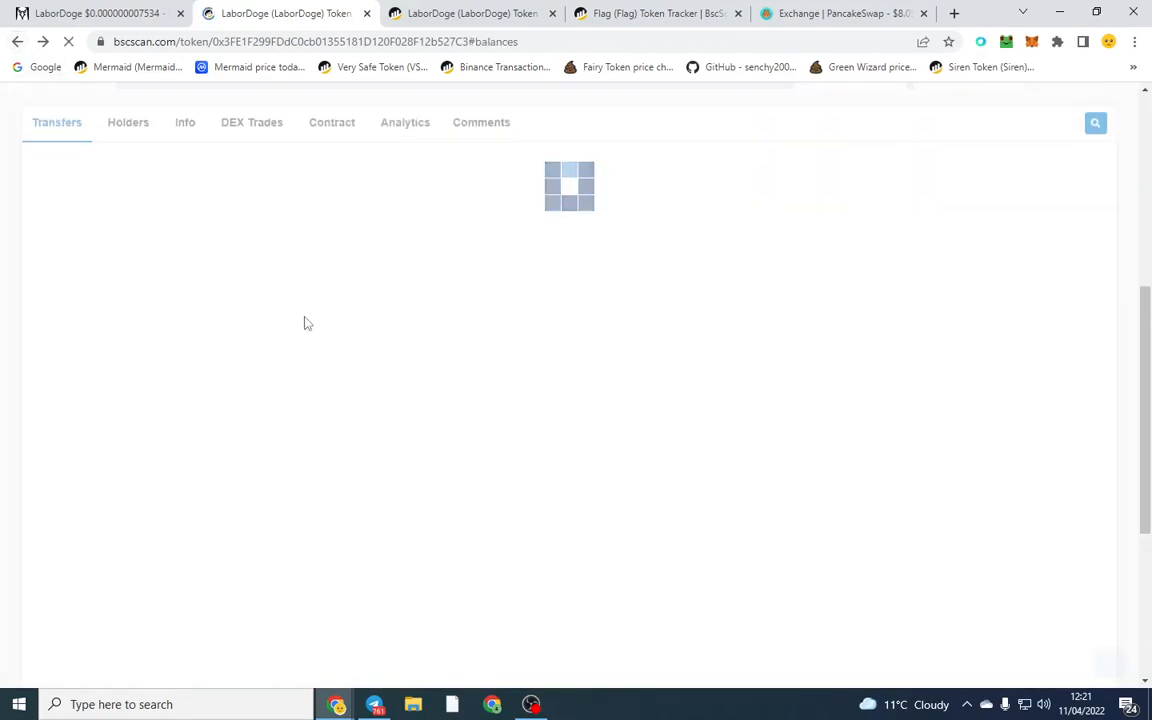
click(128, 122)
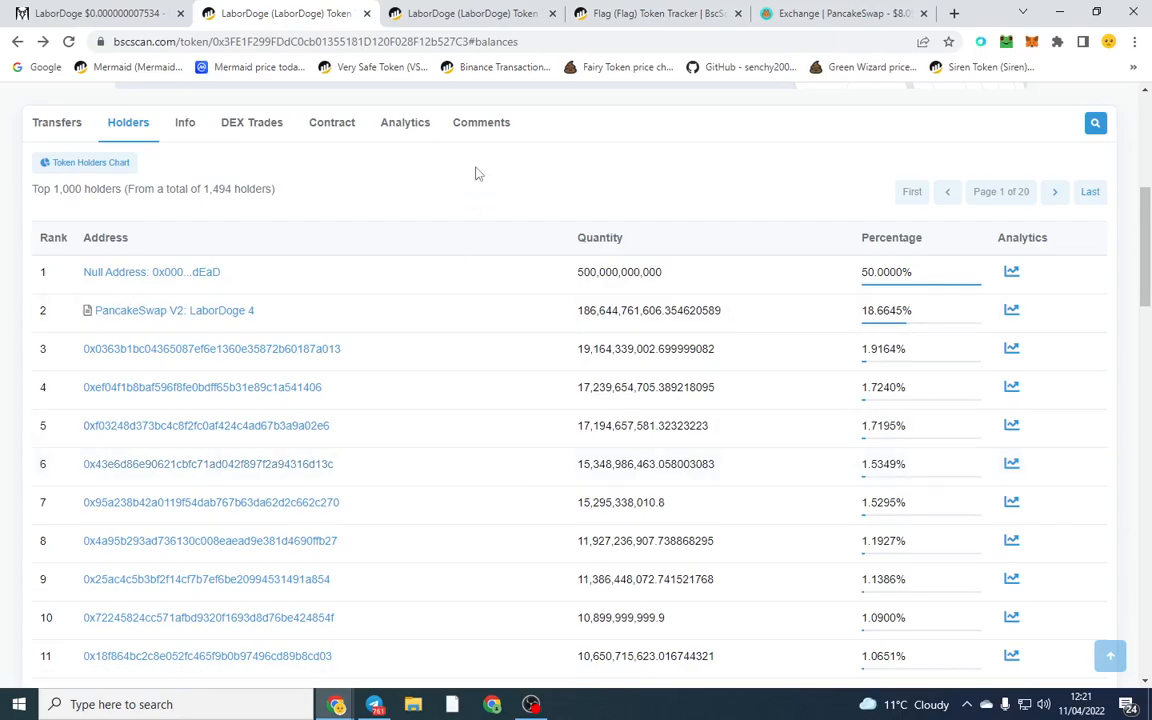
mouse_move(531, 154)
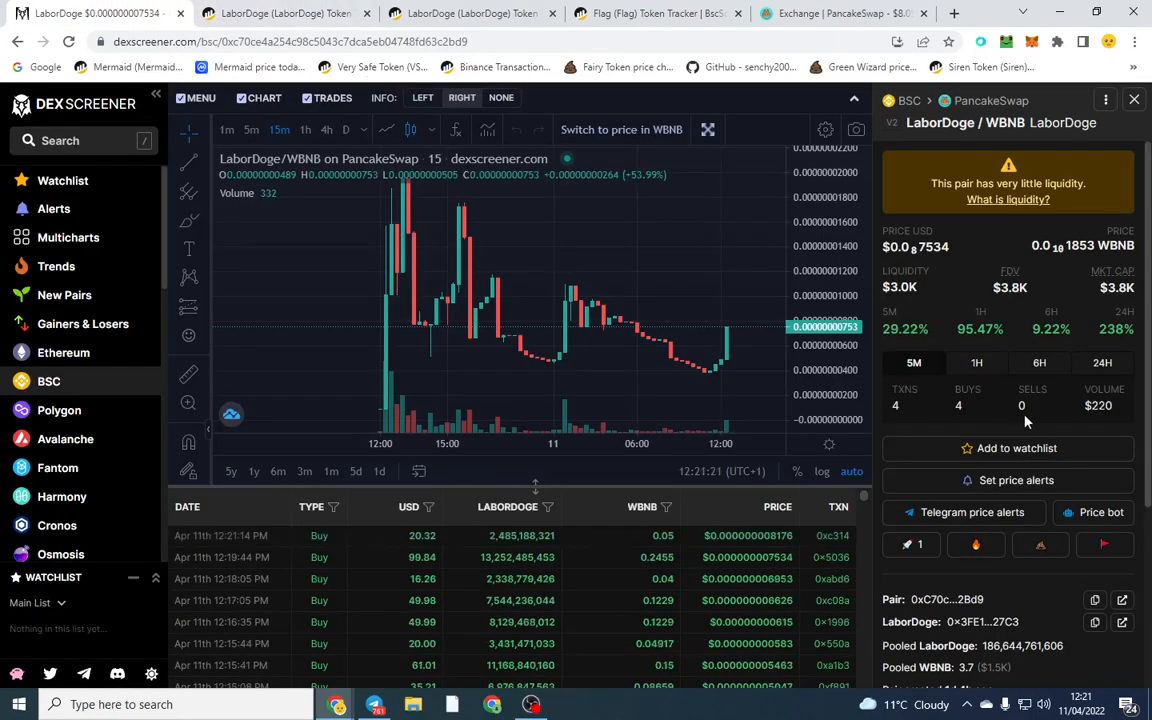
scroll(down, 3)
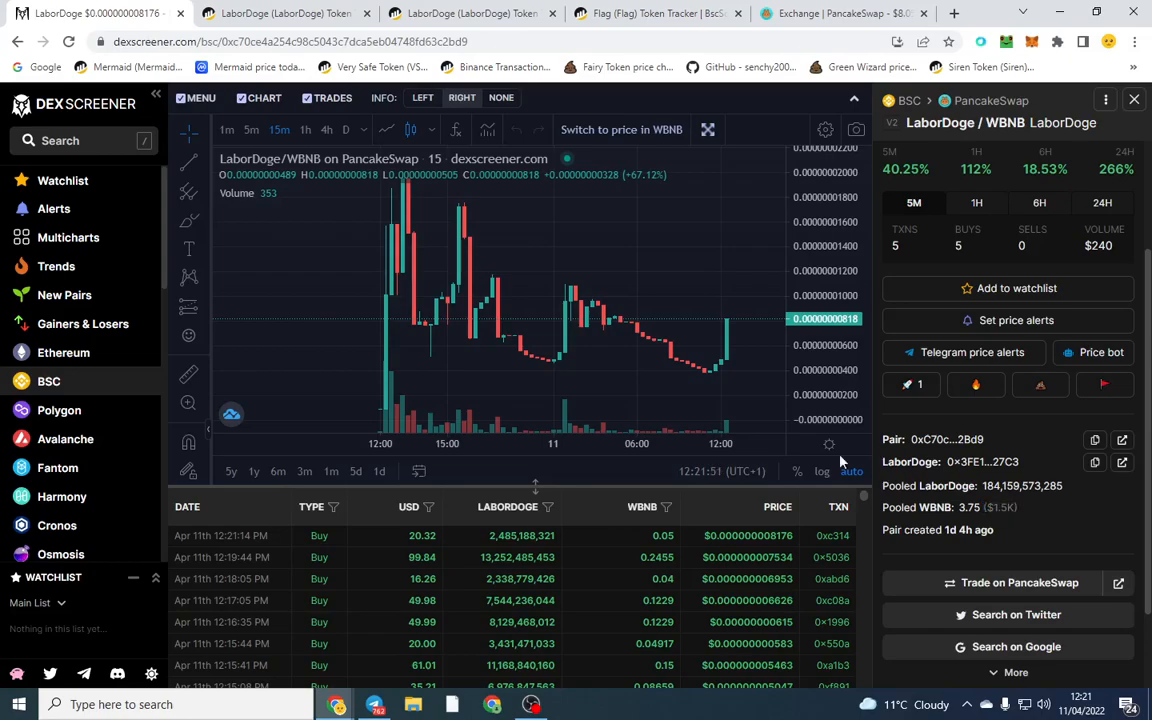
mouse_move(475, 308)
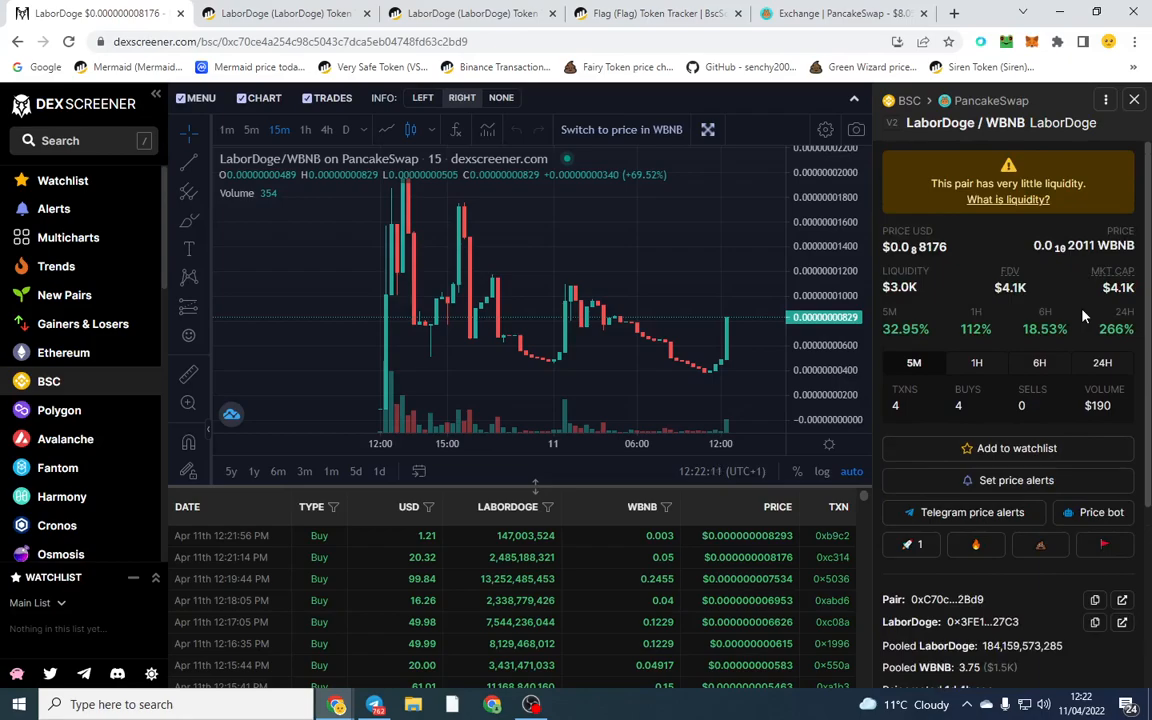
mouse_move(880, 315)
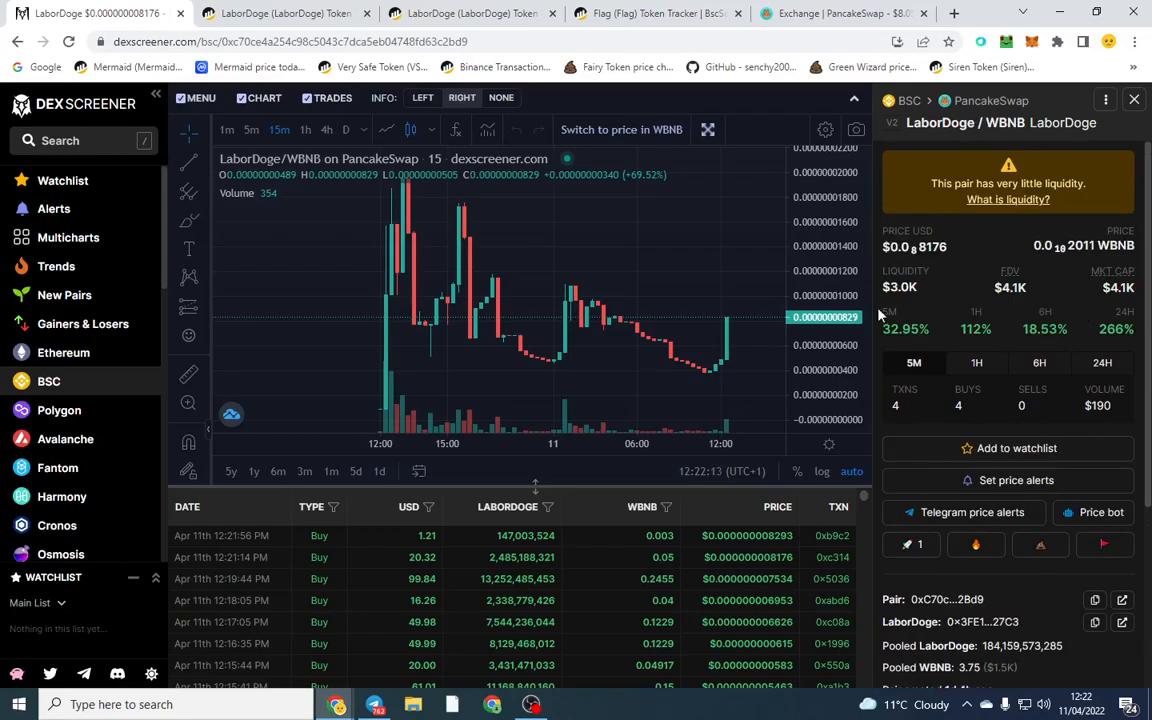